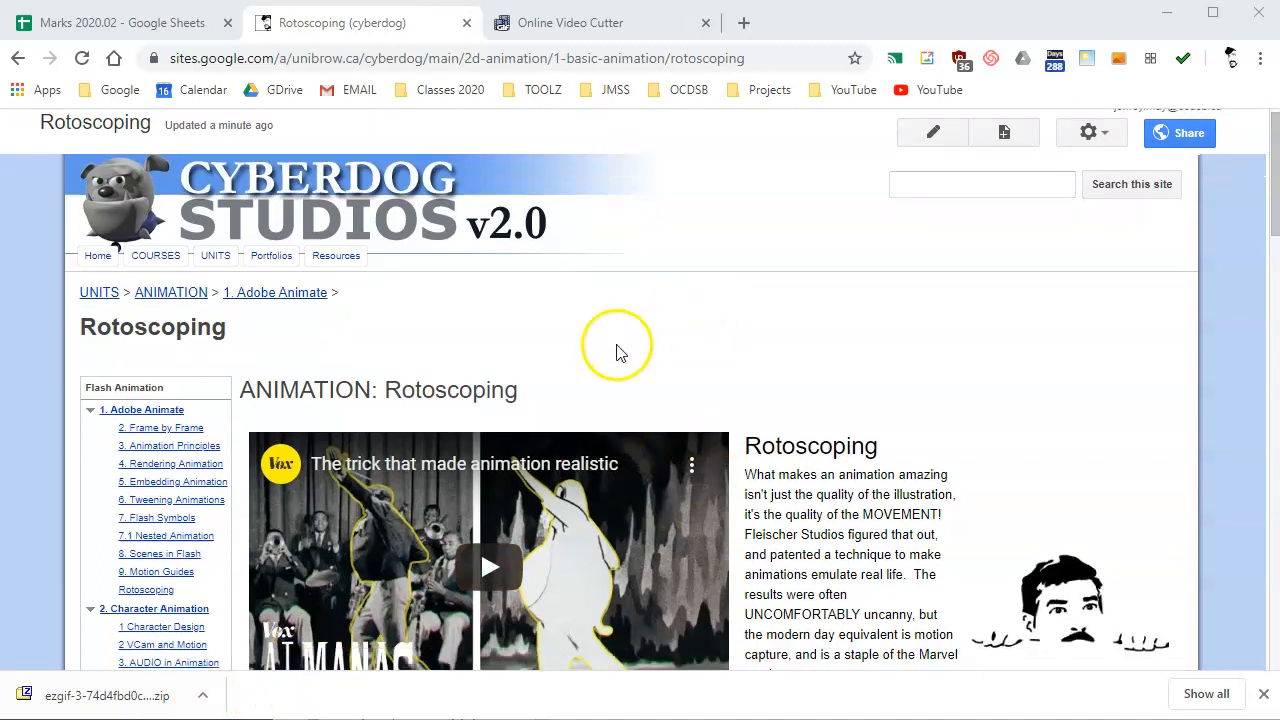
From the instructions, go to ezgif.com's Video Cutter and upload RotoscopeRef2017c.mp4.
scroll("down", 3)
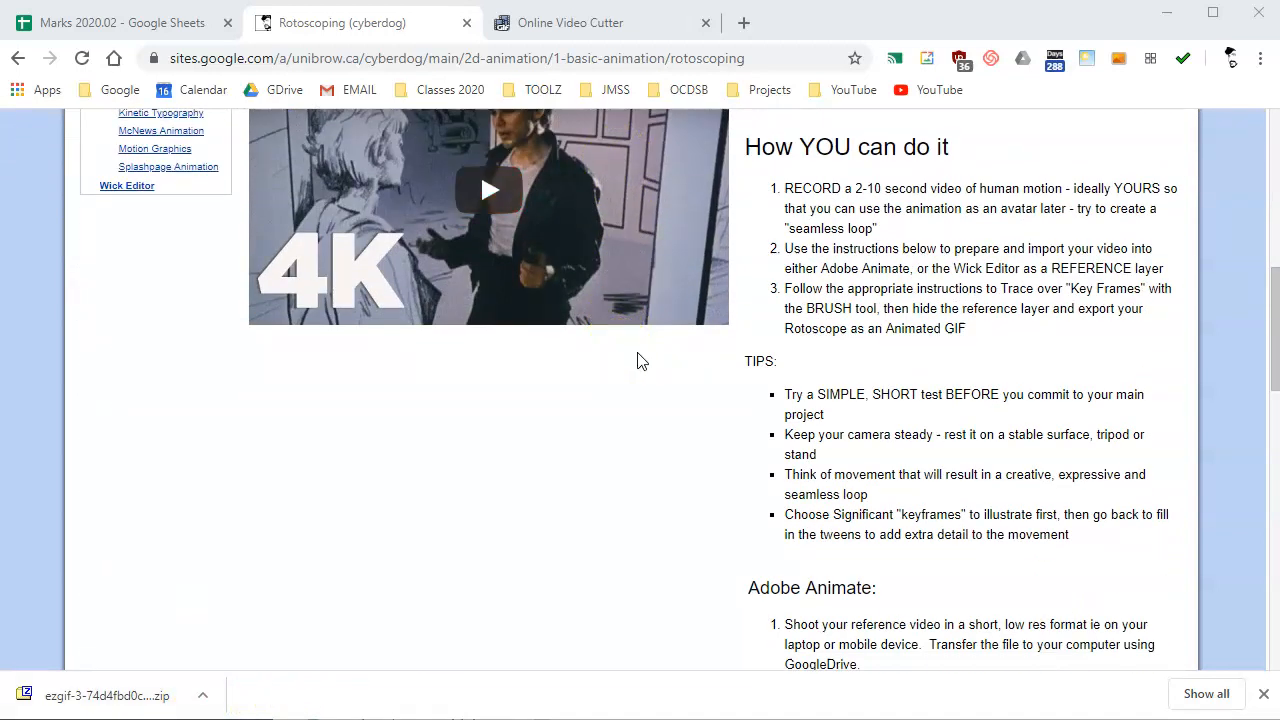
scroll("down", 3)
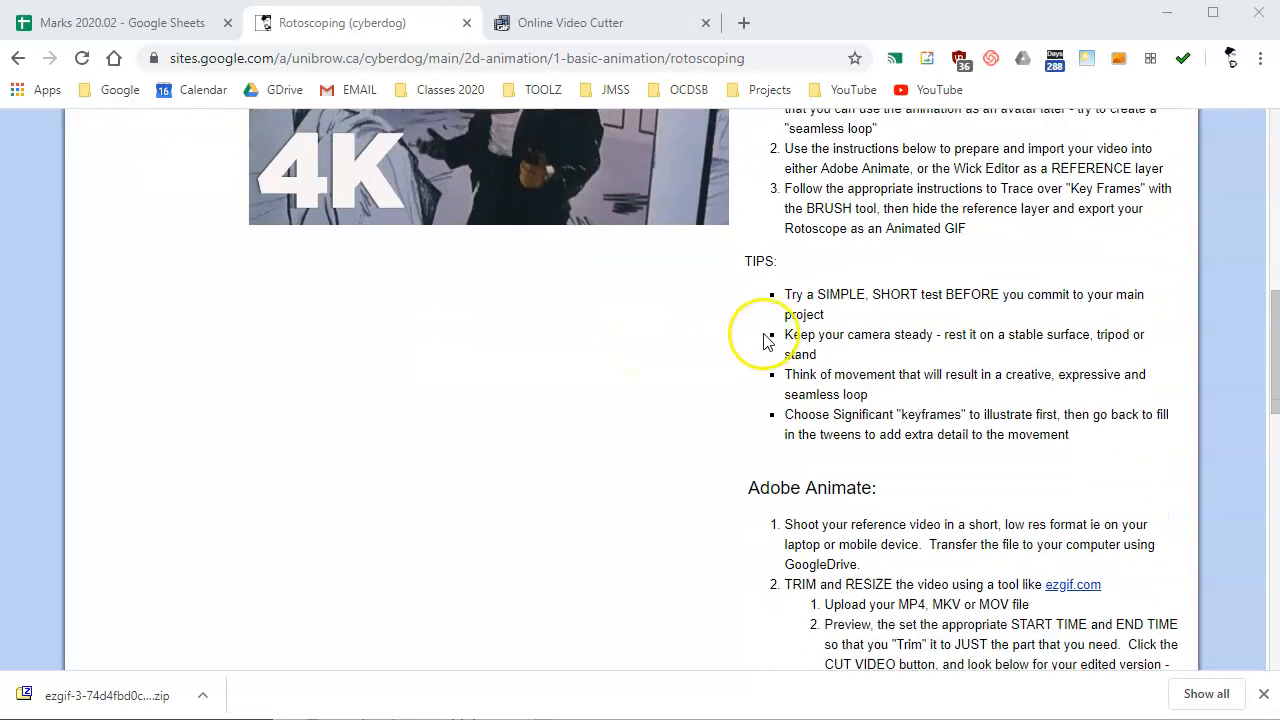
double_click(878, 524)
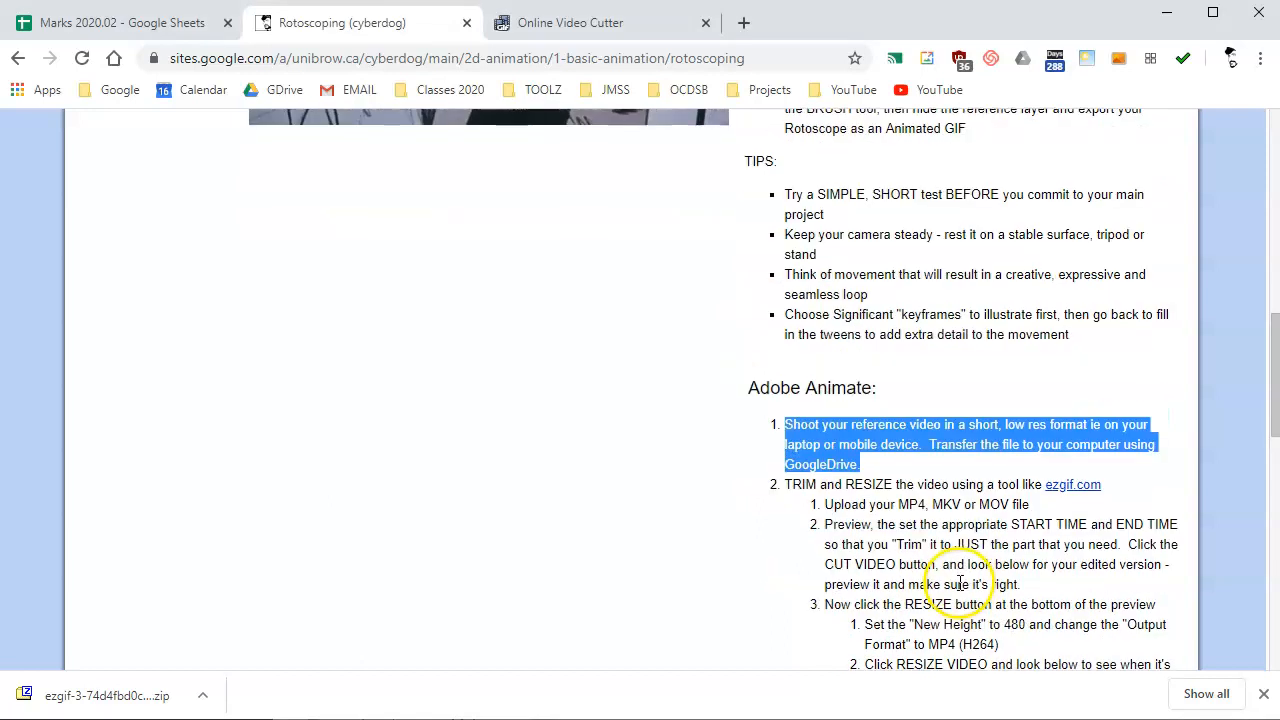
mouse_move(896, 464)
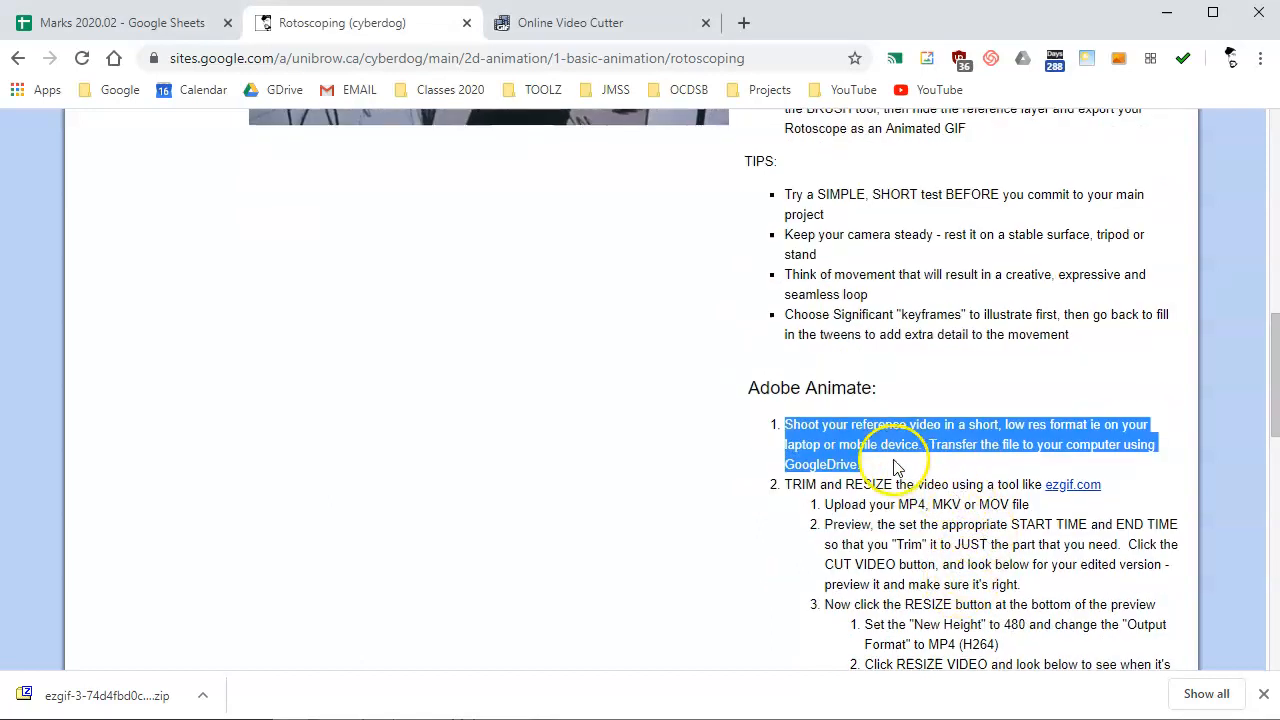
mouse_move(1072, 484)
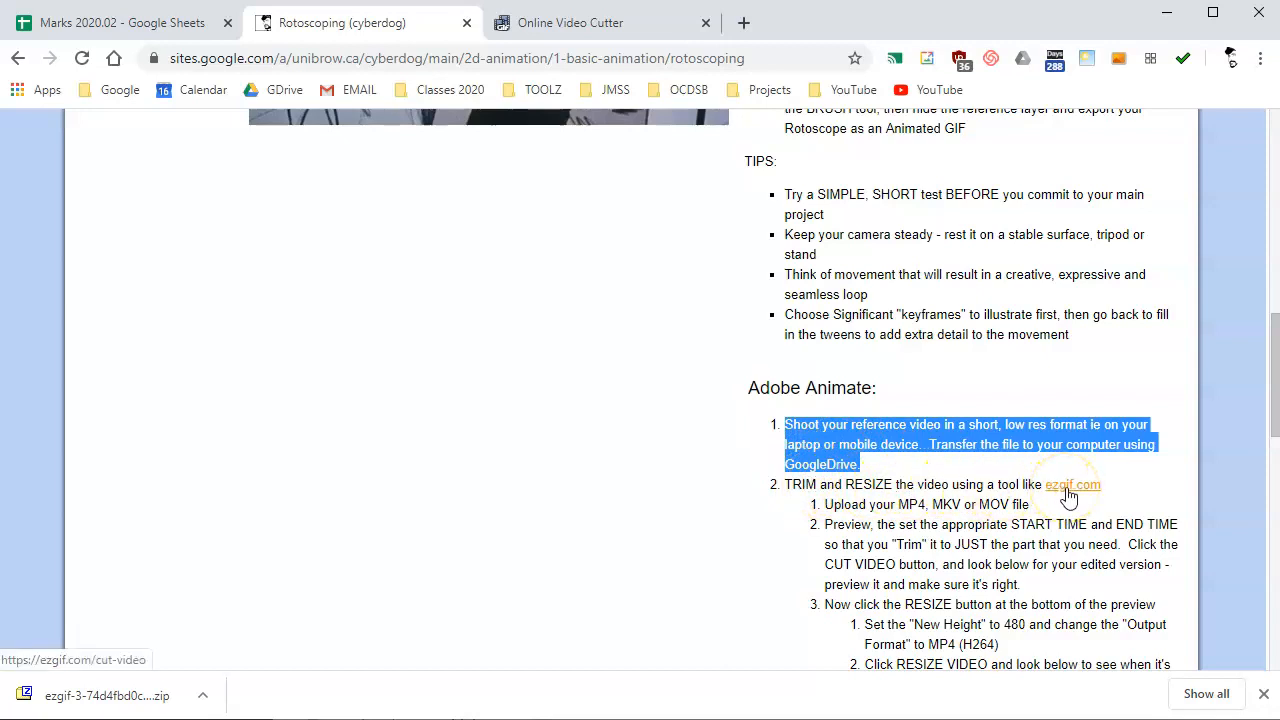
left_click(600, 22)
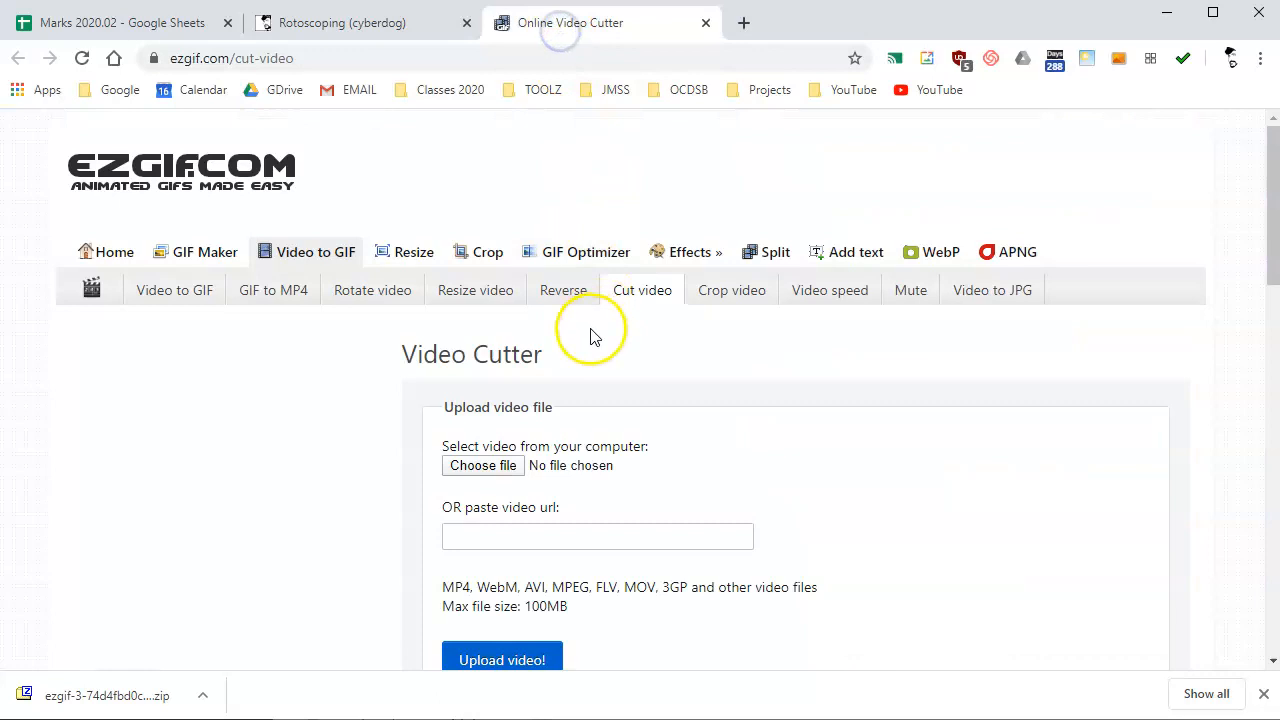
left_click(484, 464)
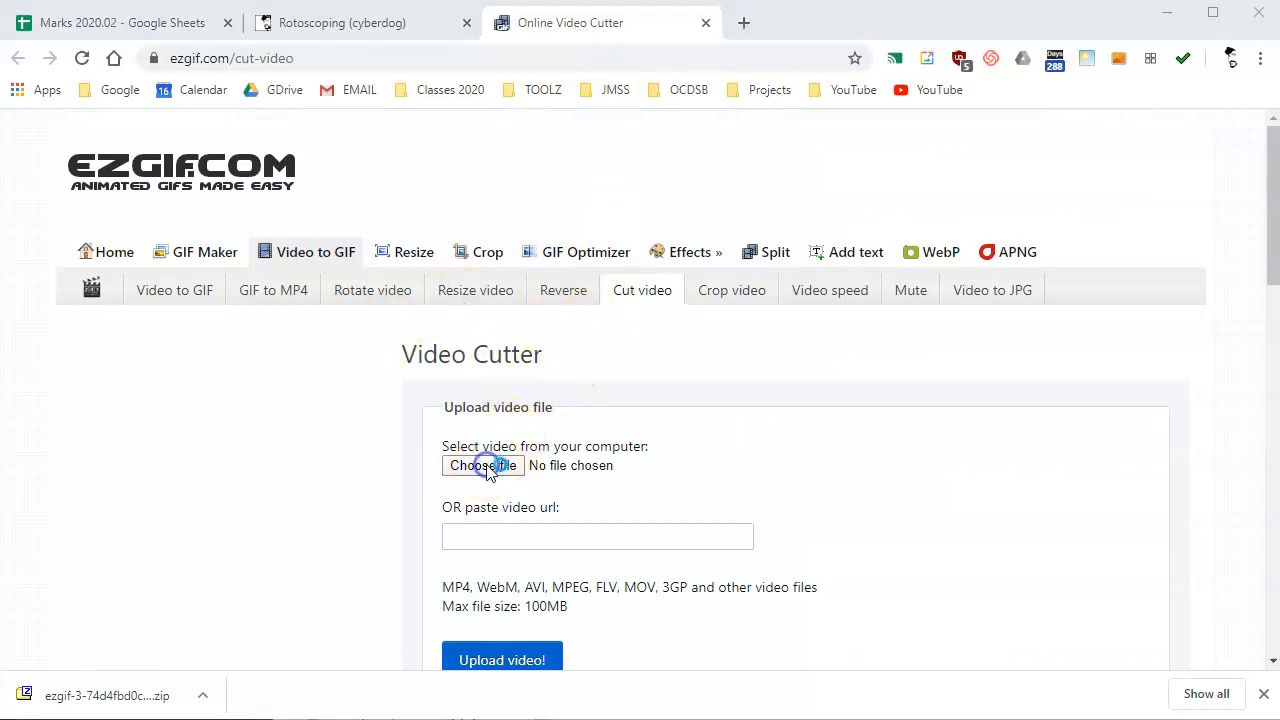
left_click(484, 464)
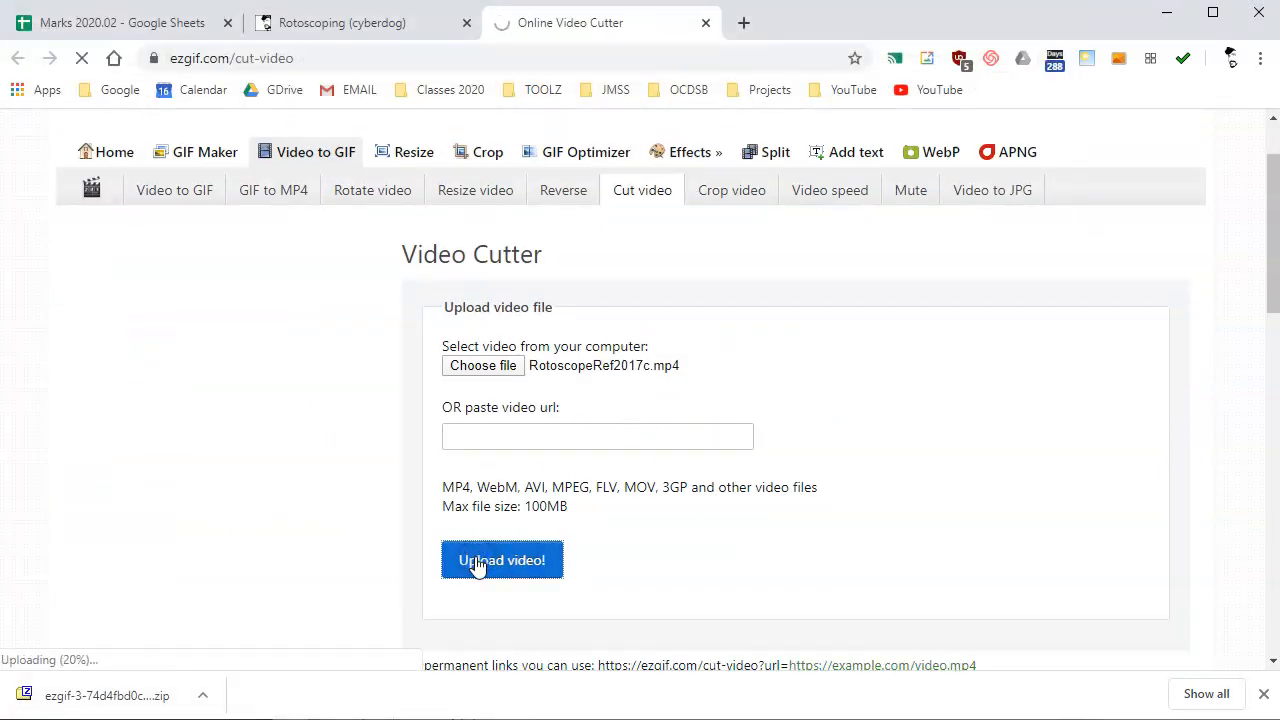
left_click(500, 560)
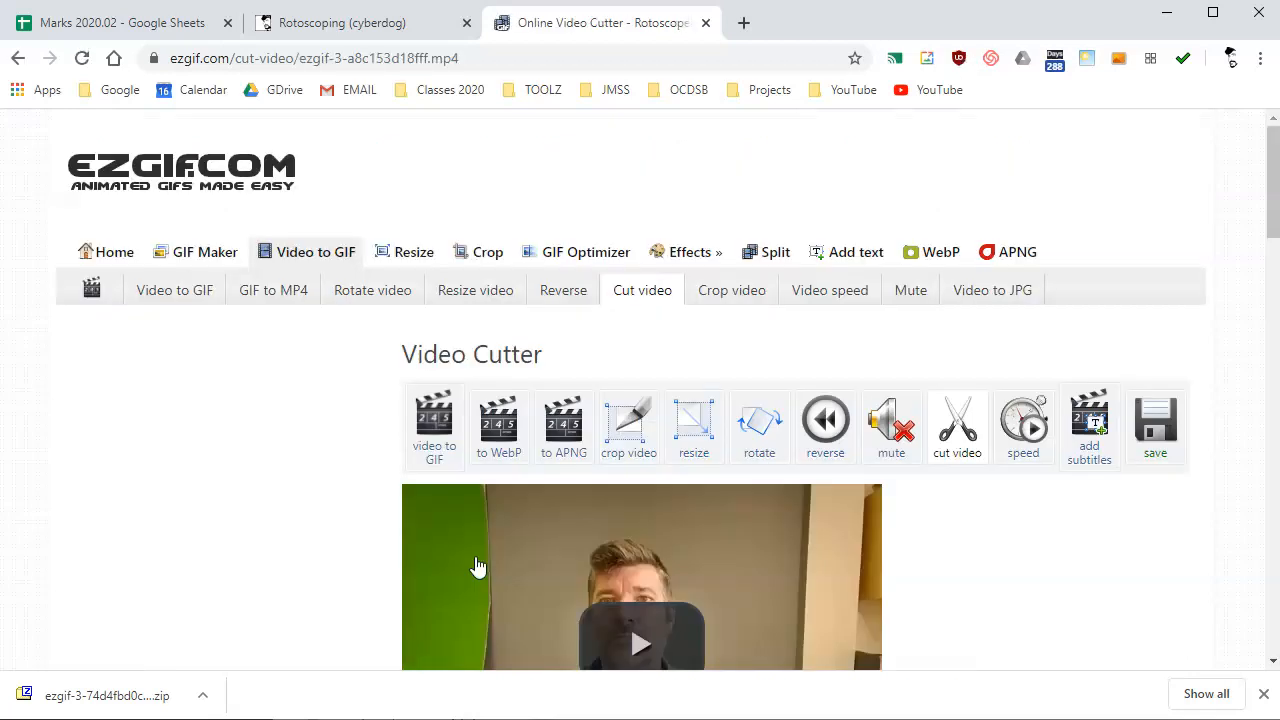
Play and pause the uploaded 11-second preview to note the timing for the cut.
scroll("down", 3)
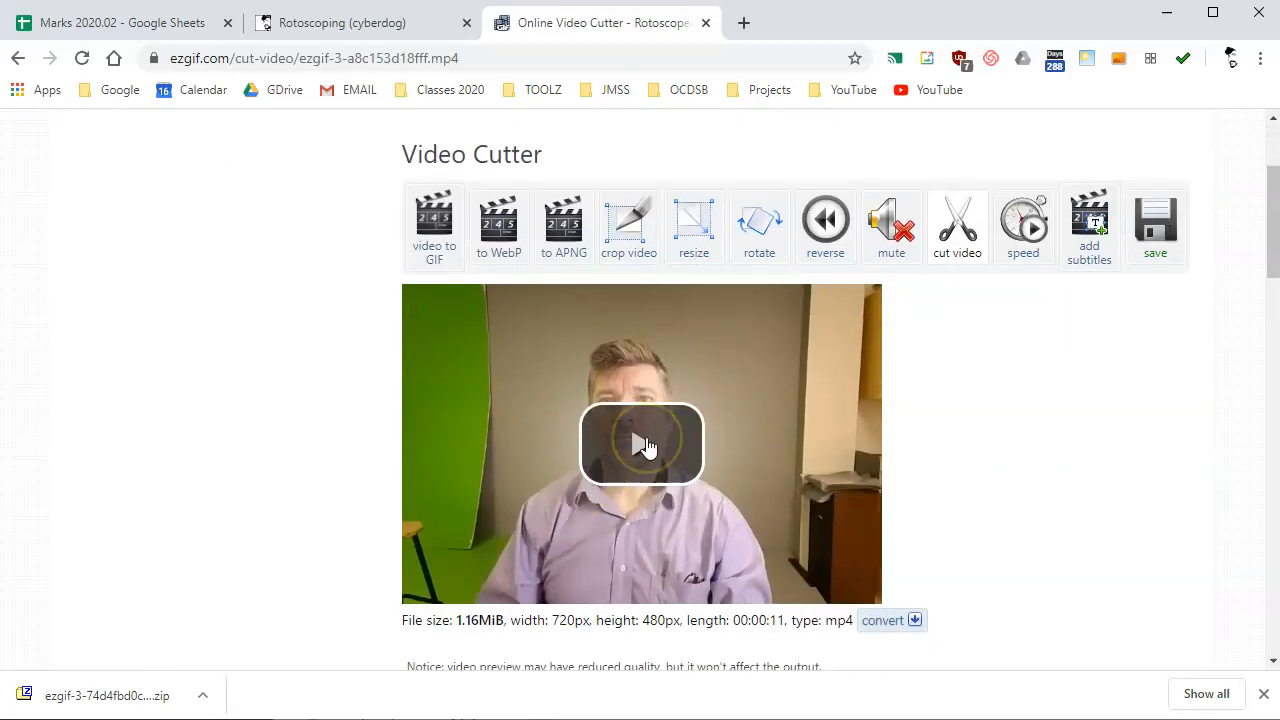
left_click(642, 444)
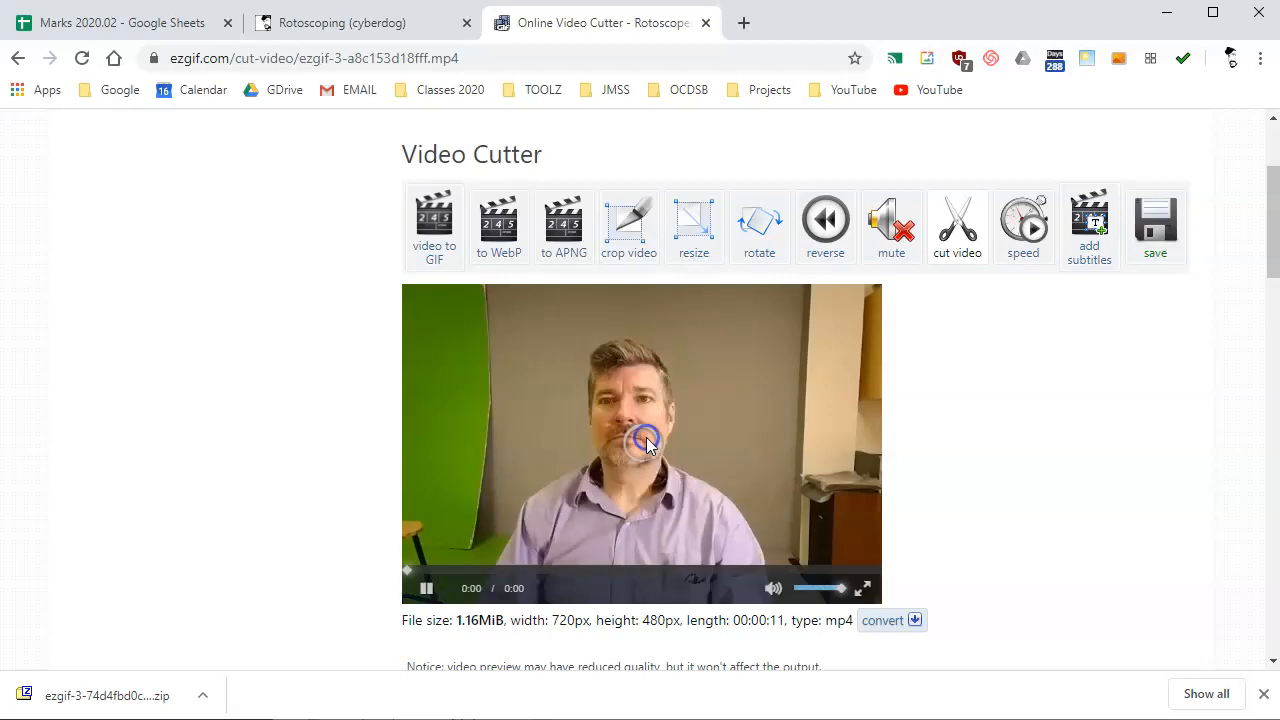
left_click(424, 588)
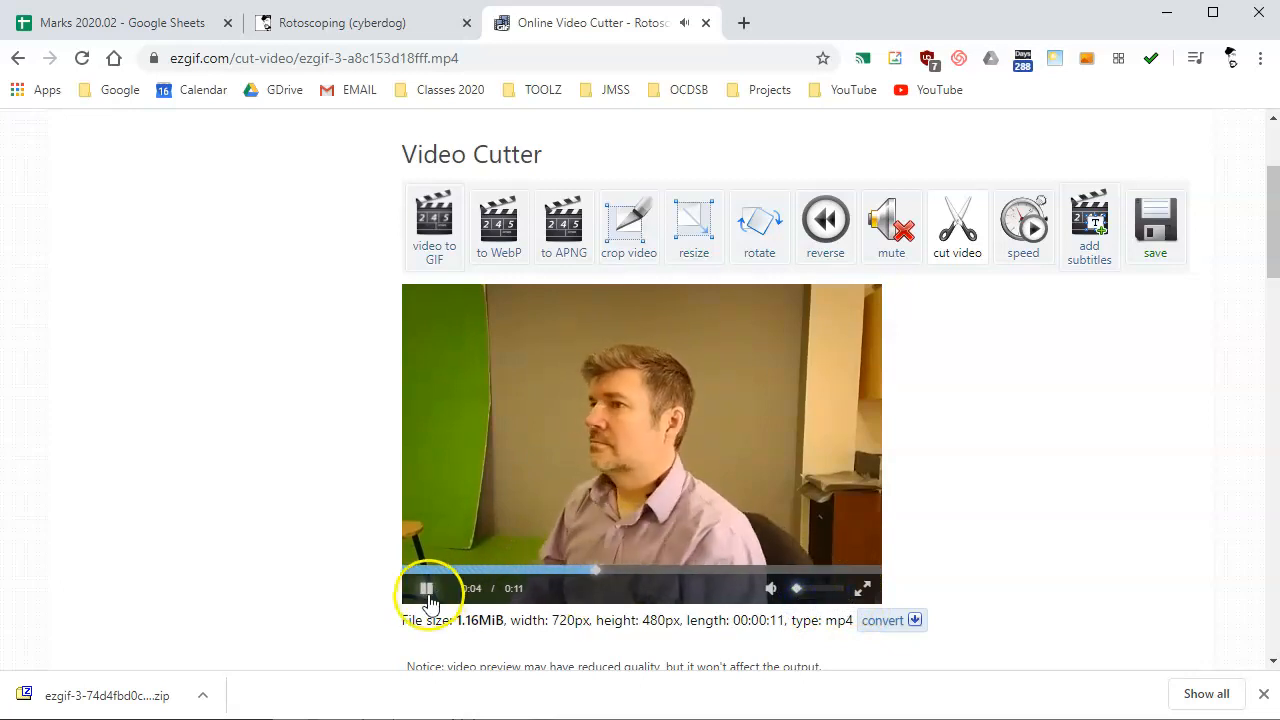
left_click(424, 588)
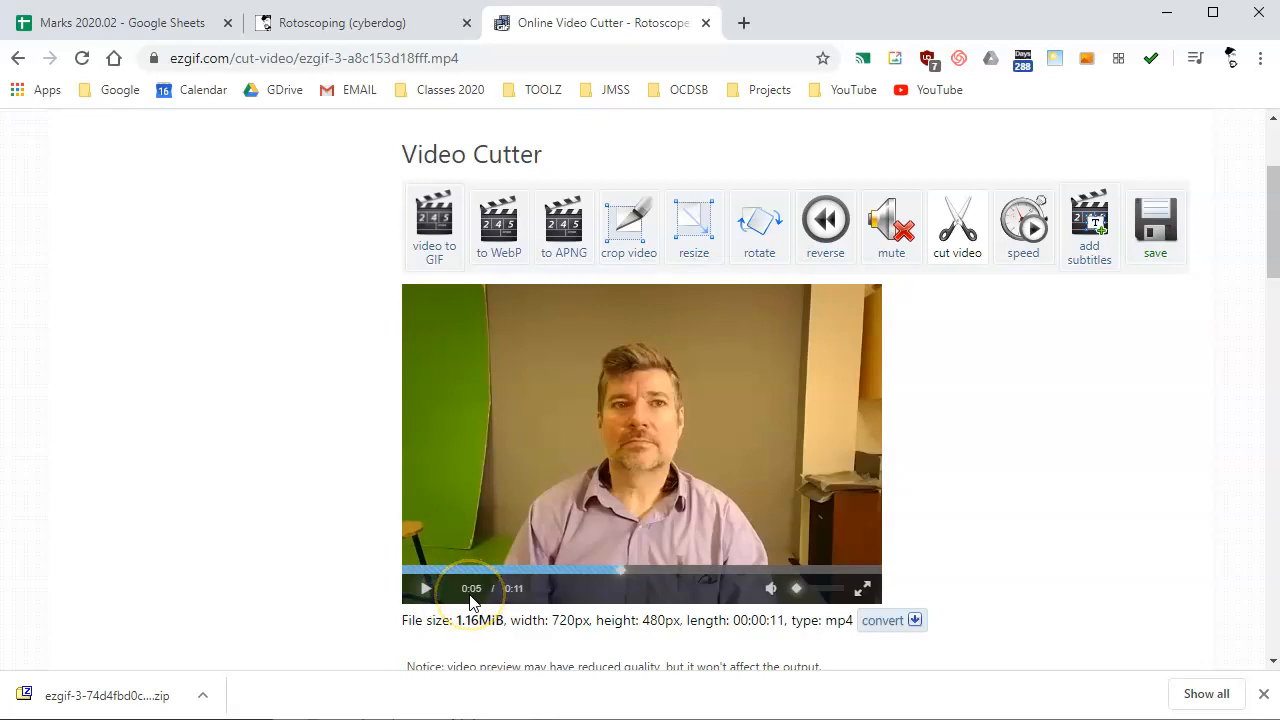
left_click(424, 588)
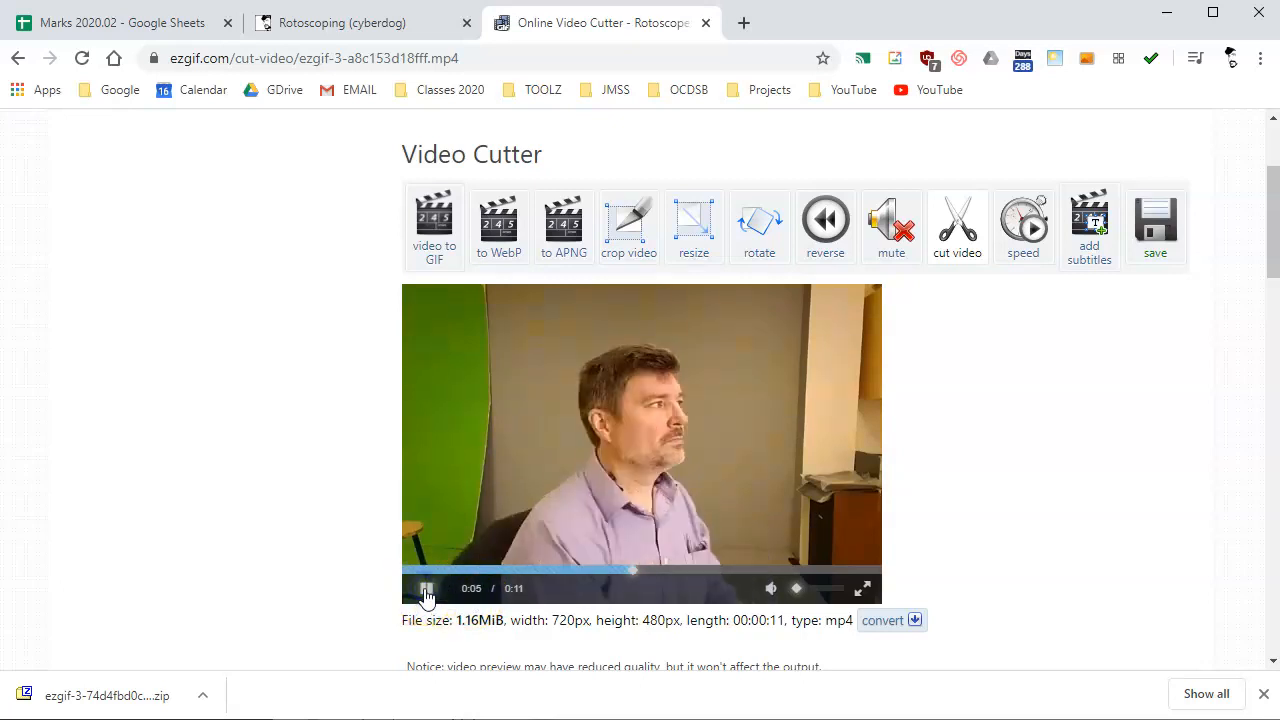
left_click(424, 588)
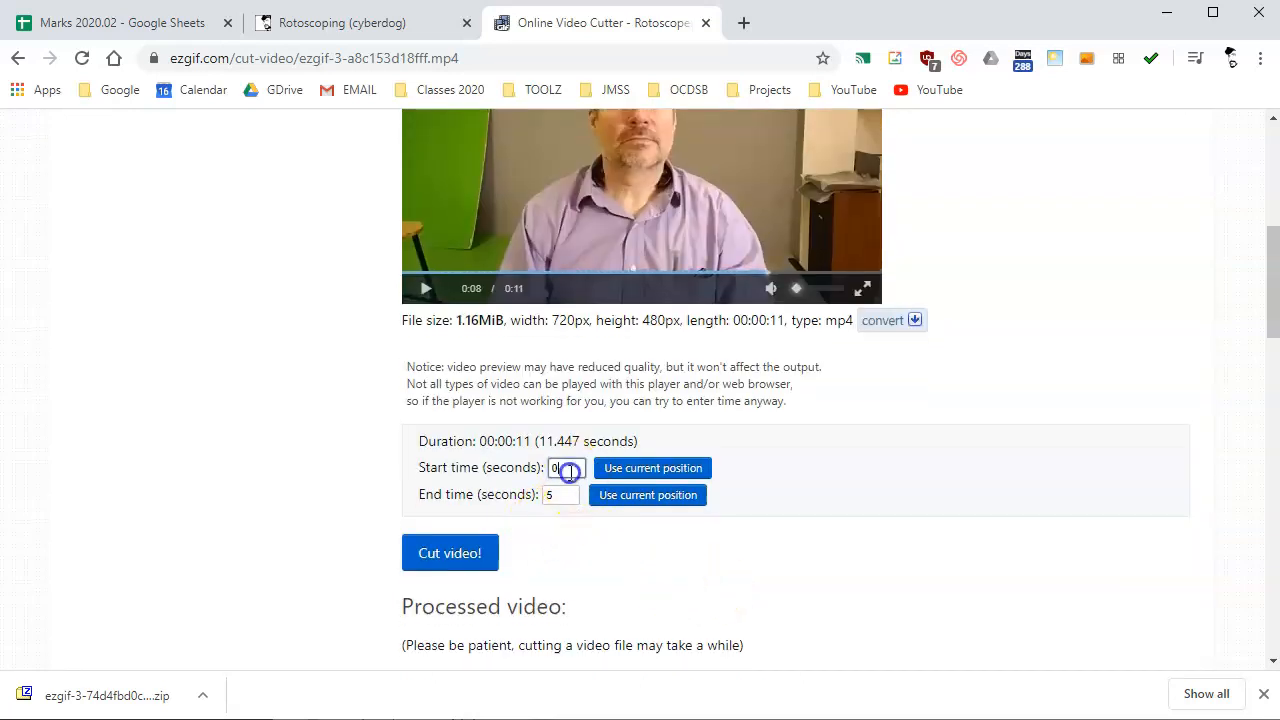
Enter the start and end seconds, cut the clip to 5 seconds and play the processed result.
type("5")
left_click(560, 494)
type("6")
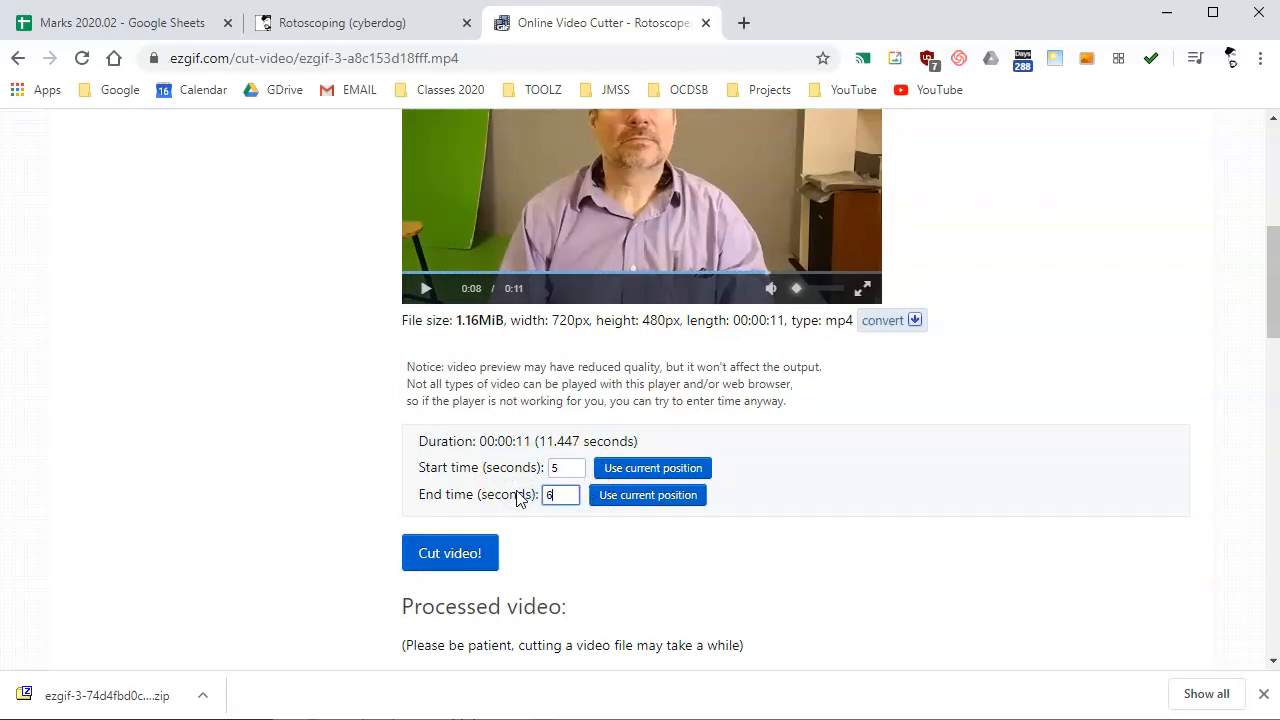
type("9")
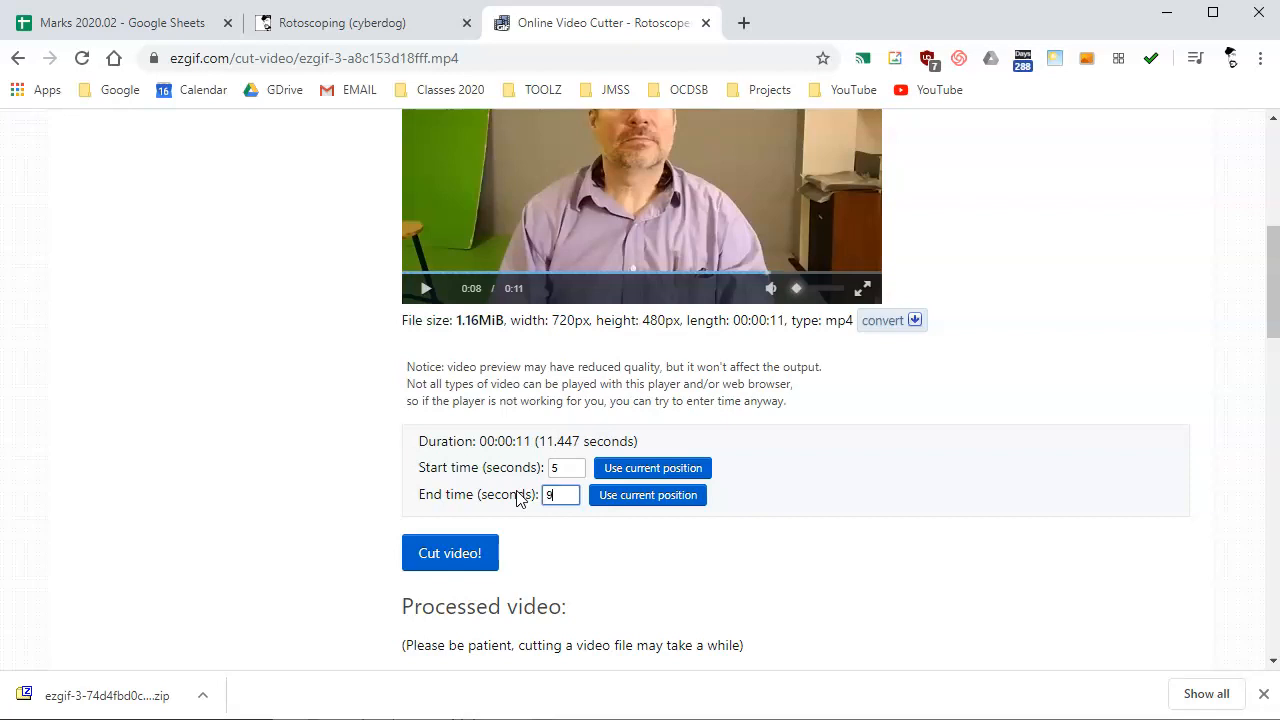
left_click(450, 552)
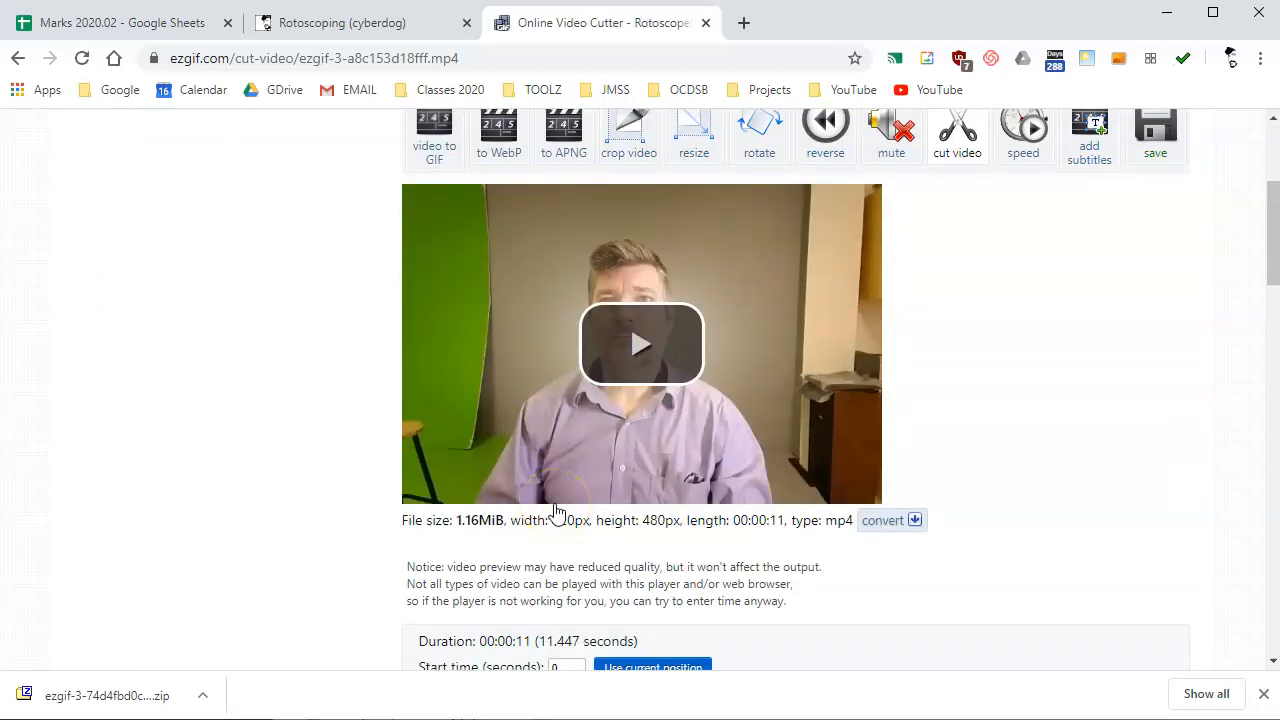
scroll("down", 3)
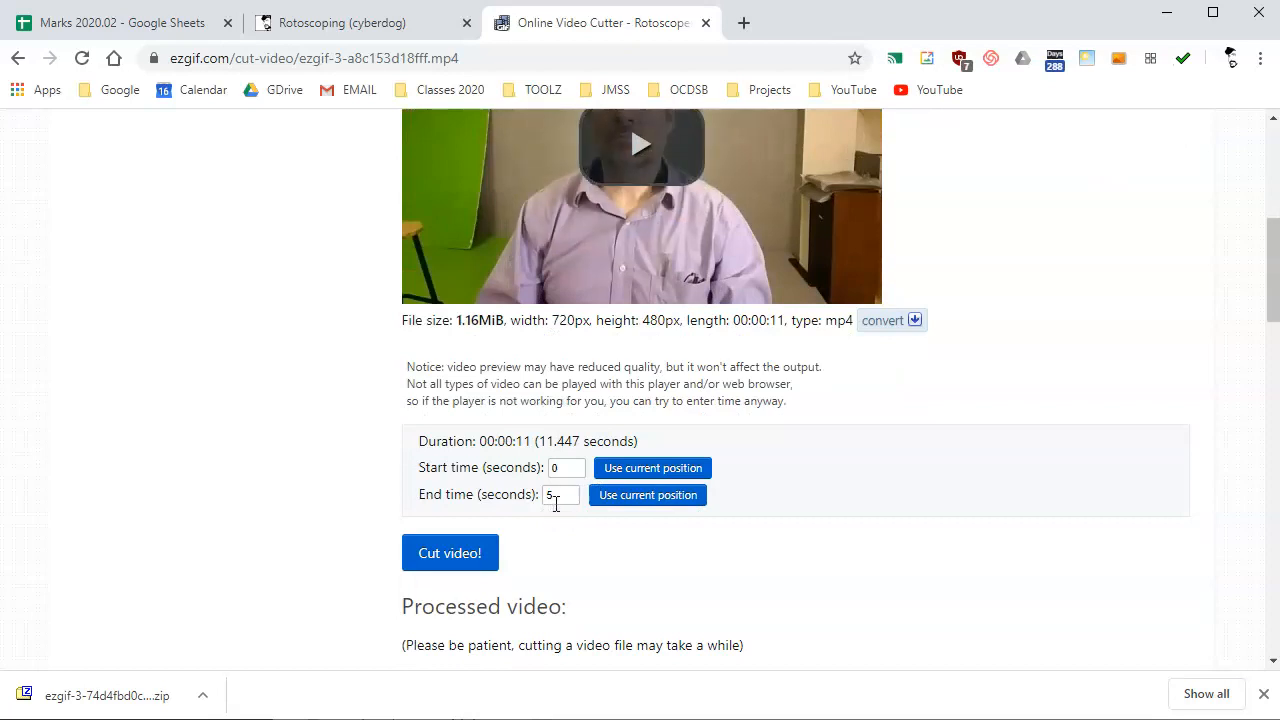
left_click(448, 552)
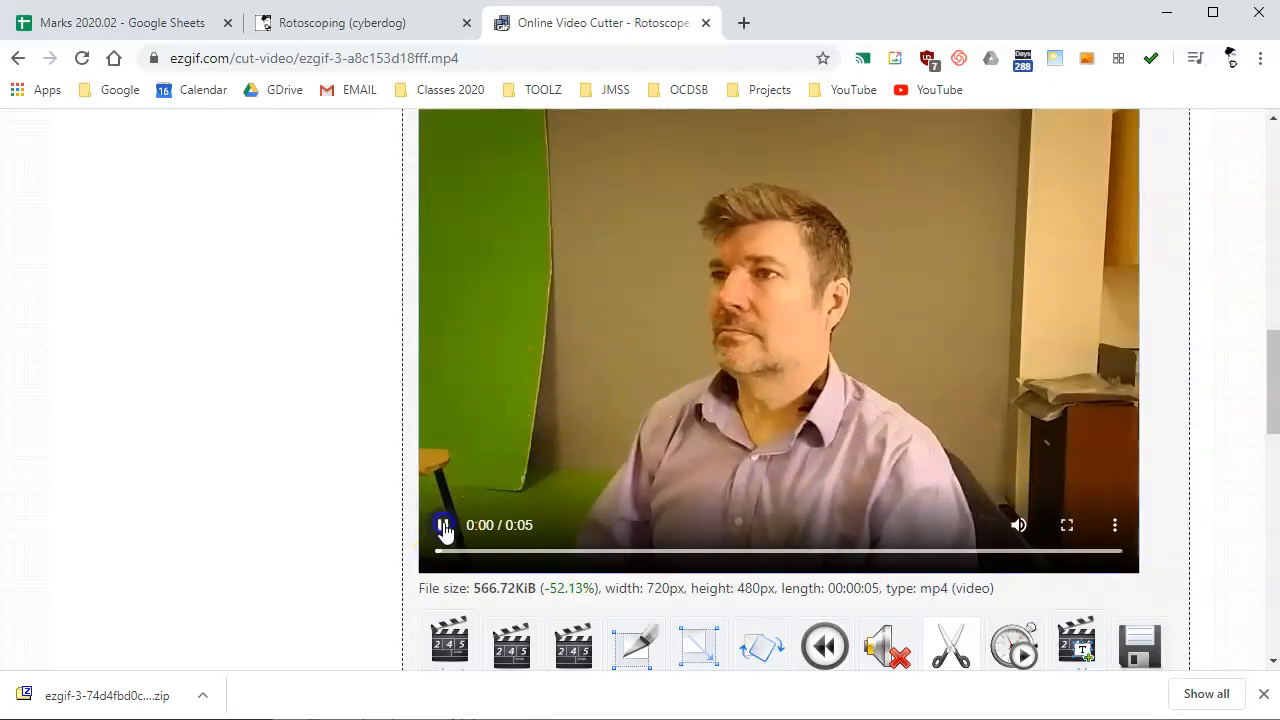
left_click(444, 524)
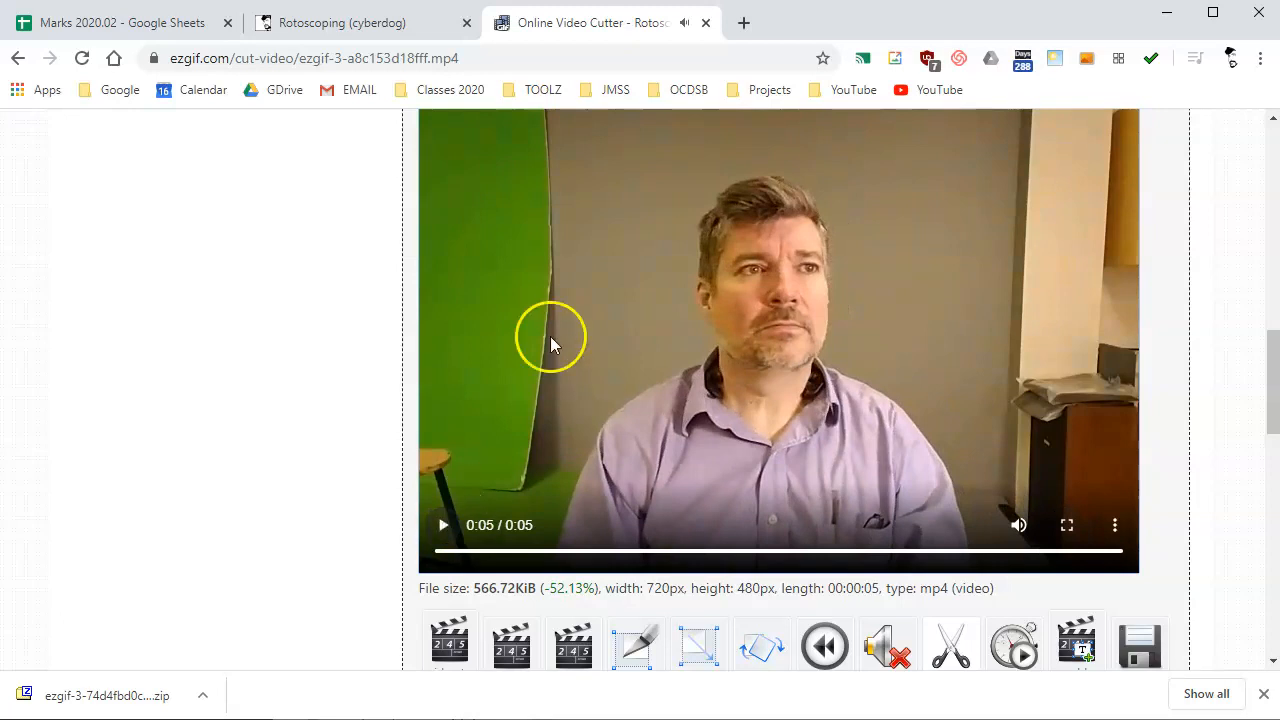
mouse_move(800, 486)
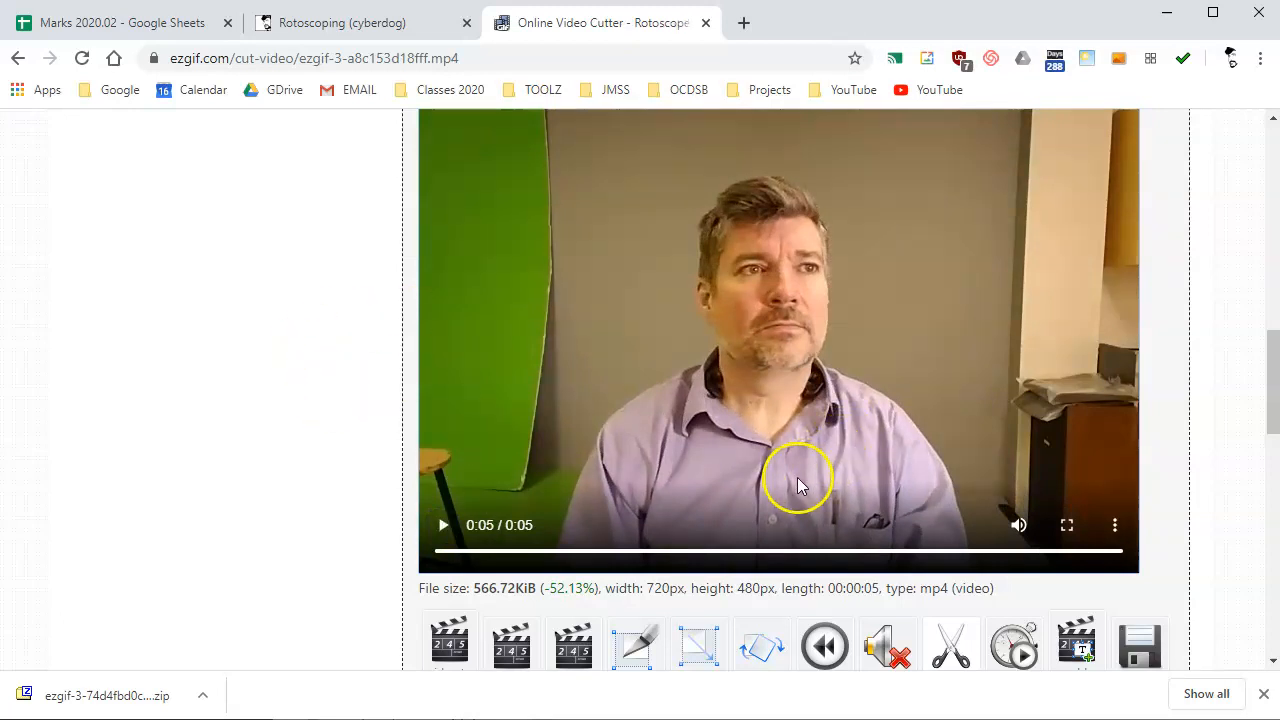
scroll("down", 3)
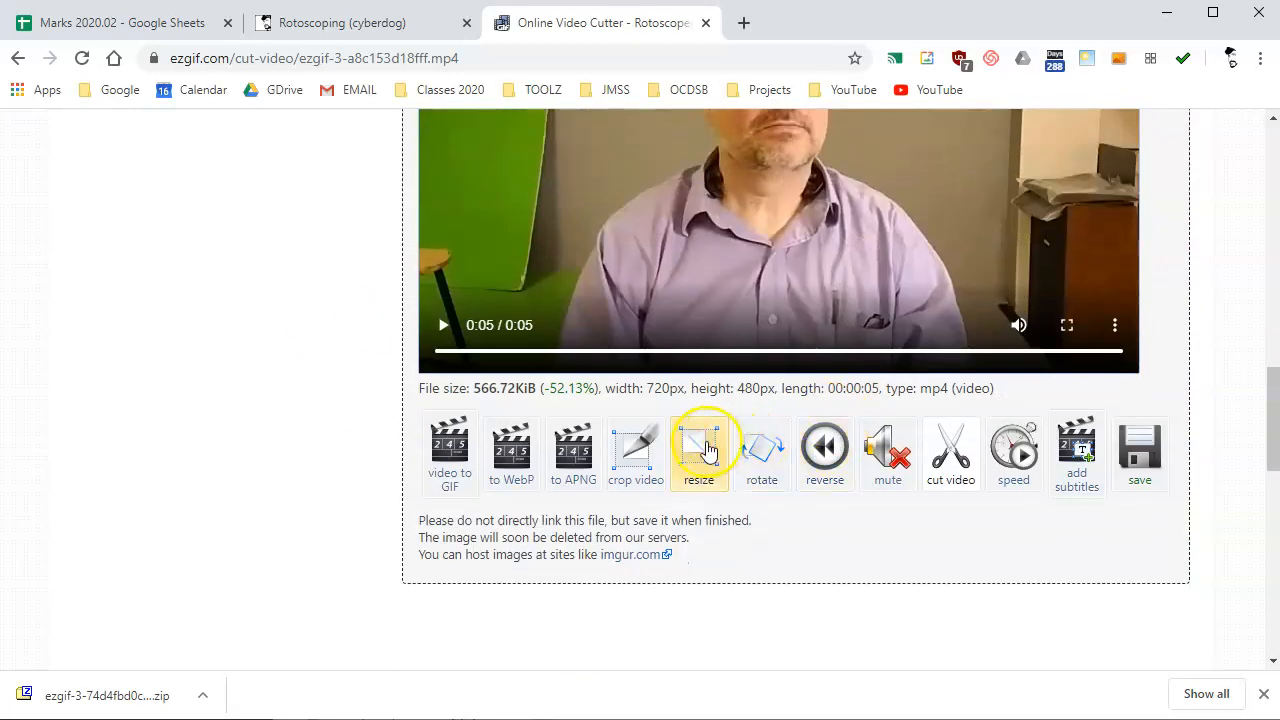
Send the cut clip to the resizer and produce a 480-high MP4 version (720x480, 457.31 KiB).
left_click(698, 444)
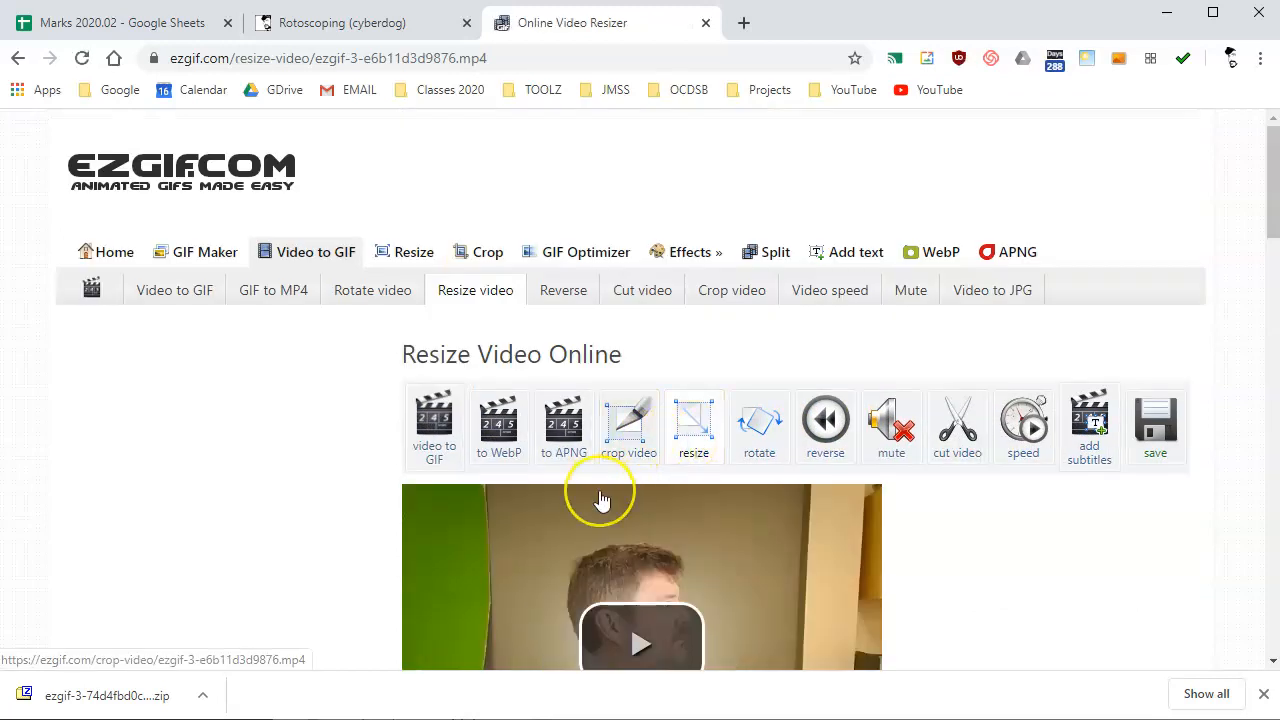
scroll("down", 3)
type("480")
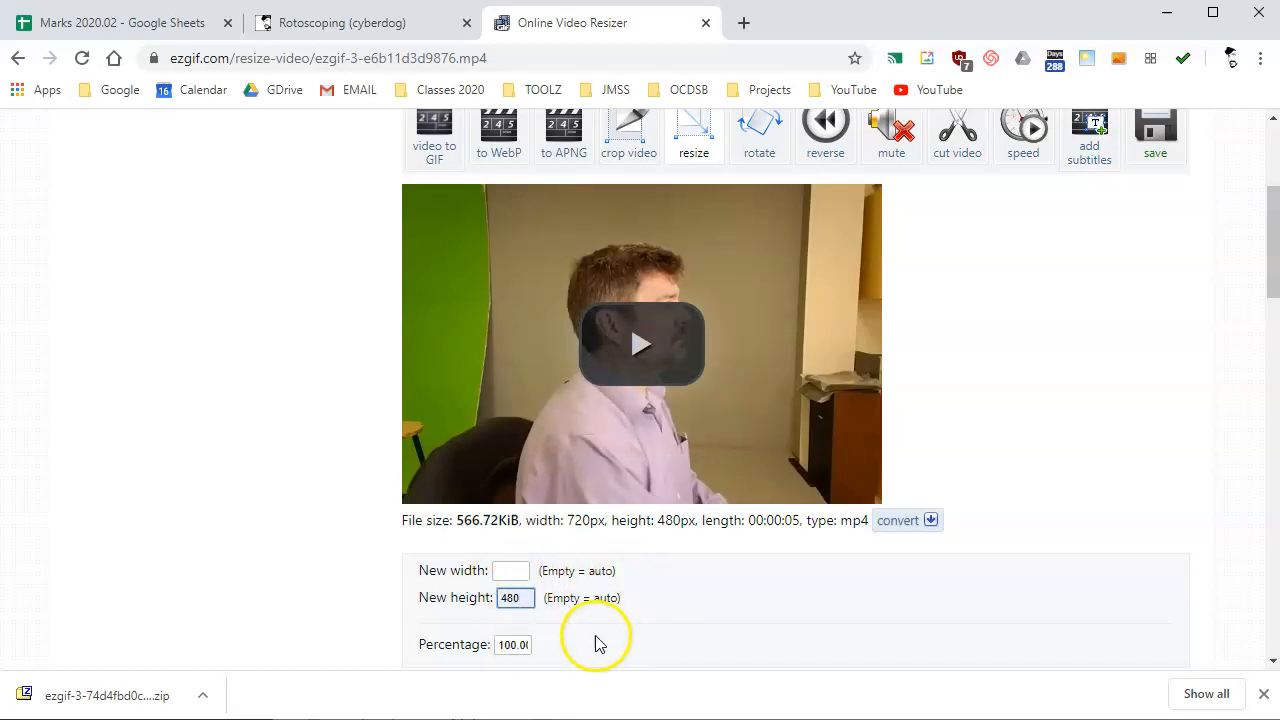
scroll("down", 3)
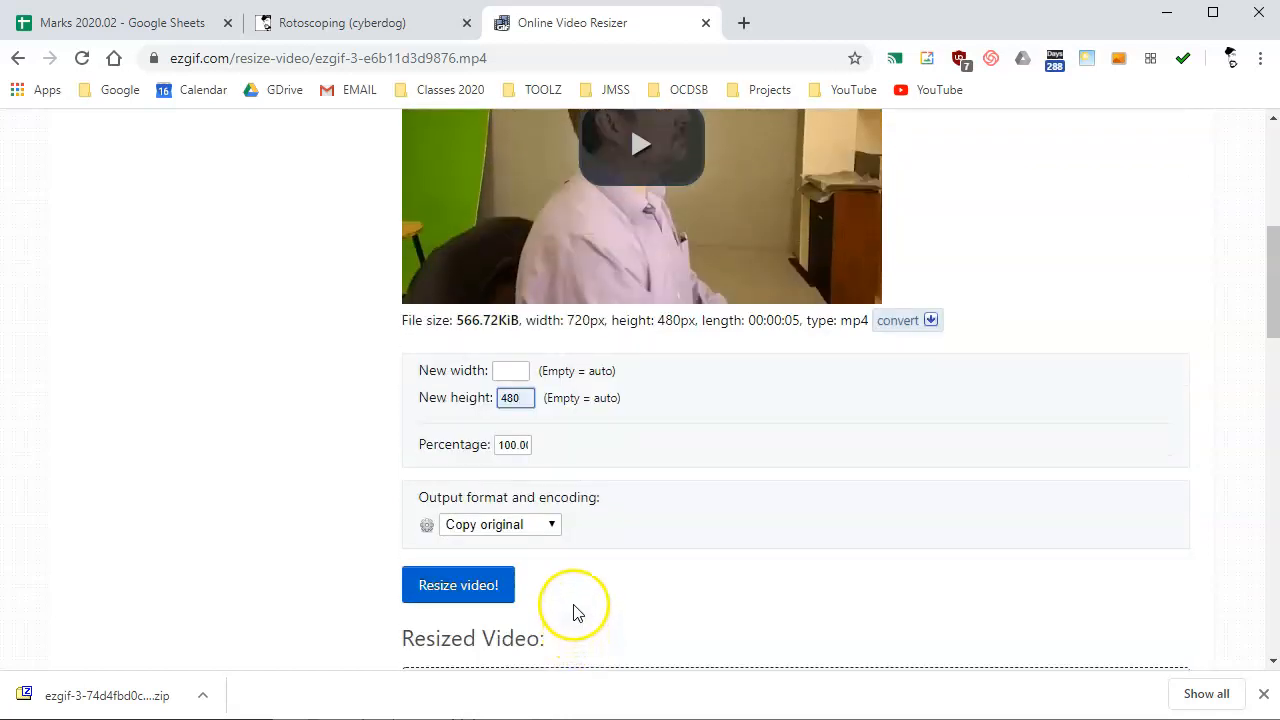
left_click(500, 524)
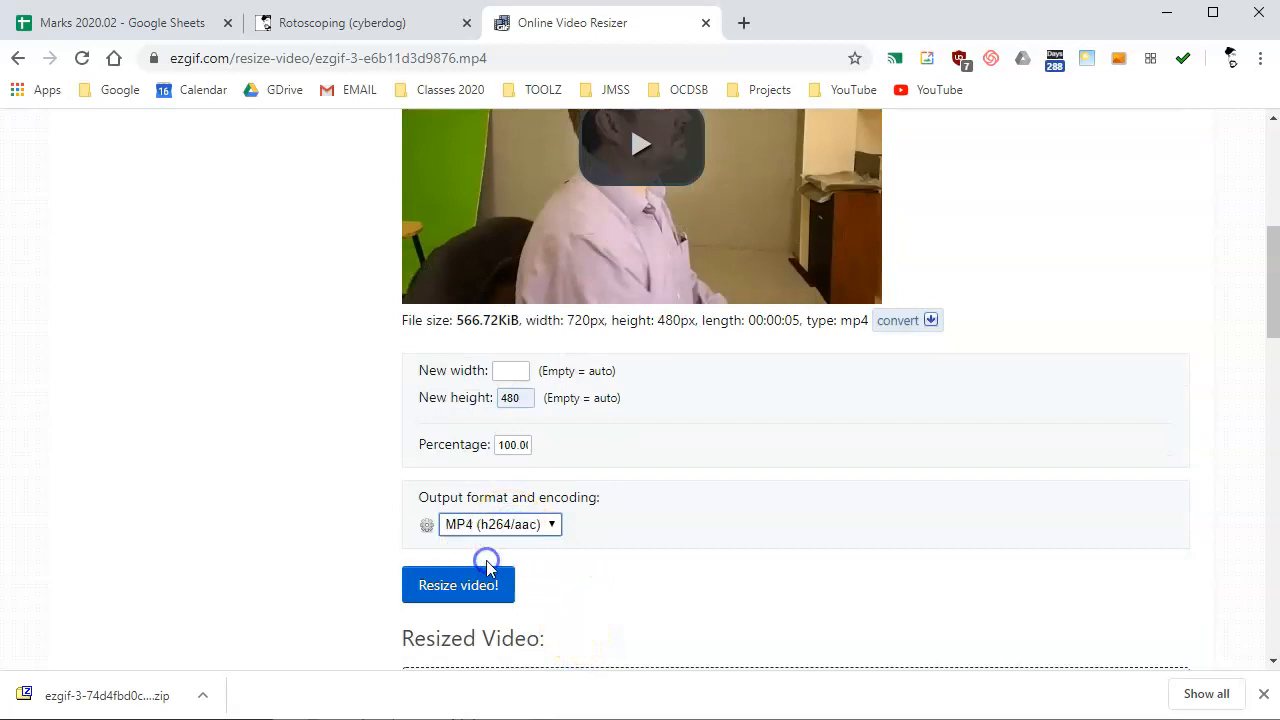
left_click(458, 584)
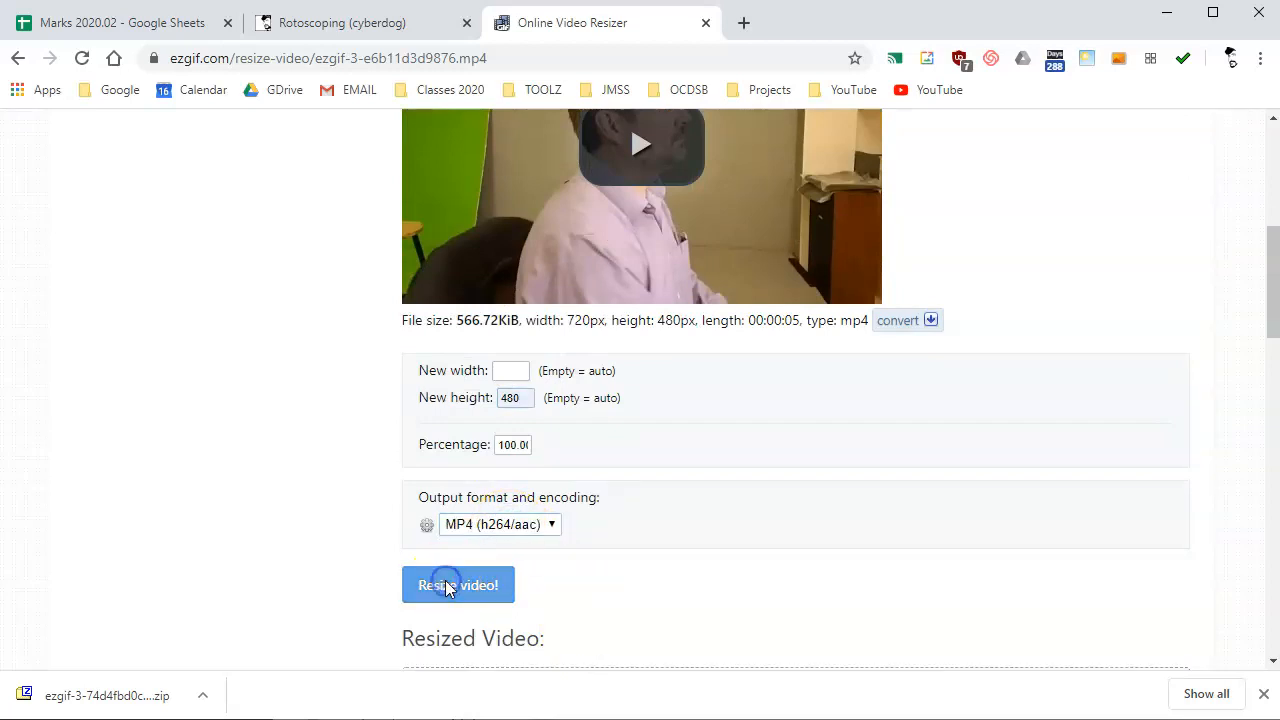
left_click(456, 584)
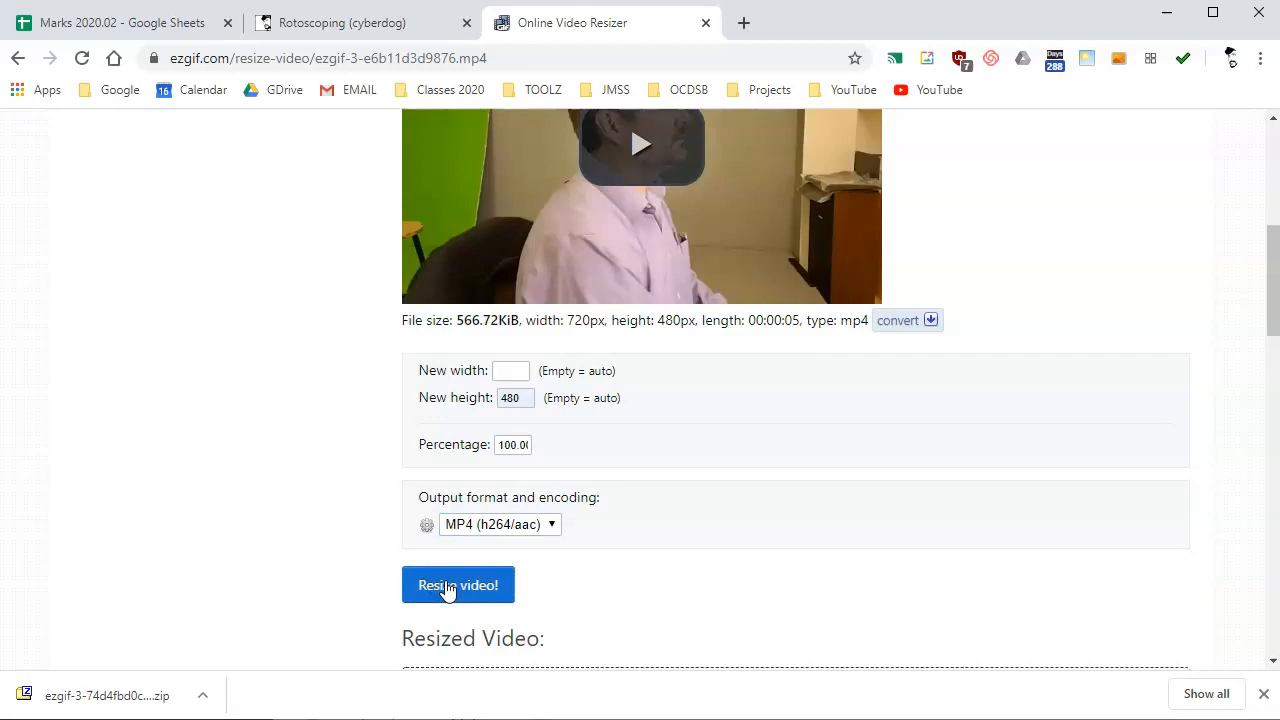
left_click(458, 584)
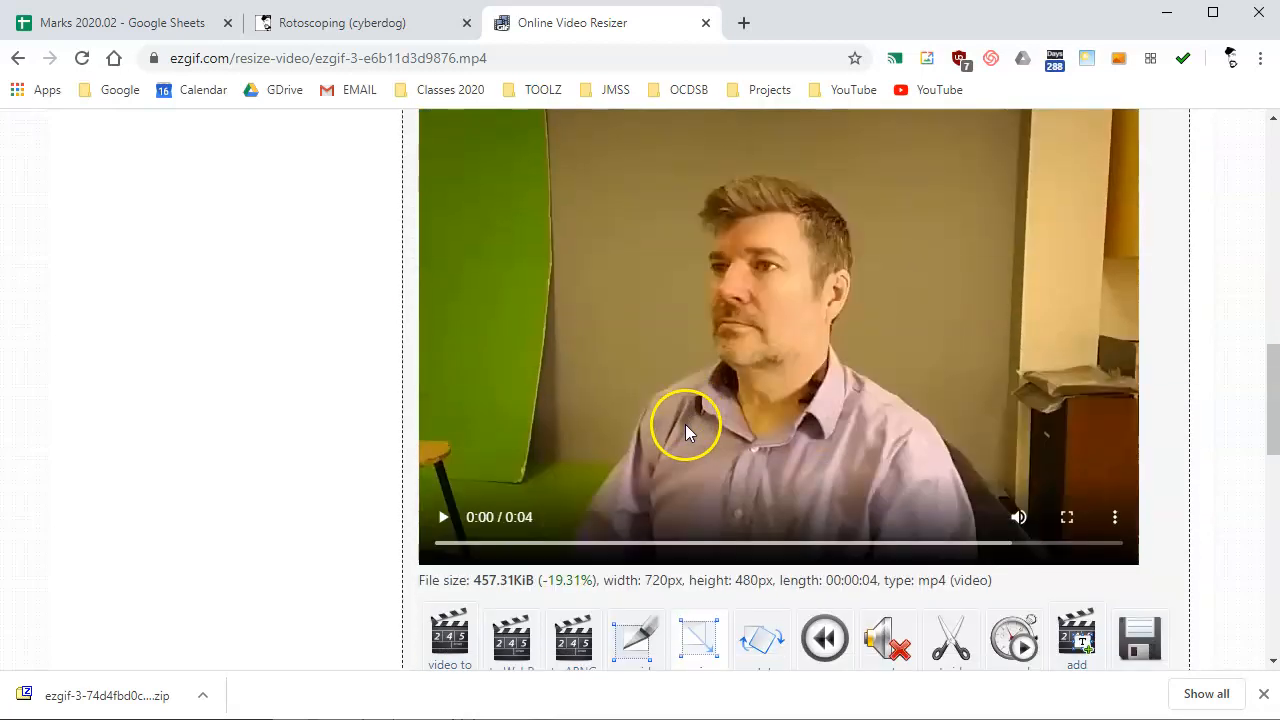
mouse_move(564, 530)
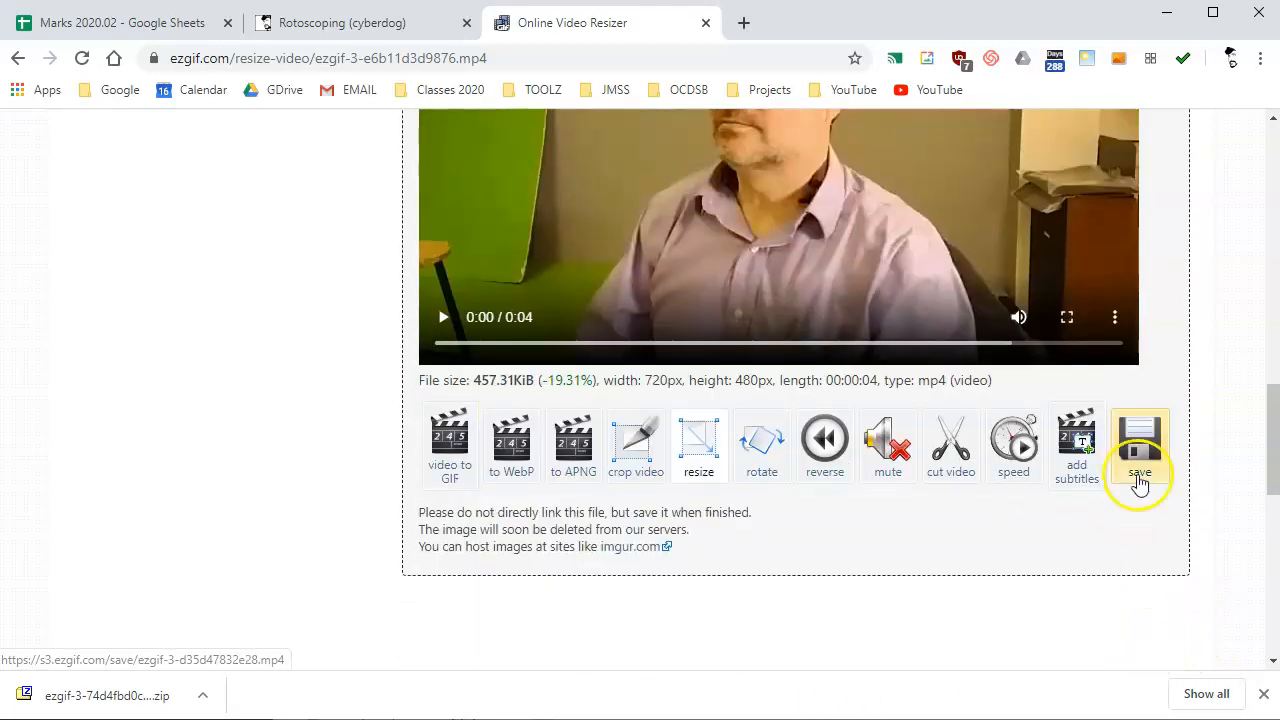
Save the resized clip as ezgif.com-resize (1).mp4 in a new Test3 folder inside 02. Rotoscoping.
left_click(1140, 444)
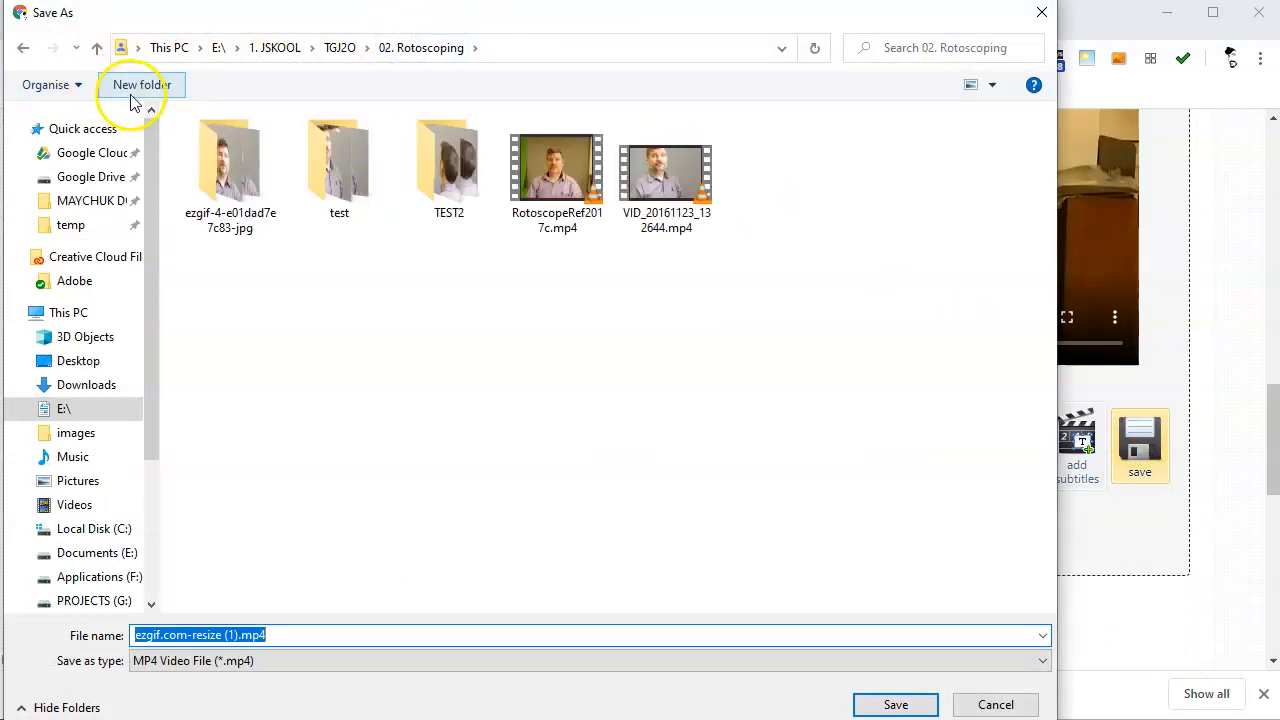
left_click(140, 84)
type("Test3")
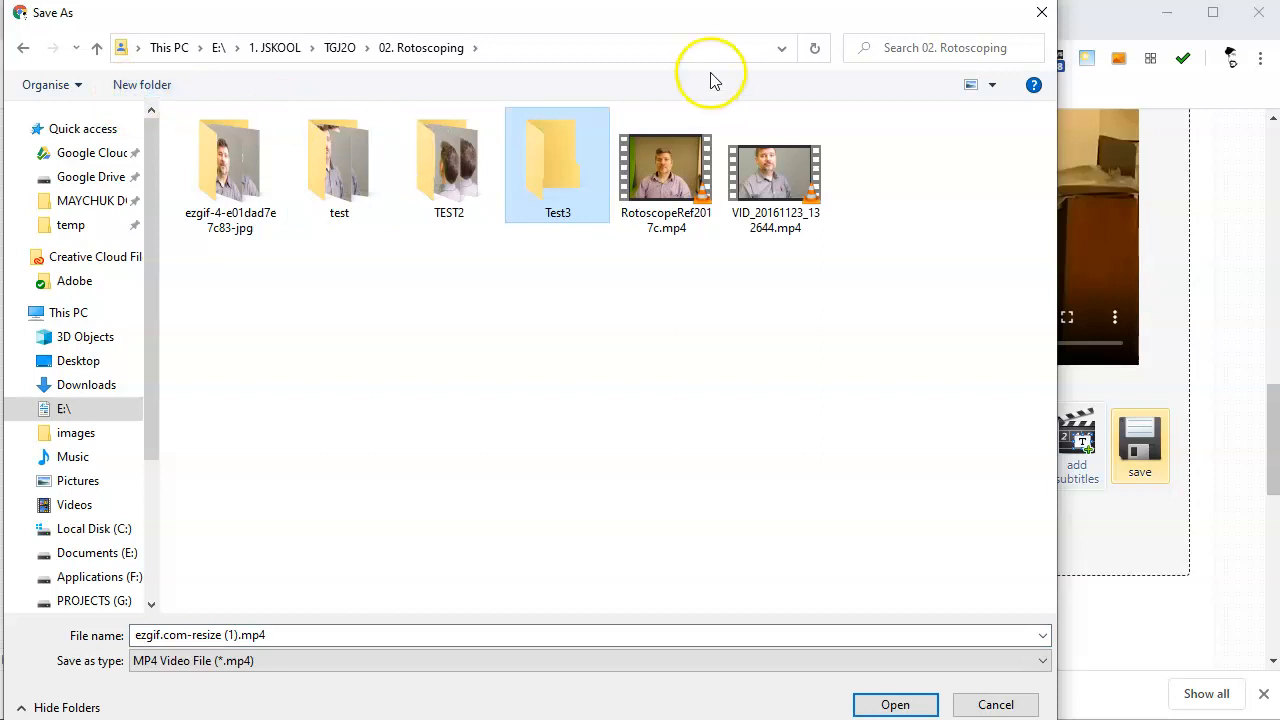
double_click(556, 164)
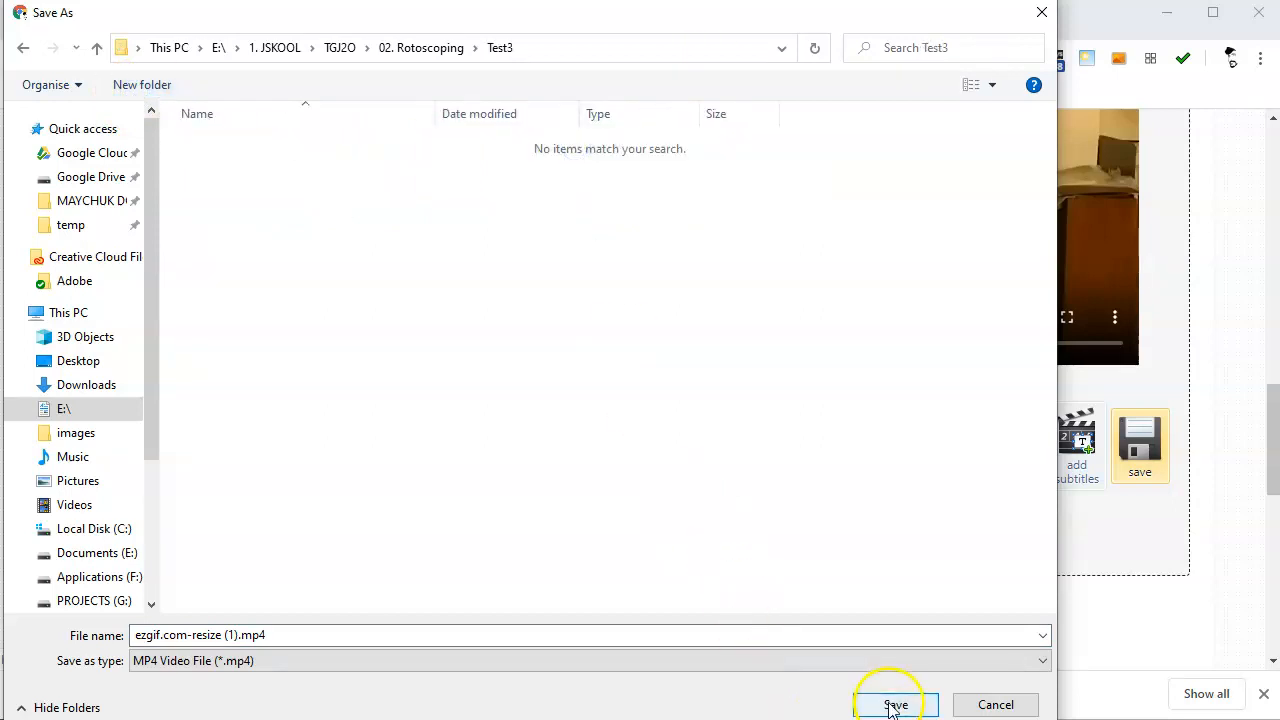
left_click(892, 704)
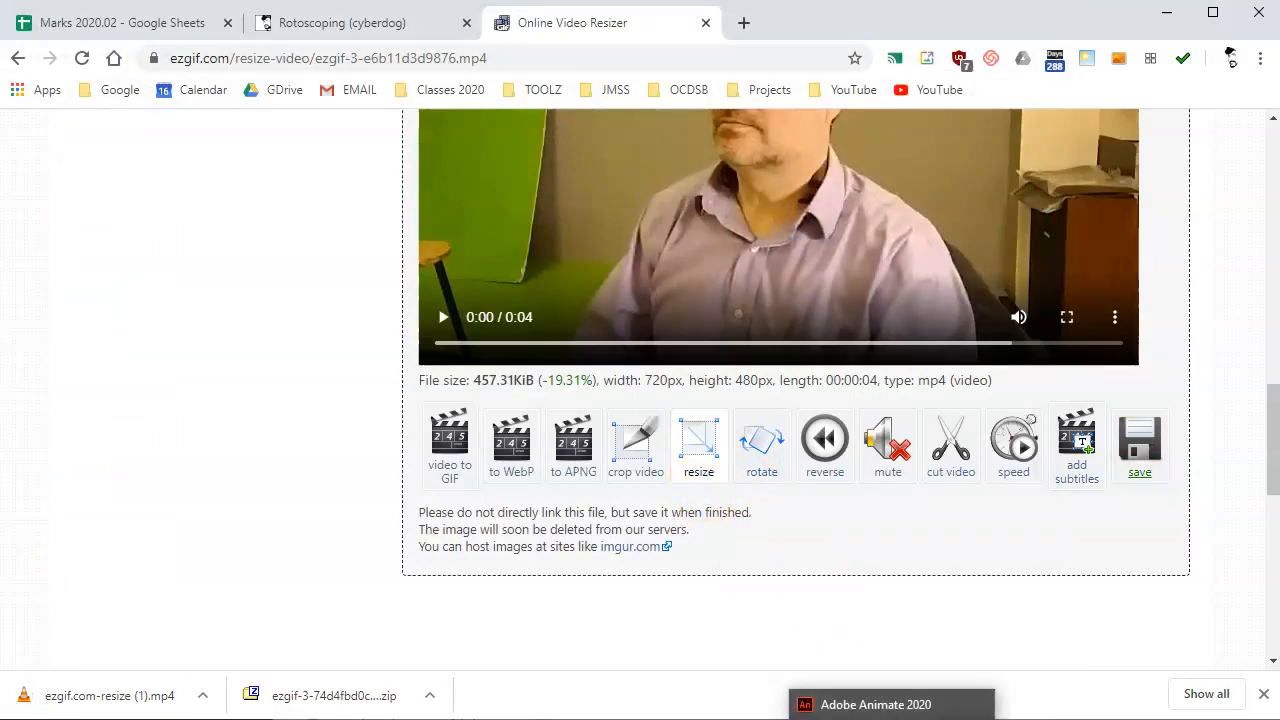
Switch to Animate and create a new 450x450 document at 24 fps.
left_click(888, 704)
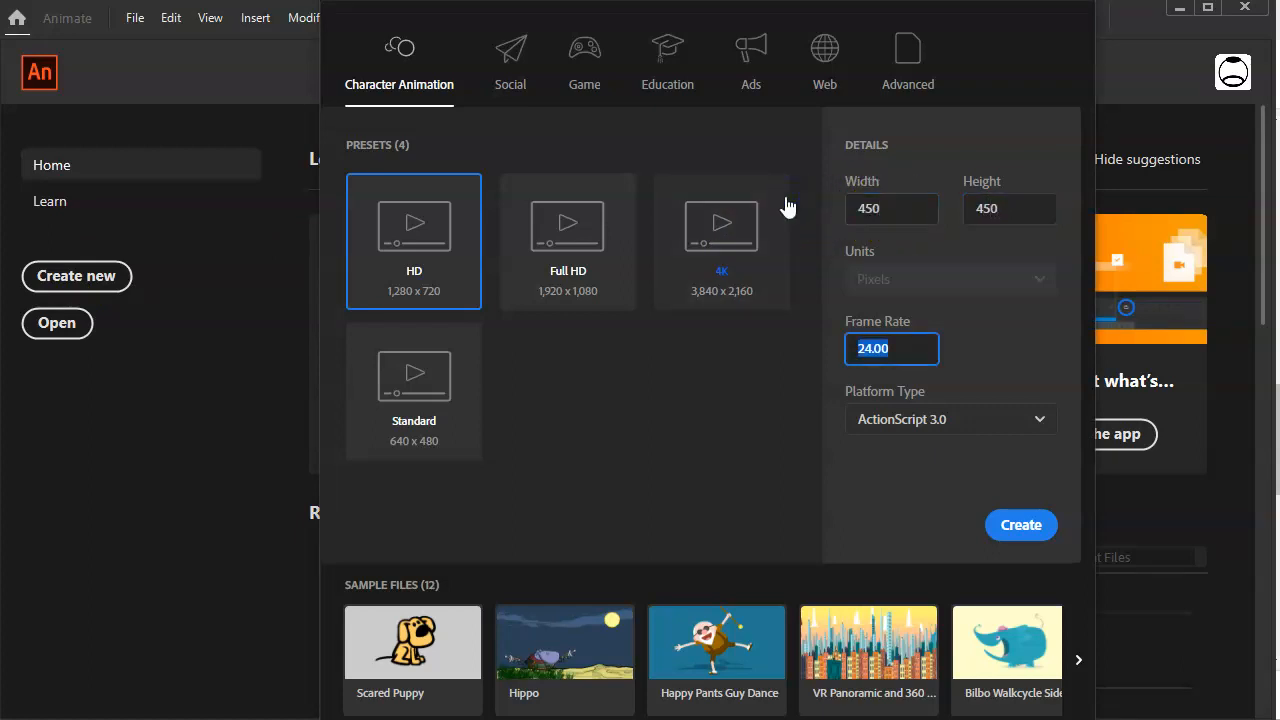
mouse_move(1010, 336)
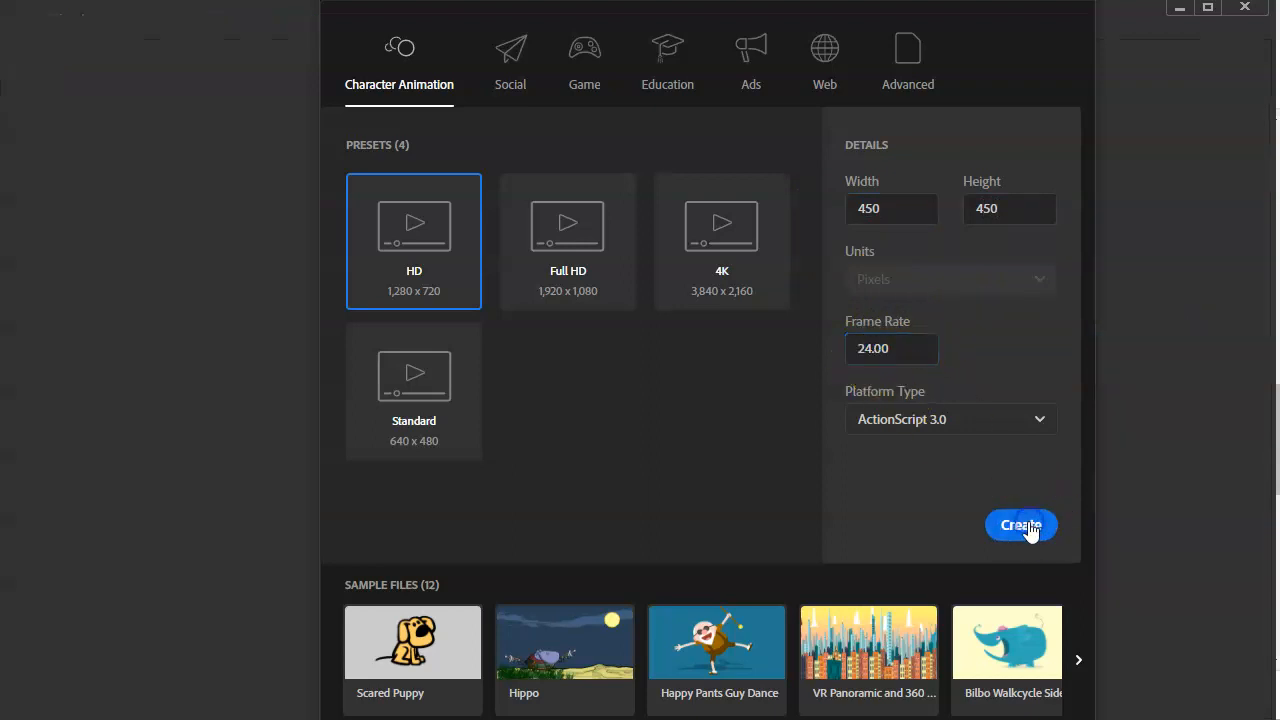
left_click(1020, 524)
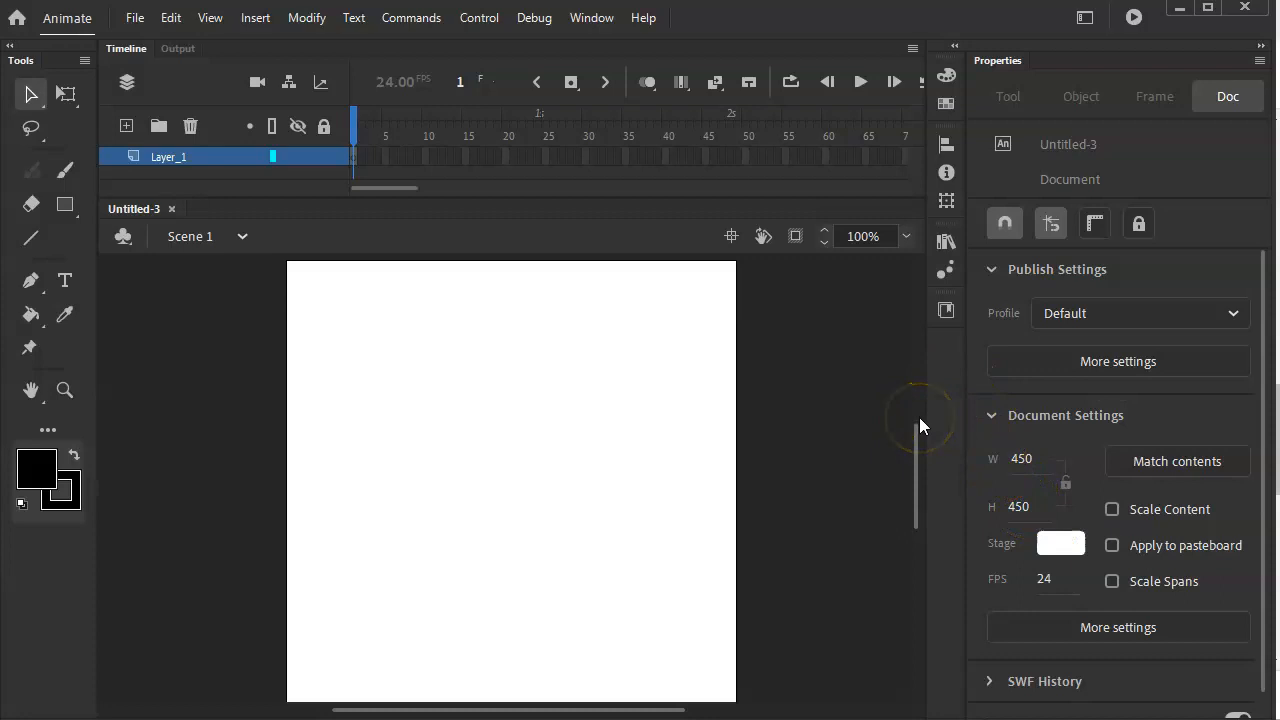
mouse_move(704, 396)
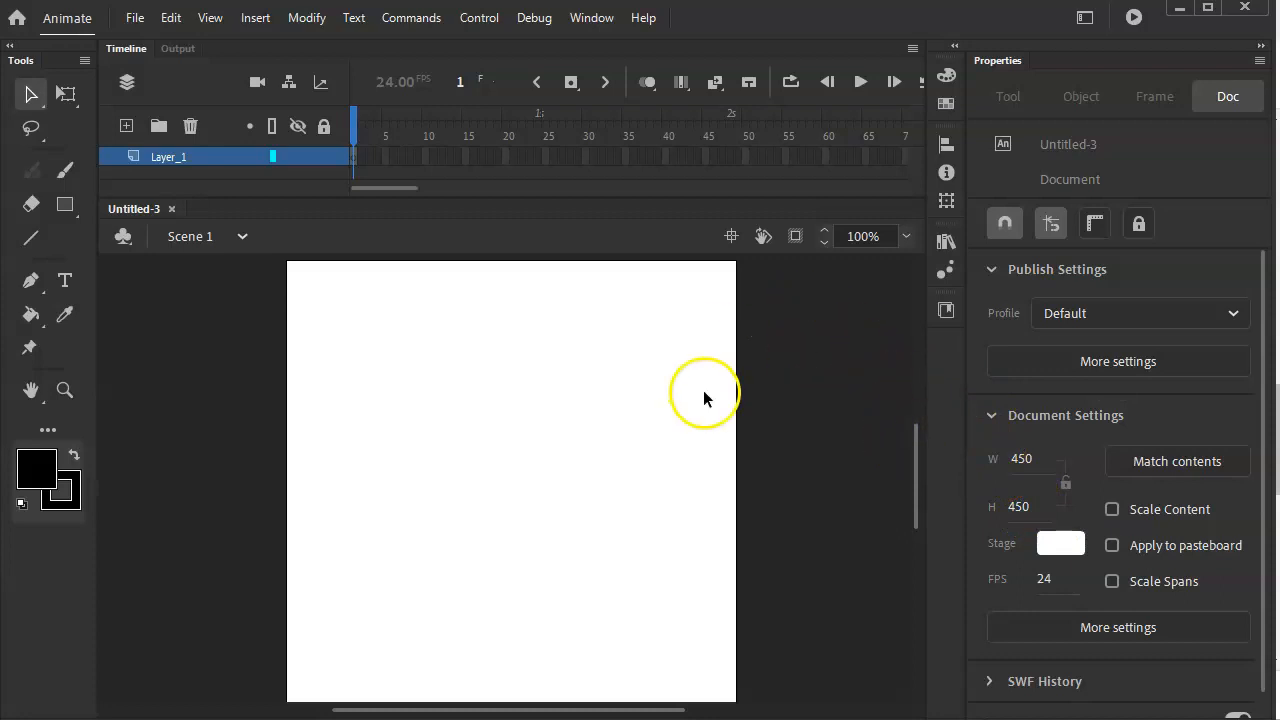
mouse_move(134, 16)
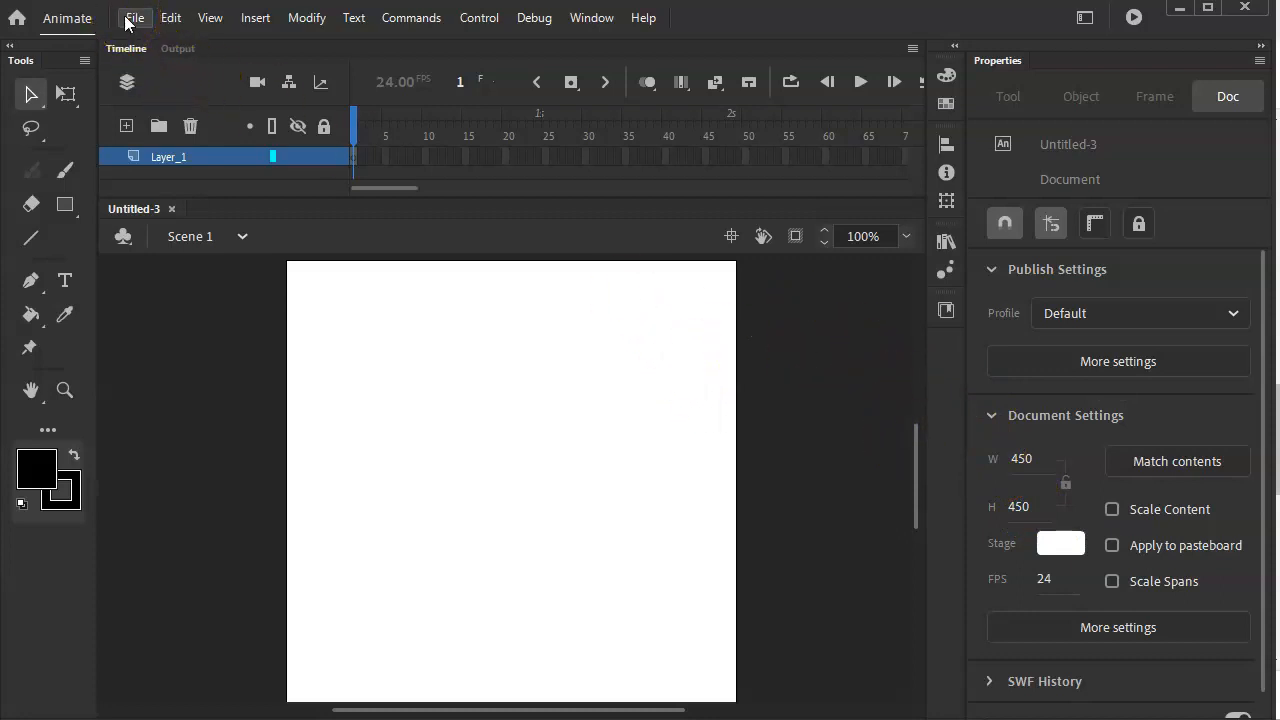
Import the Test3 resized clip embedded as H.264 in the timeline, as a Graphic symbol on the stage.
left_click(136, 16)
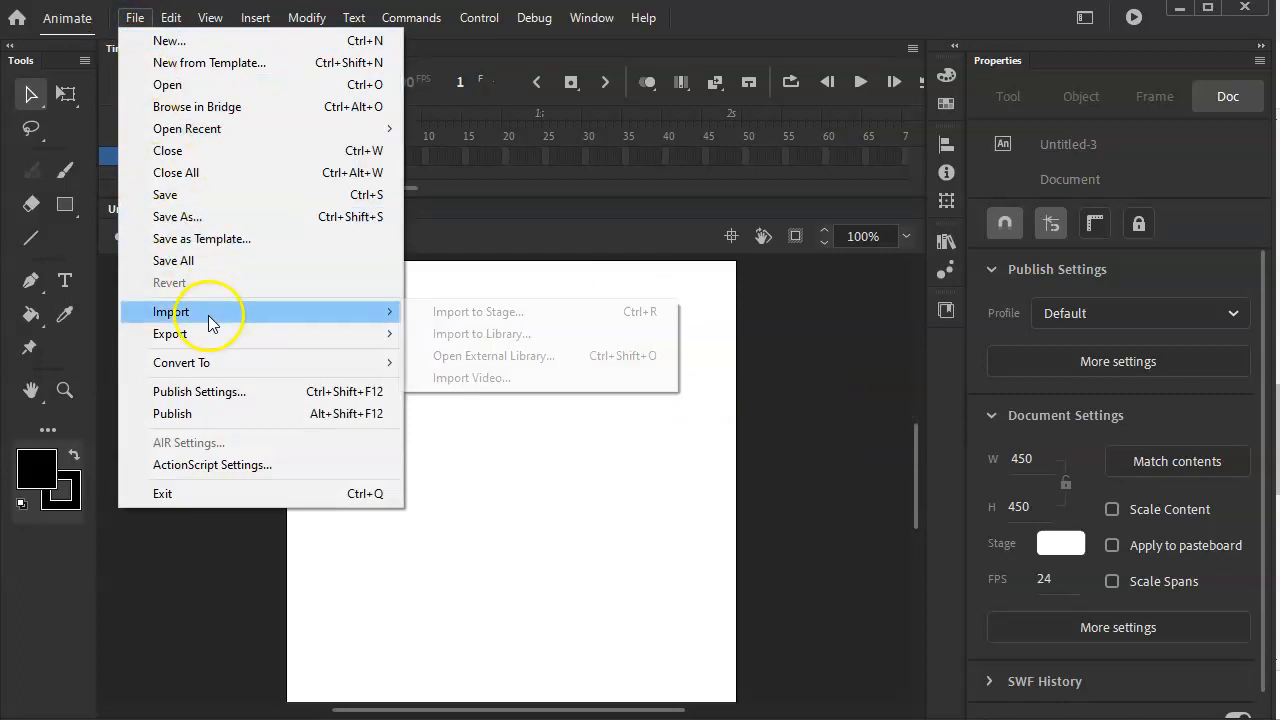
mouse_move(472, 378)
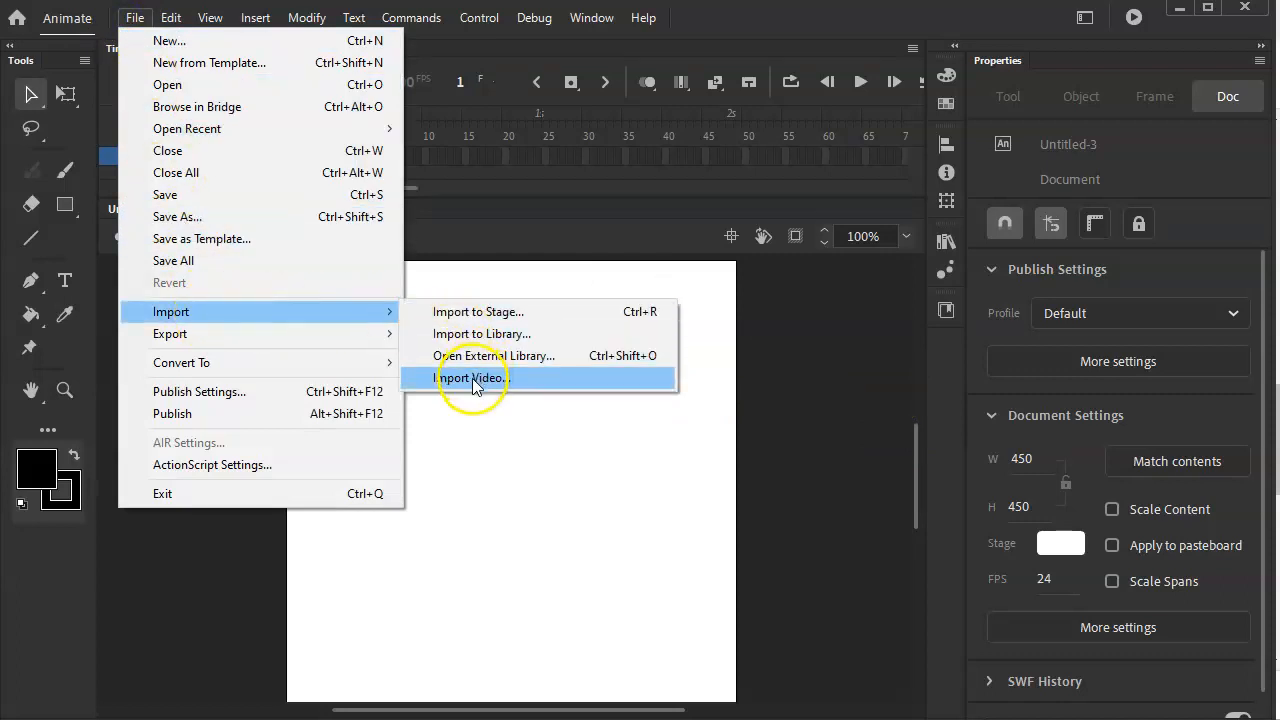
left_click(472, 378)
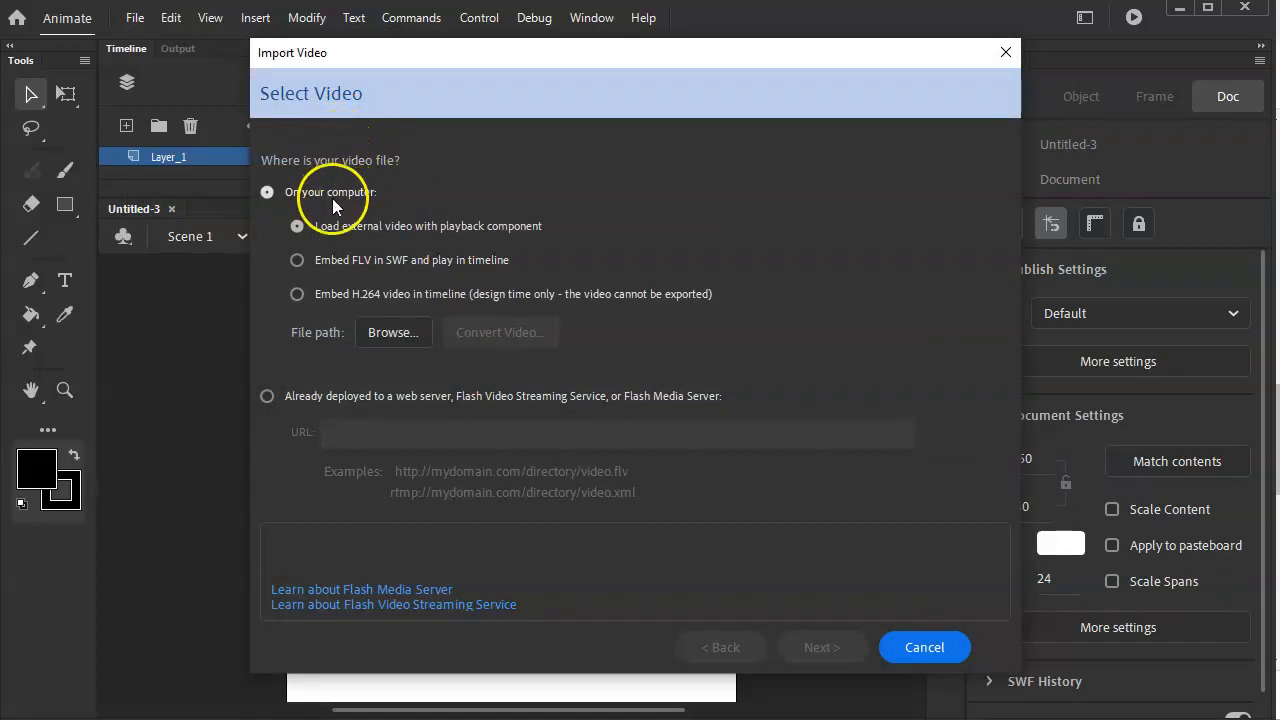
left_click(296, 292)
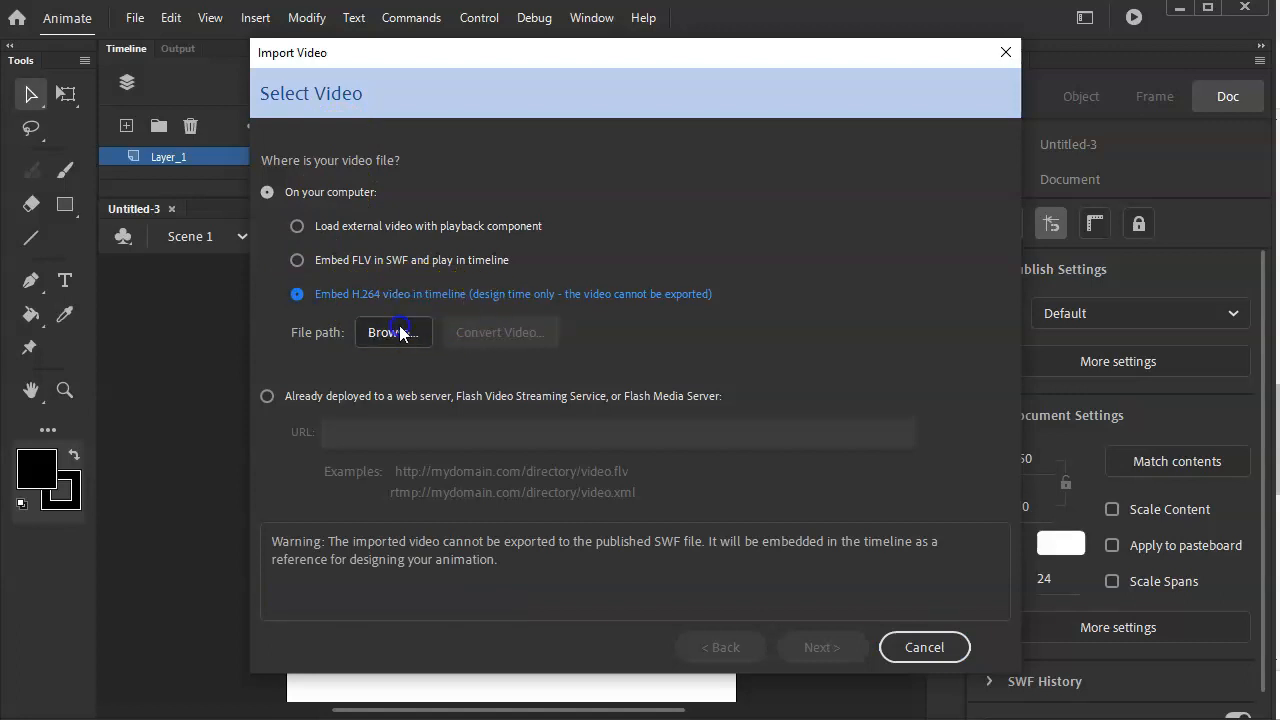
left_click(392, 332)
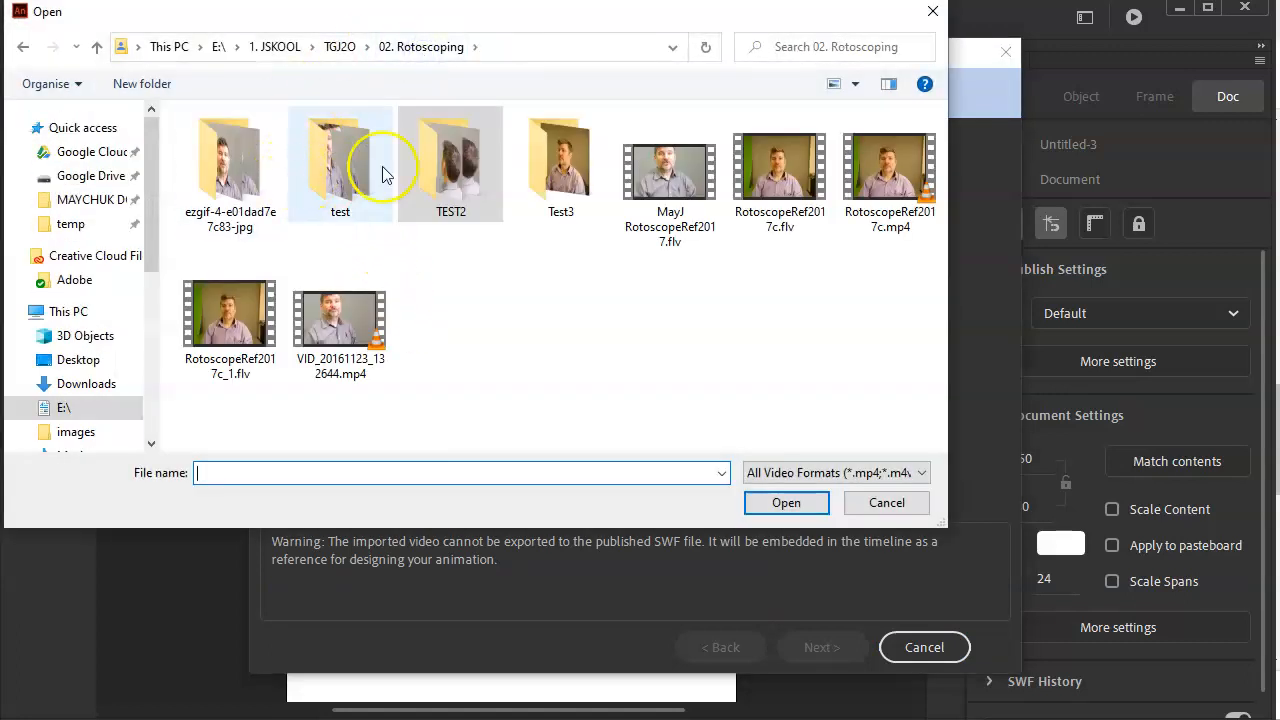
double_click(560, 160)
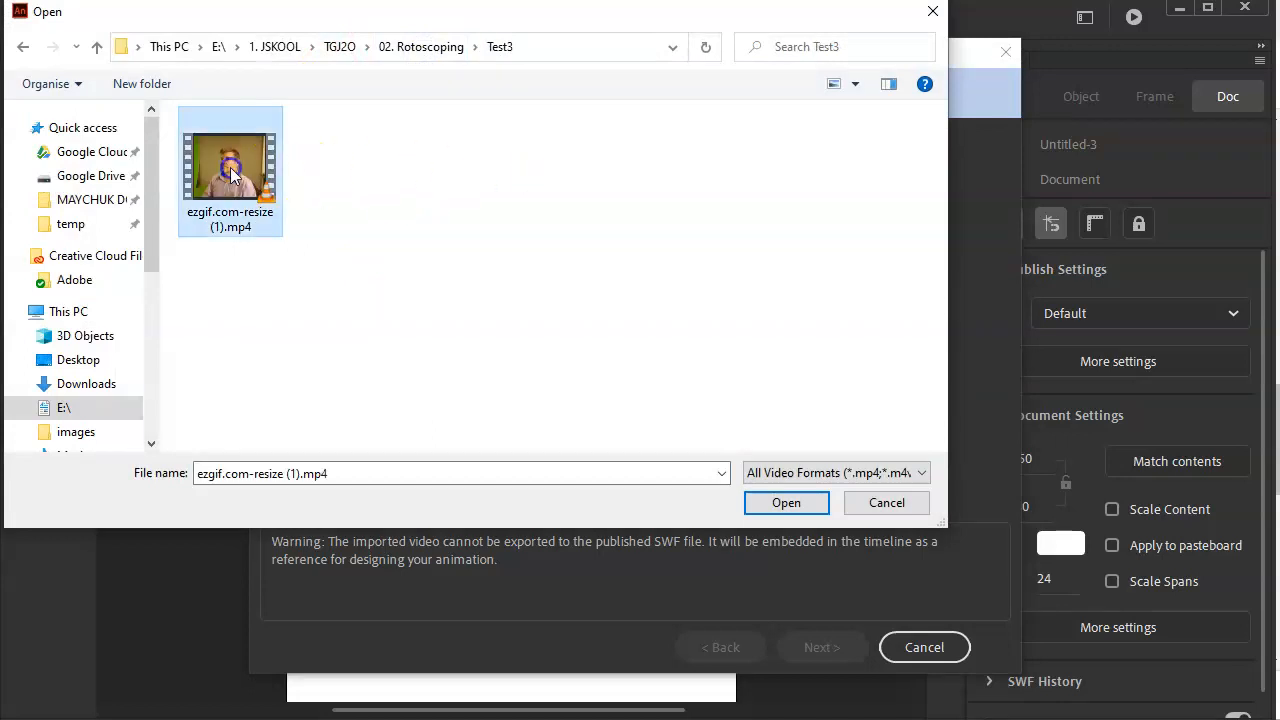
left_click(786, 502)
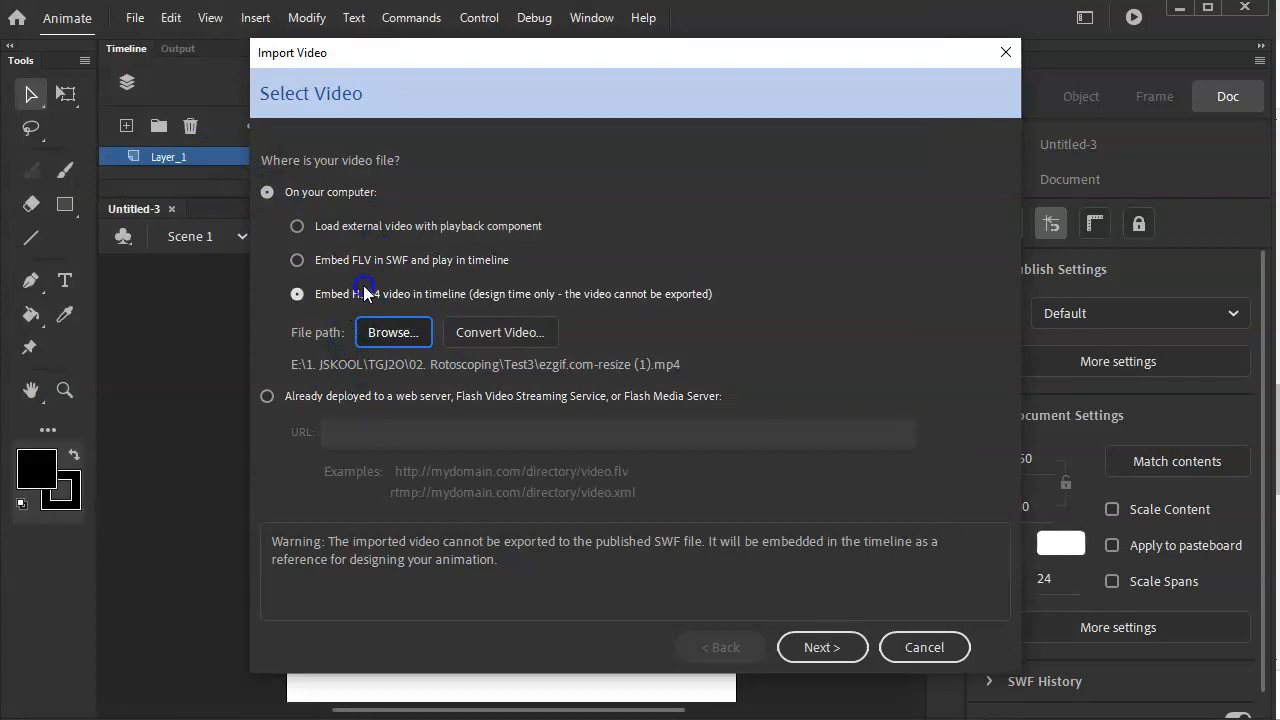
left_click(822, 648)
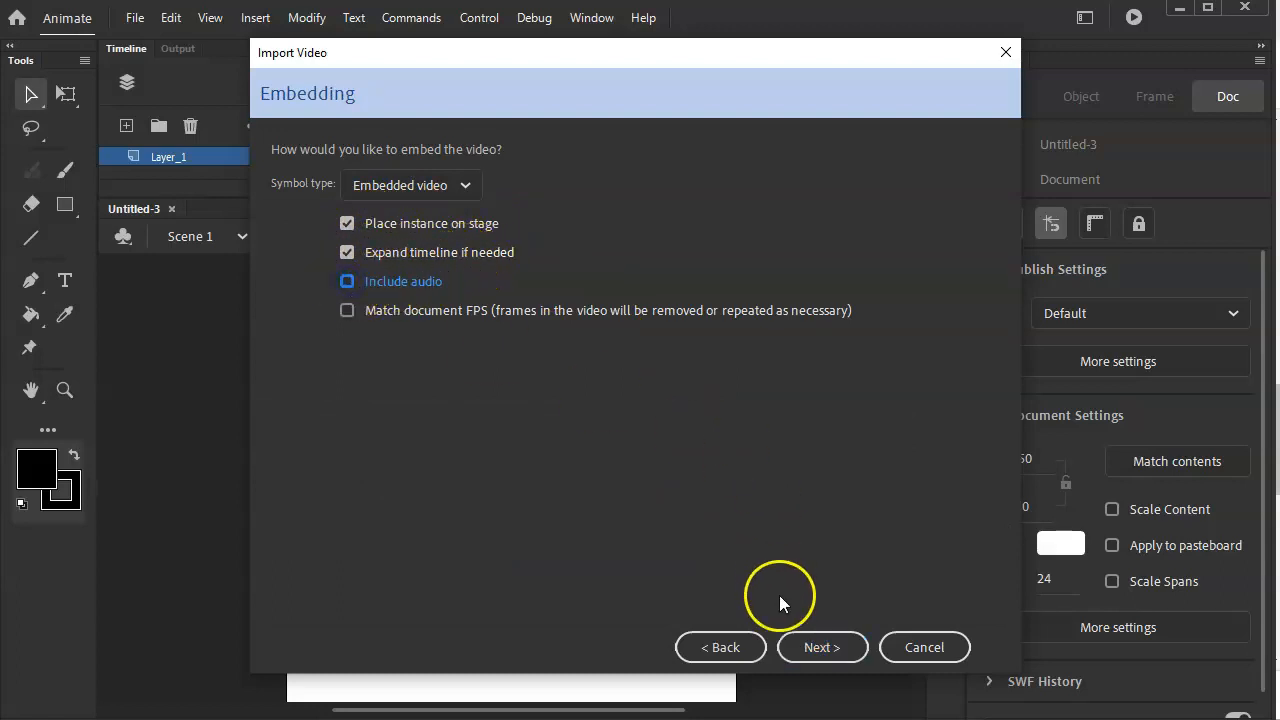
mouse_move(610, 310)
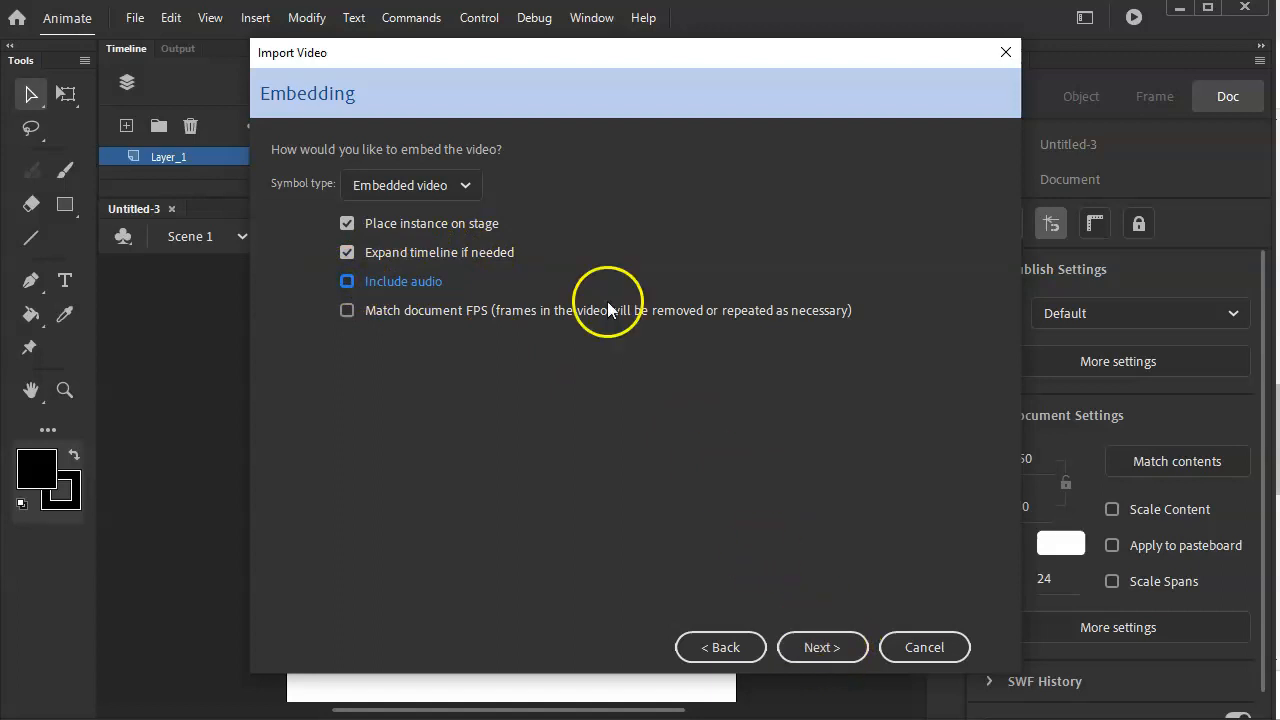
left_click(410, 184)
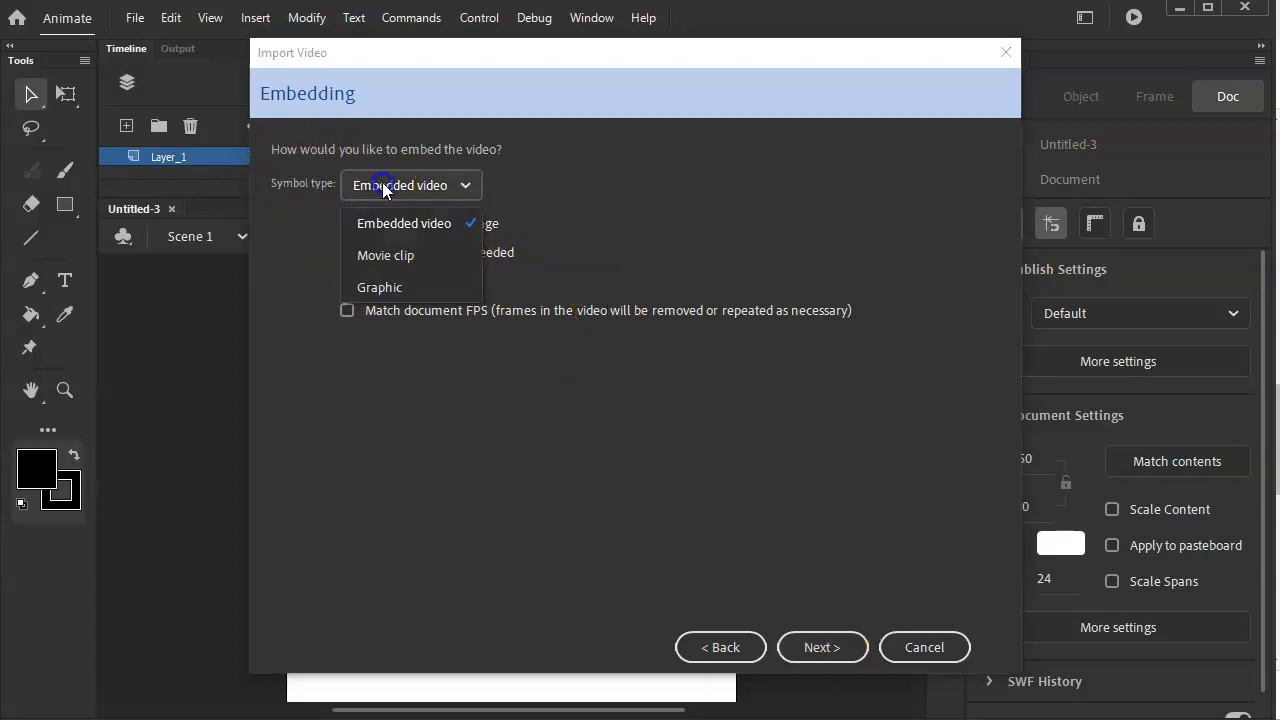
left_click(380, 288)
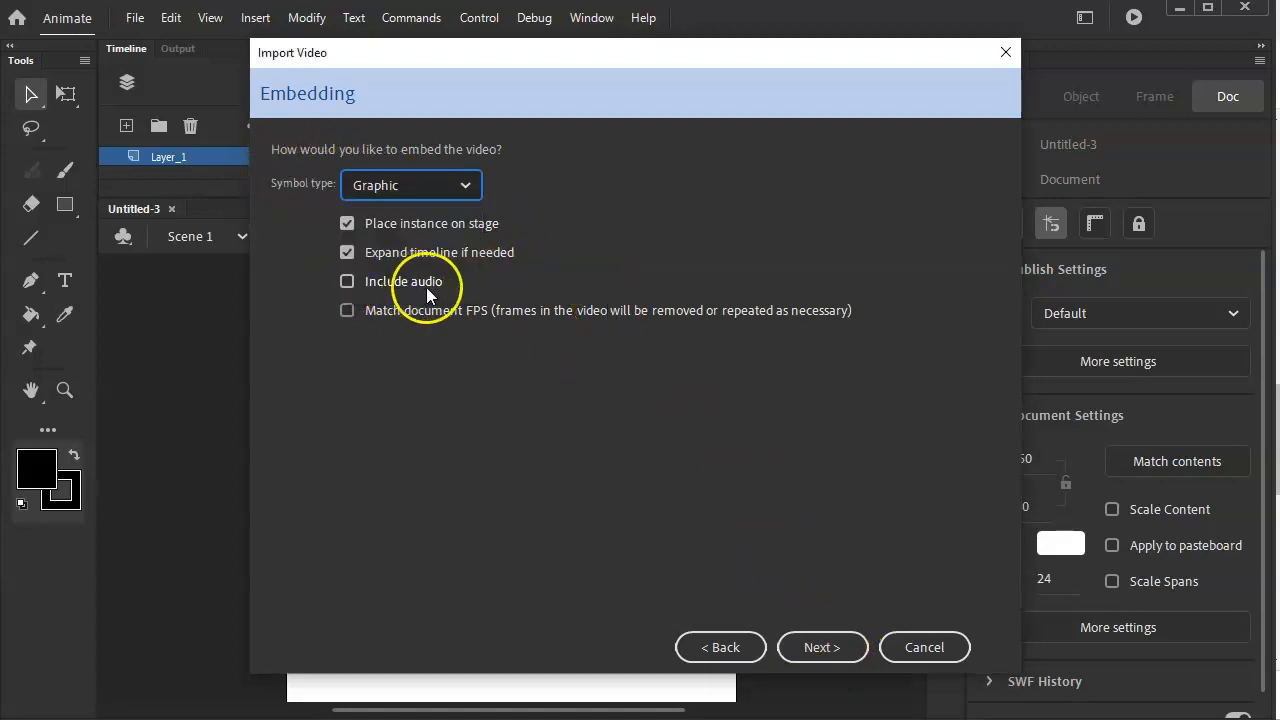
left_click(820, 648)
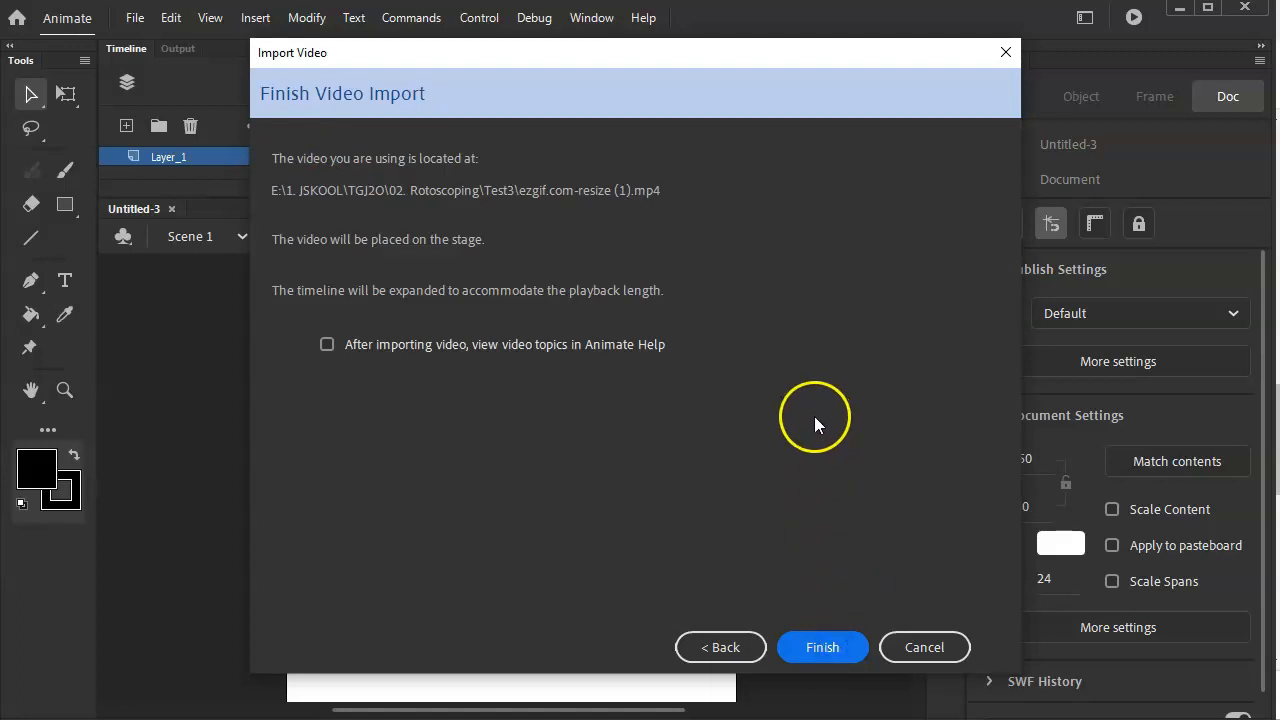
mouse_move(560, 356)
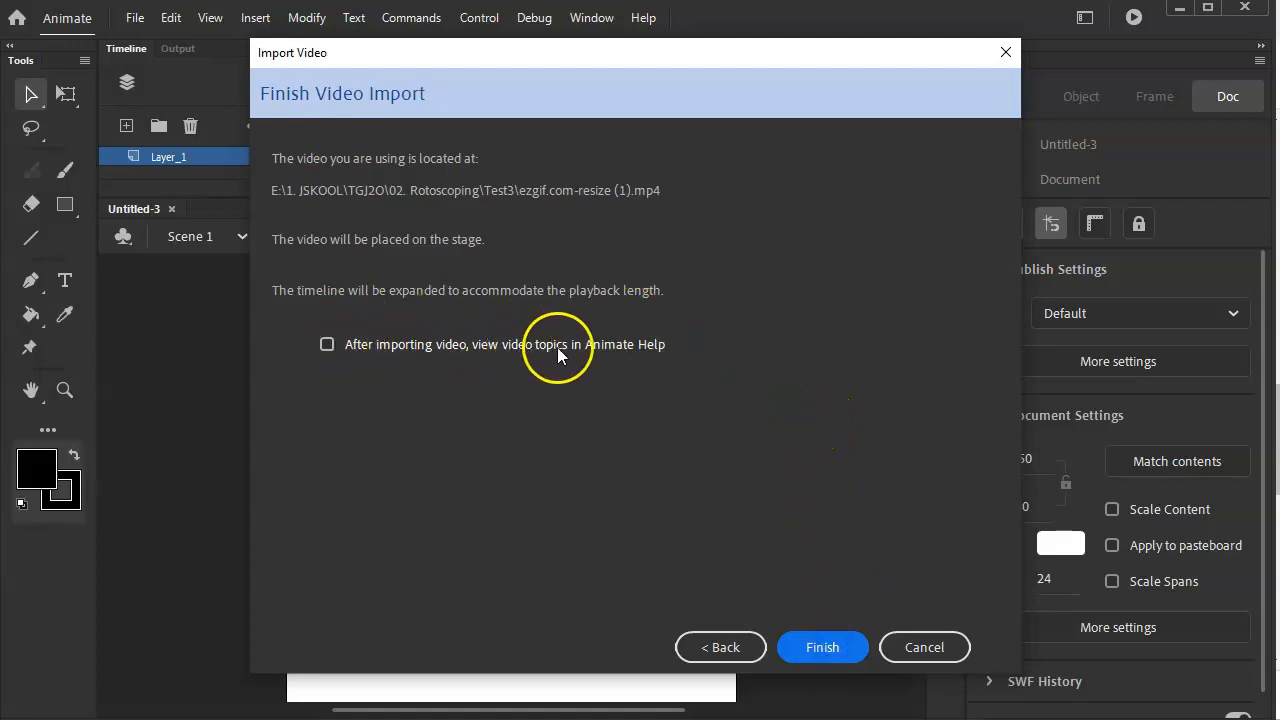
left_click(822, 648)
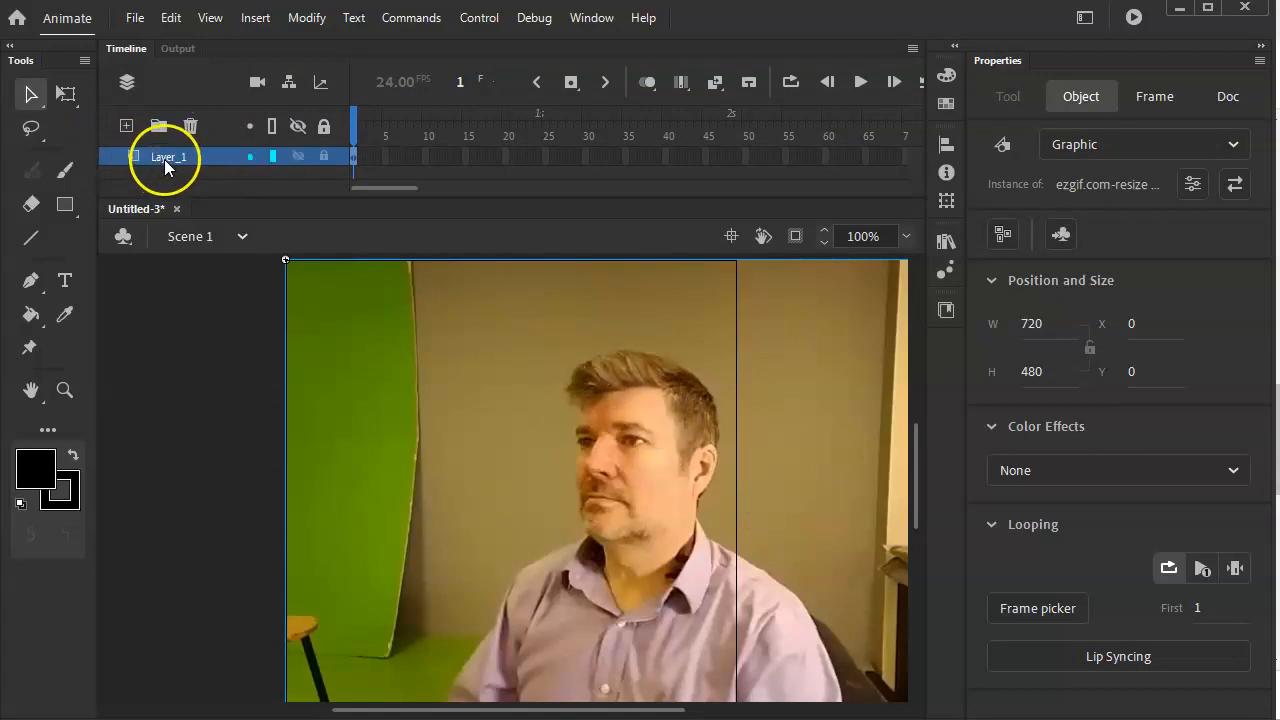
Rename the layer holding the embedded video to REF.
double_click(168, 156)
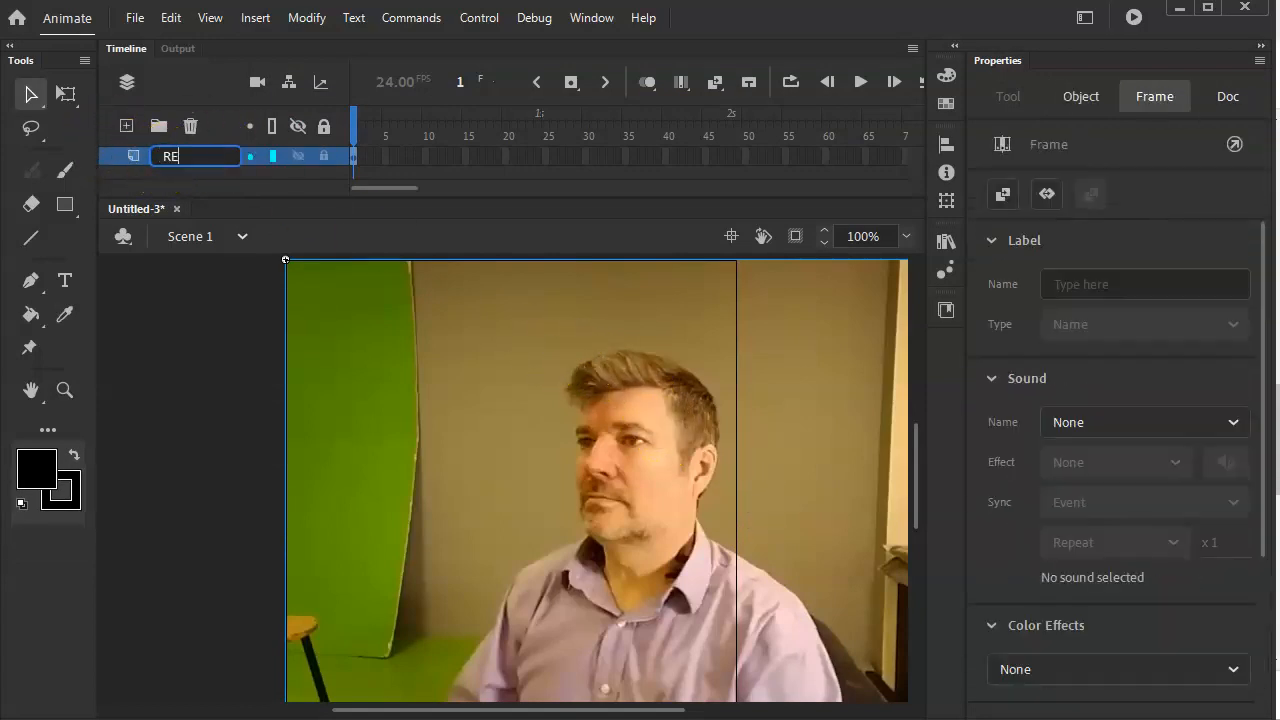
type("F")
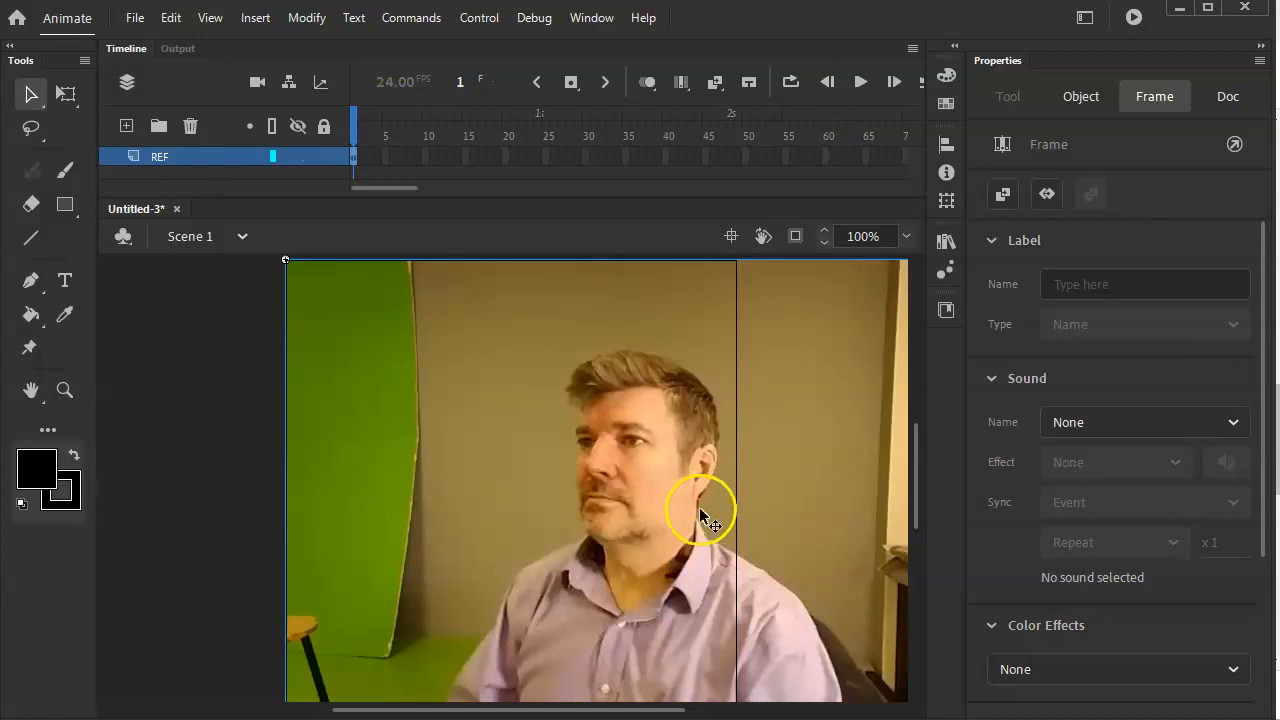
mouse_move(476, 300)
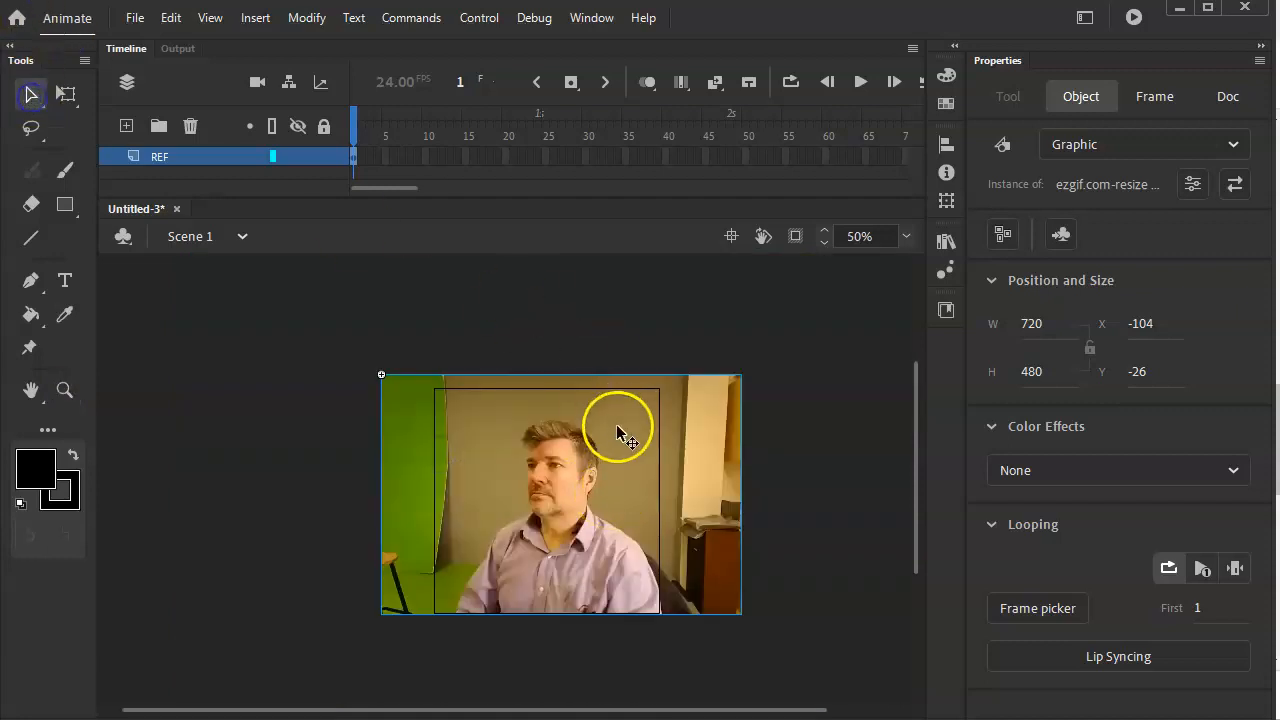
Scale the REF video up to about 872x581 and position it so the face fills the 450x450 stage.
left_click_drag(620, 432, 690, 496)
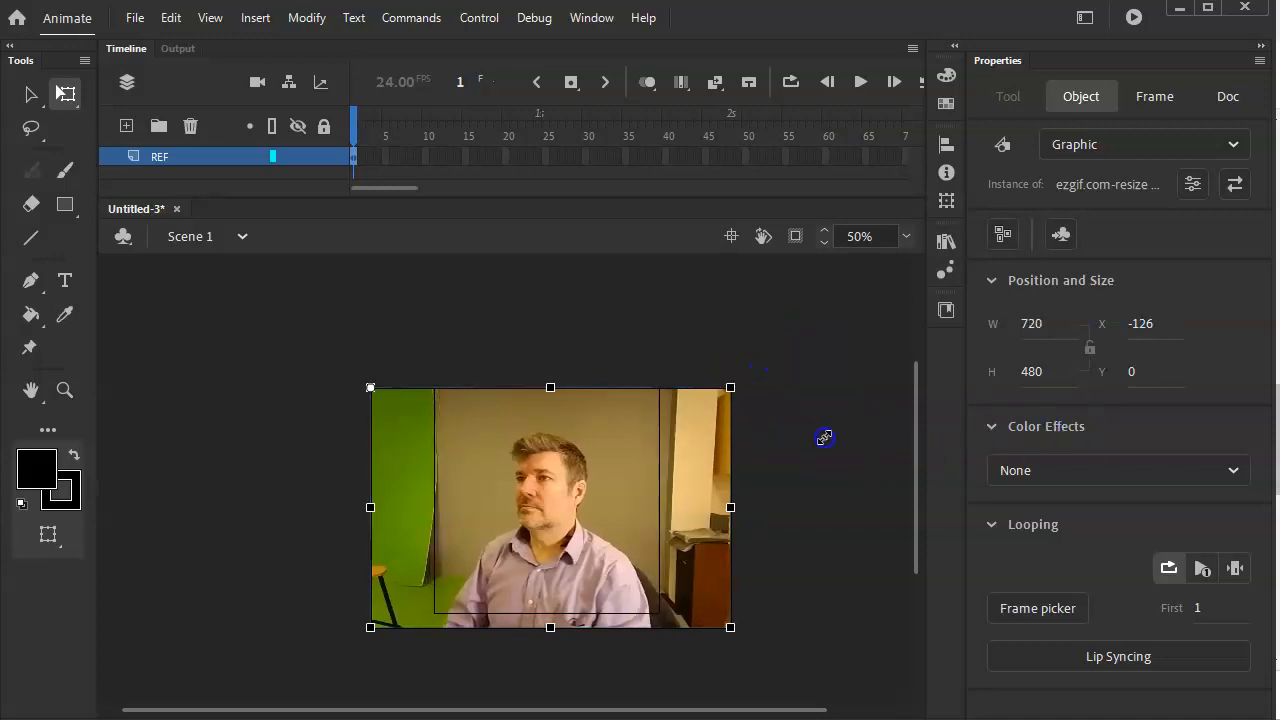
mouse_move(728, 672)
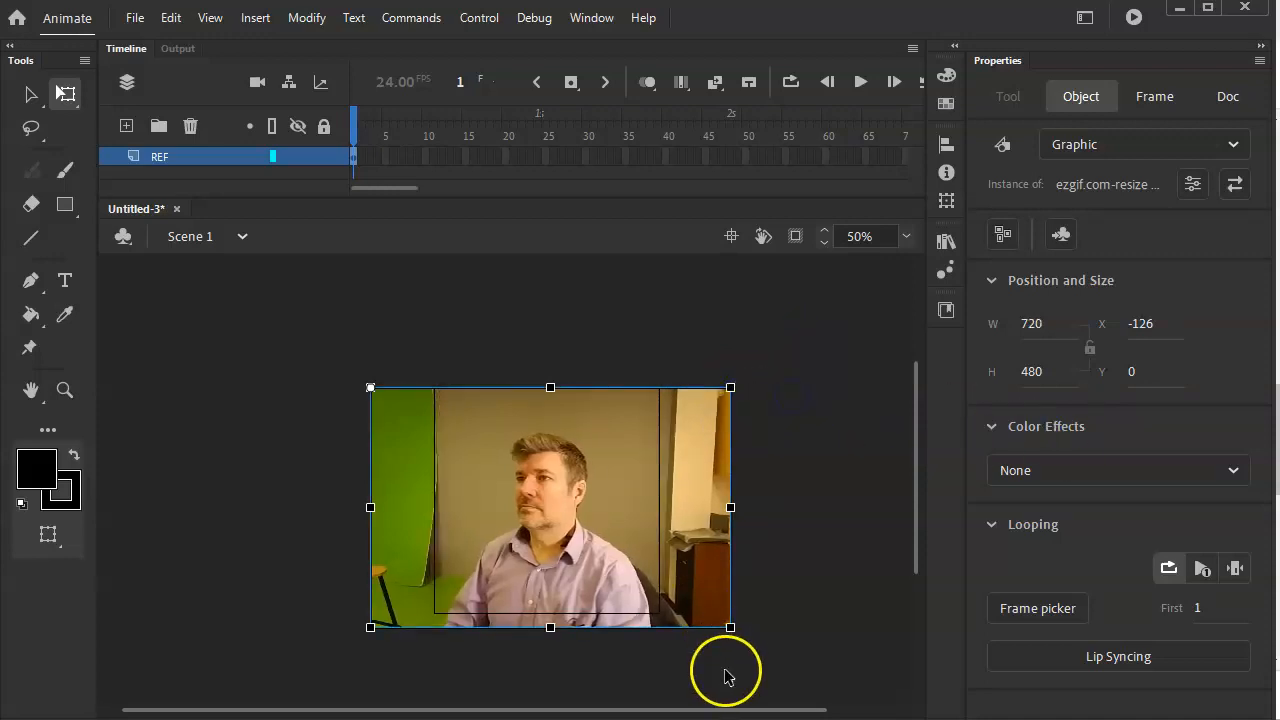
left_click_drag(730, 628, 798, 672)
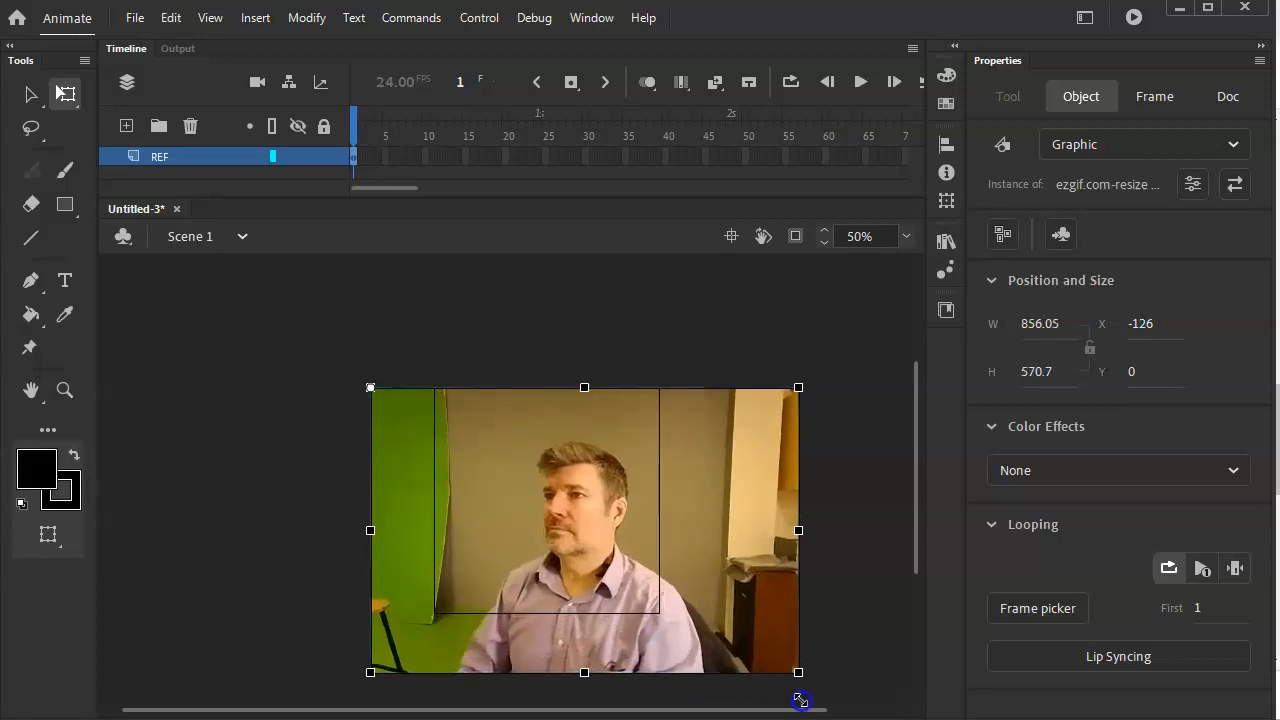
left_click_drag(798, 672, 806, 680)
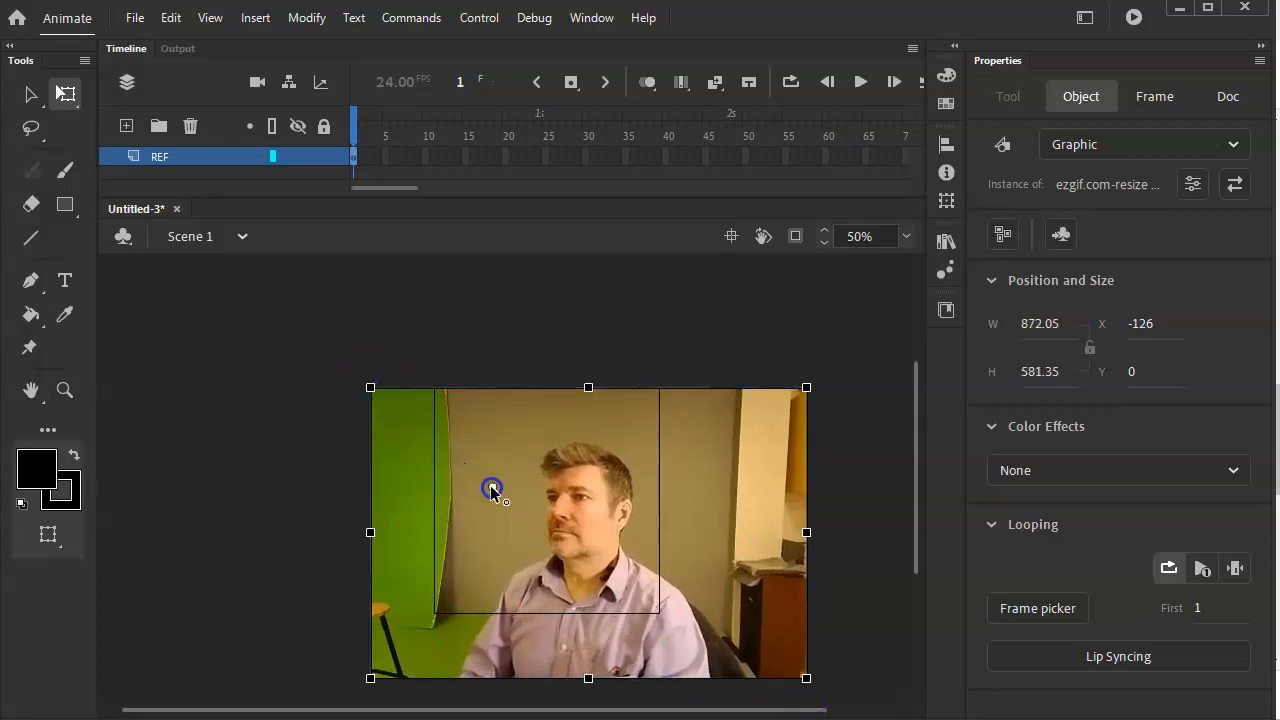
left_click_drag(490, 488, 660, 502)
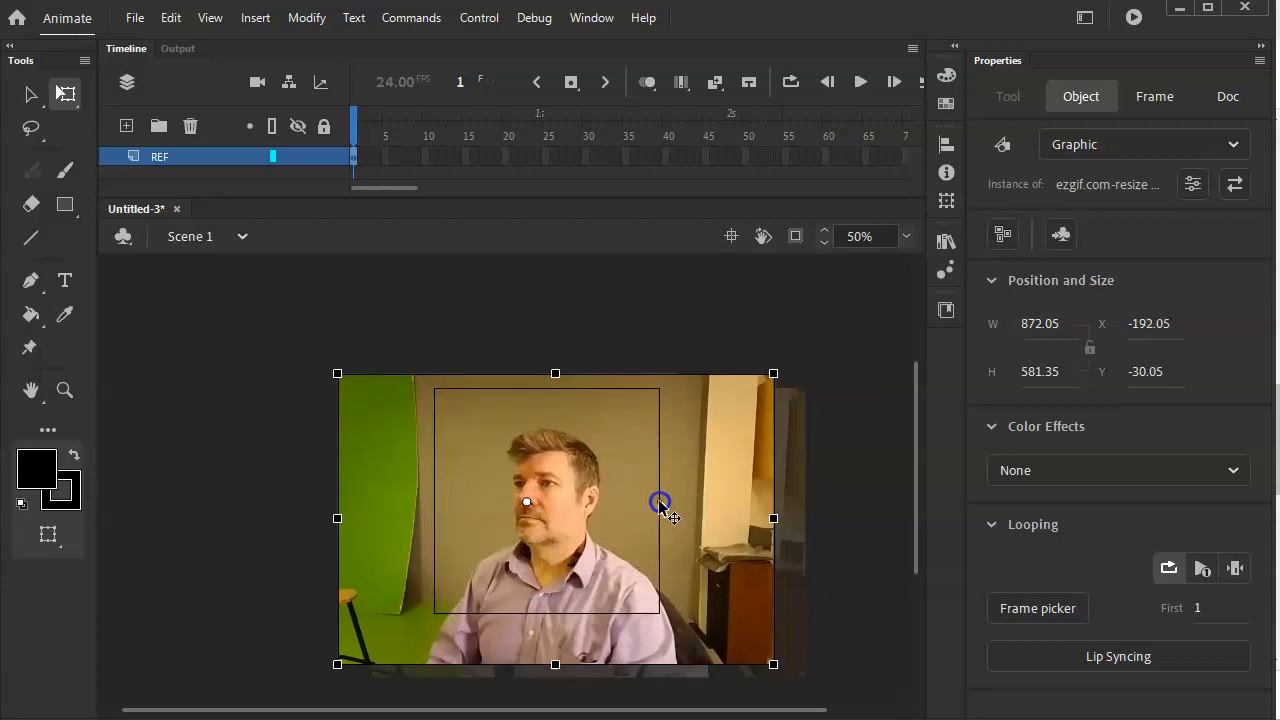
left_click_drag(658, 504, 778, 356)
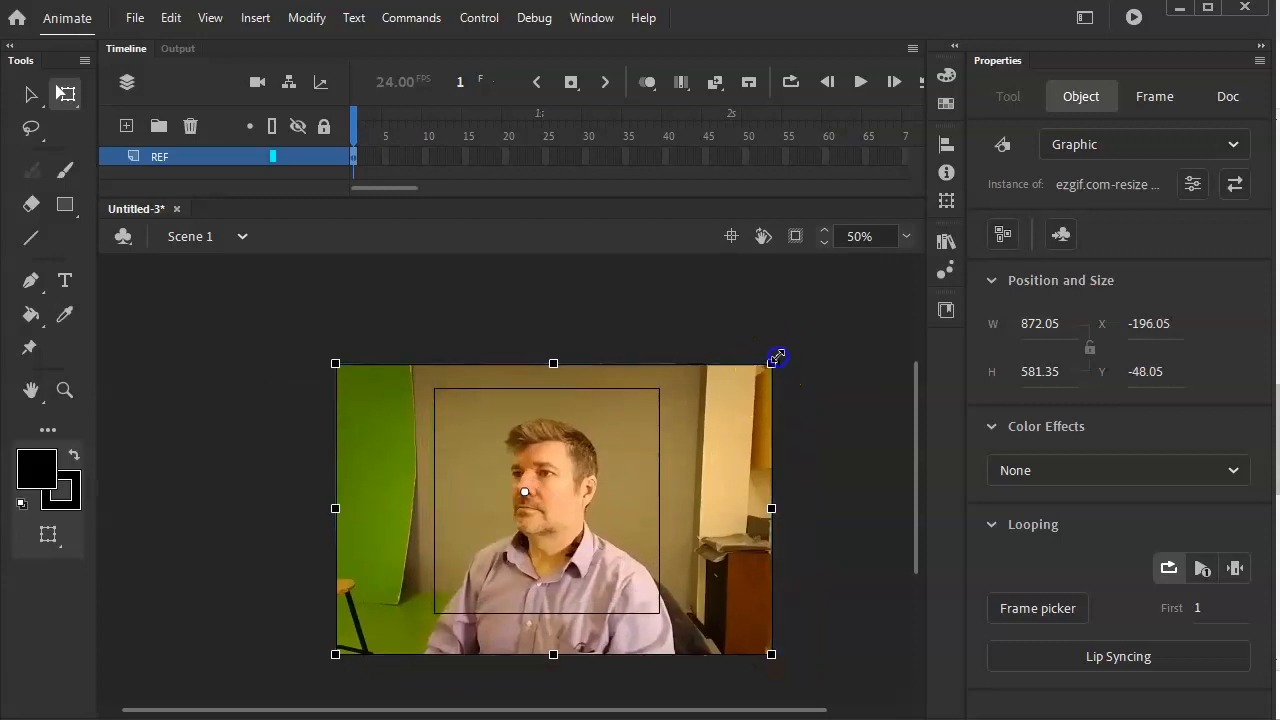
left_click_drag(776, 356, 830, 318)
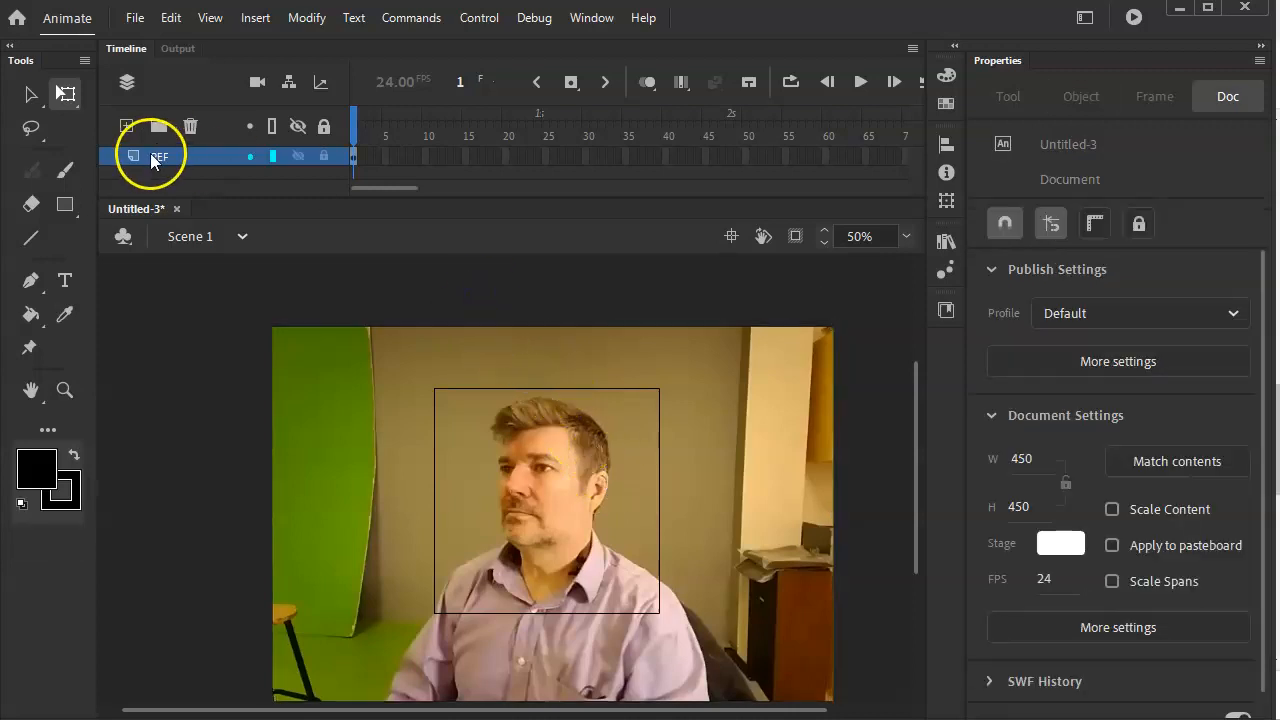
mouse_move(476, 164)
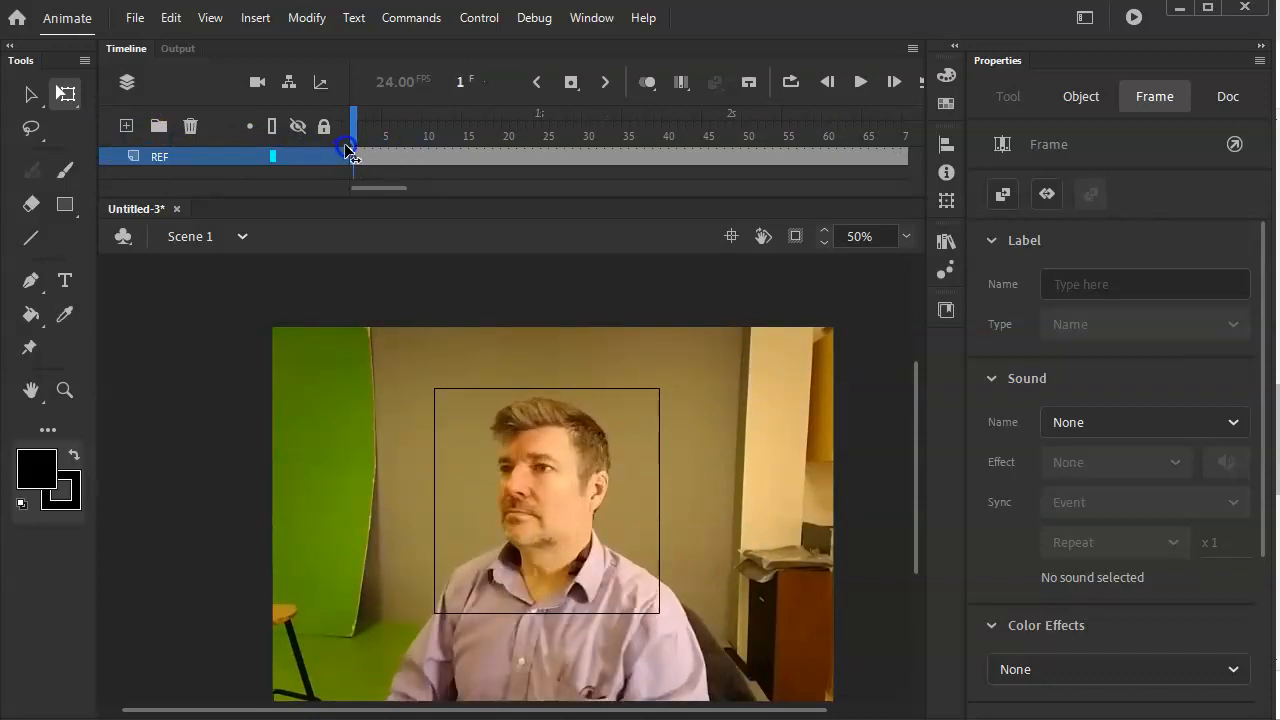
left_click_drag(352, 148, 442, 148)
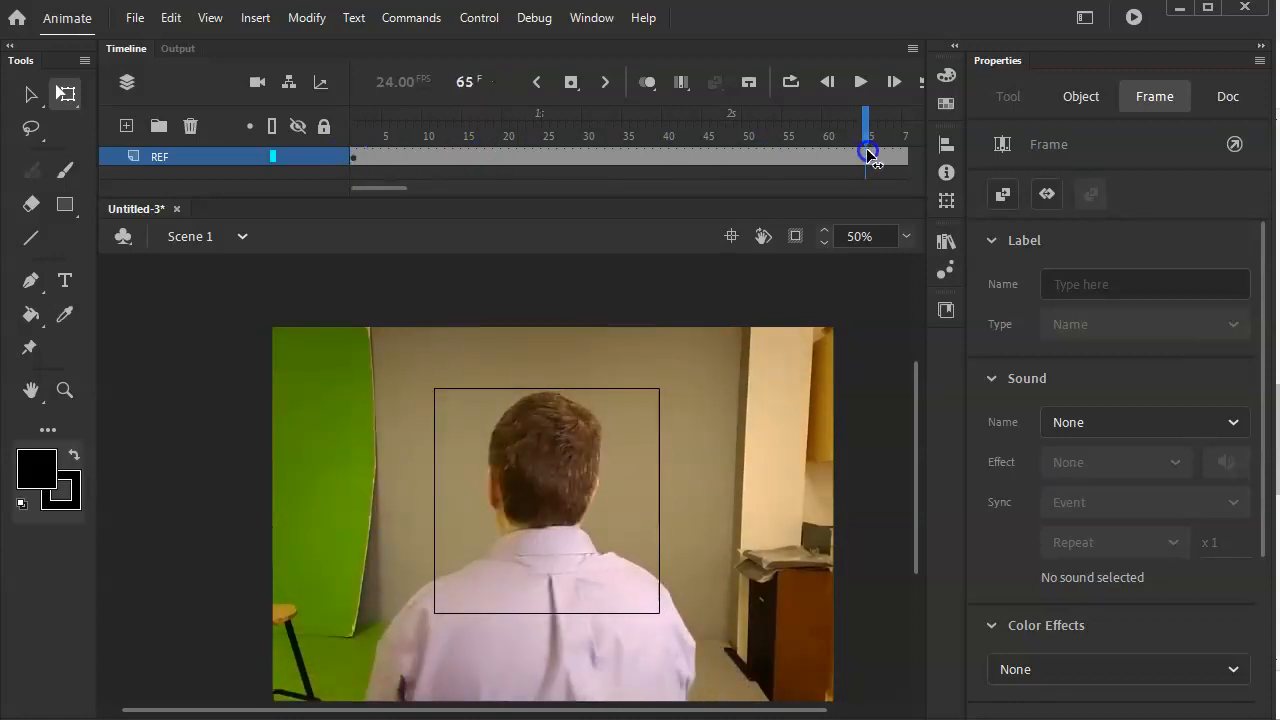
left_click_drag(866, 156, 866, 160)
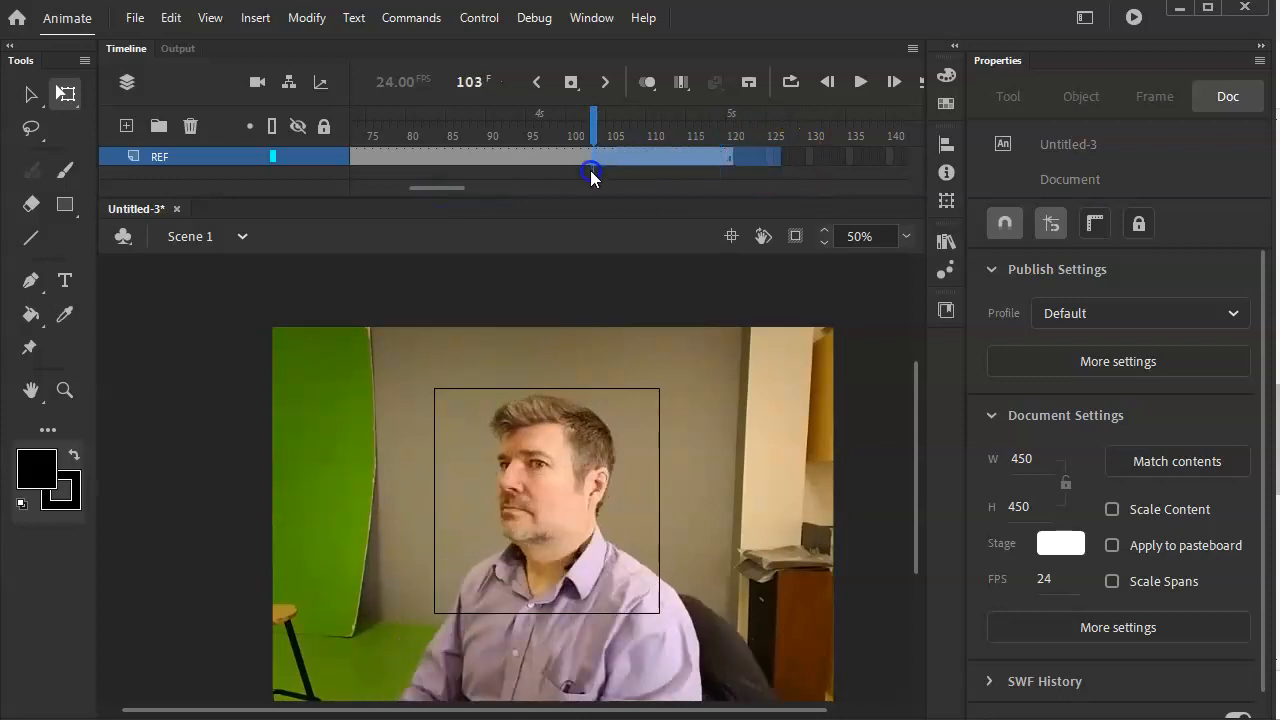
left_click_drag(592, 172, 578, 172)
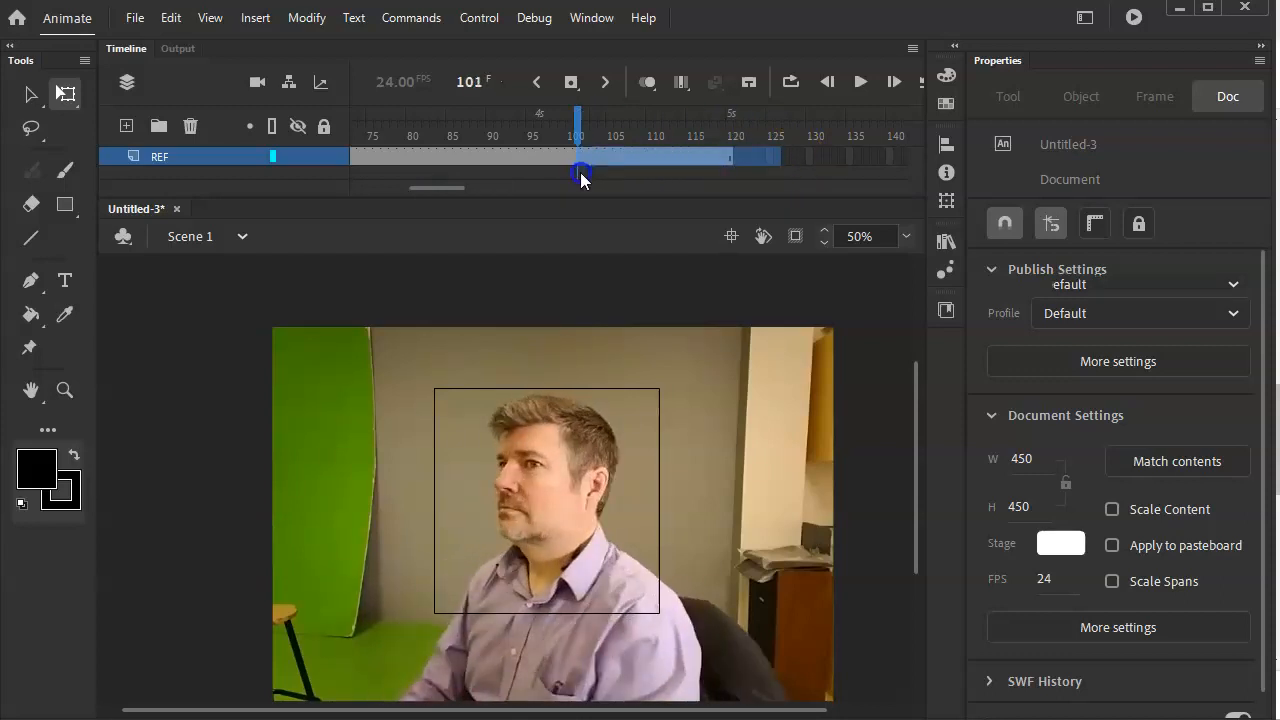
left_click(576, 170)
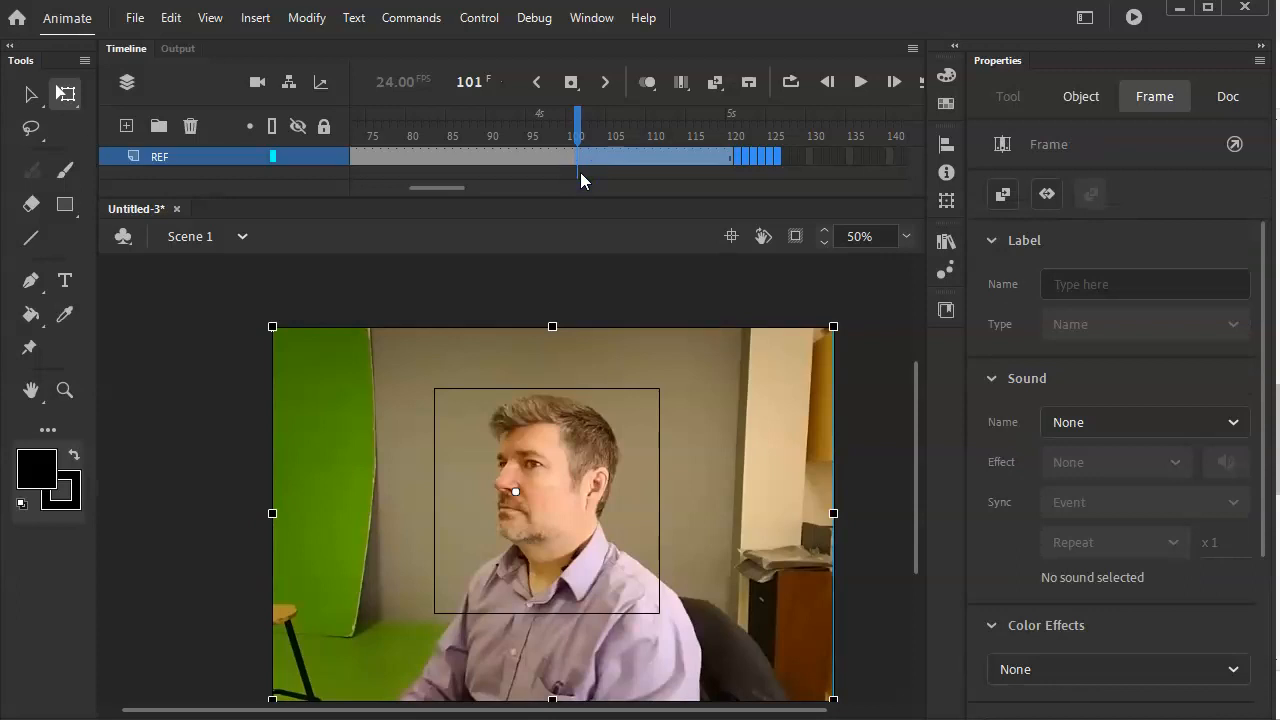
left_click(1228, 96)
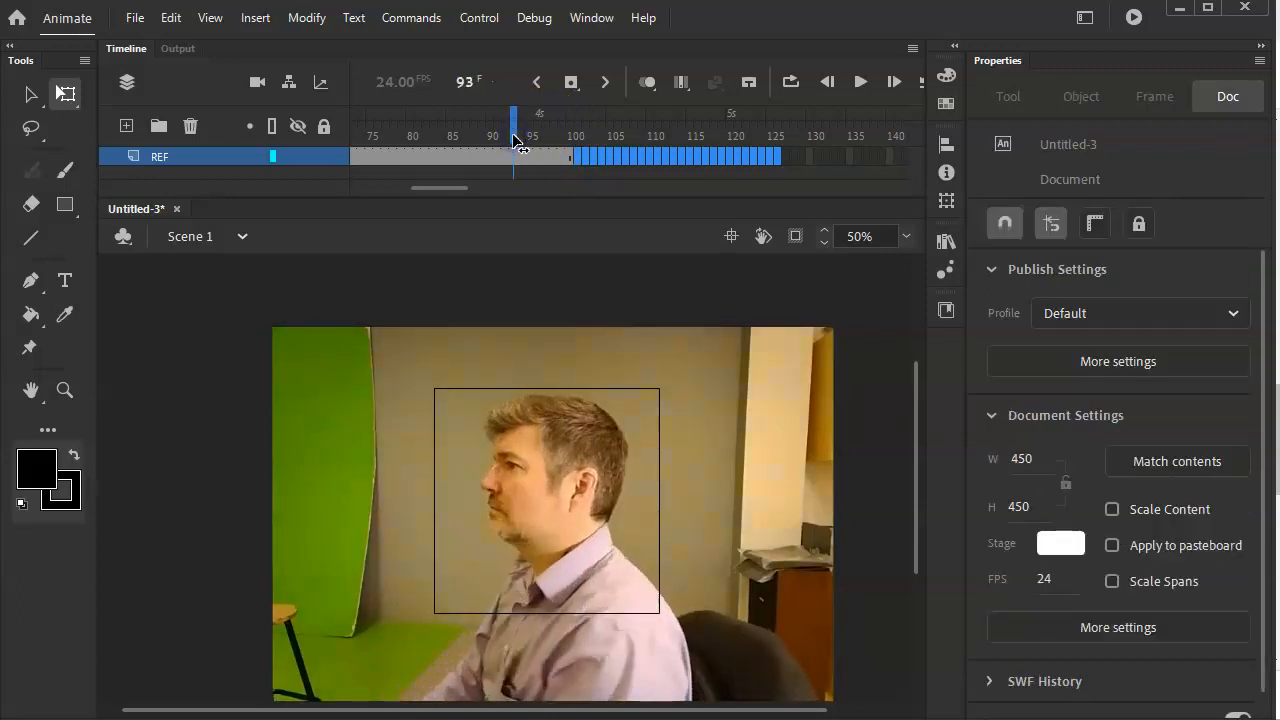
left_click(480, 16)
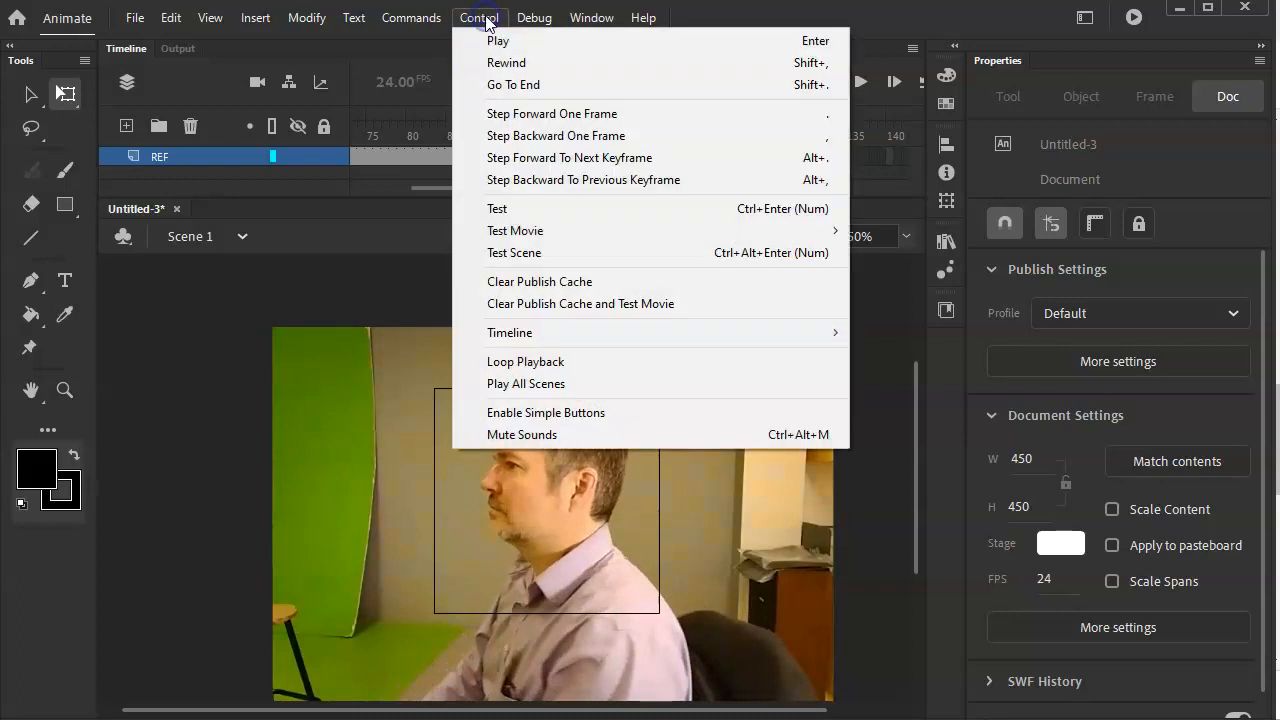
mouse_move(516, 232)
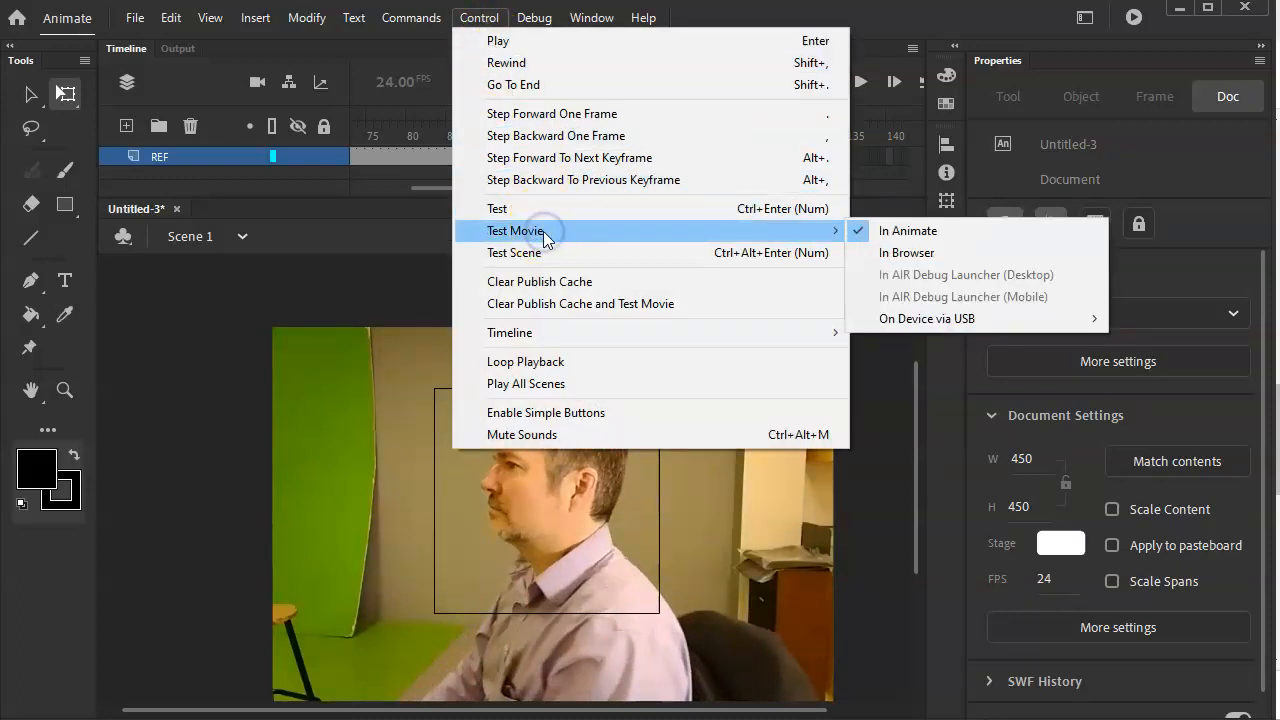
Test the movie in Animate, note the H.264 not-published warning, and return to the Timeline.
left_click(908, 230)
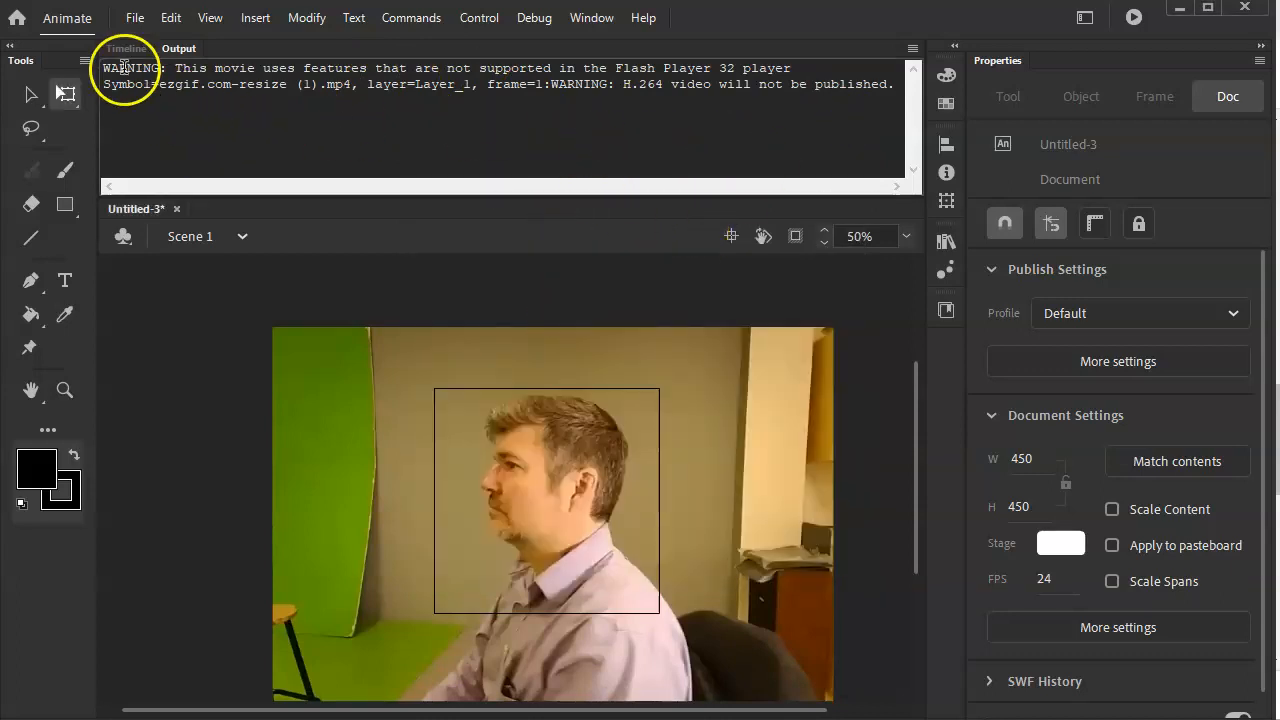
left_click(478, 16)
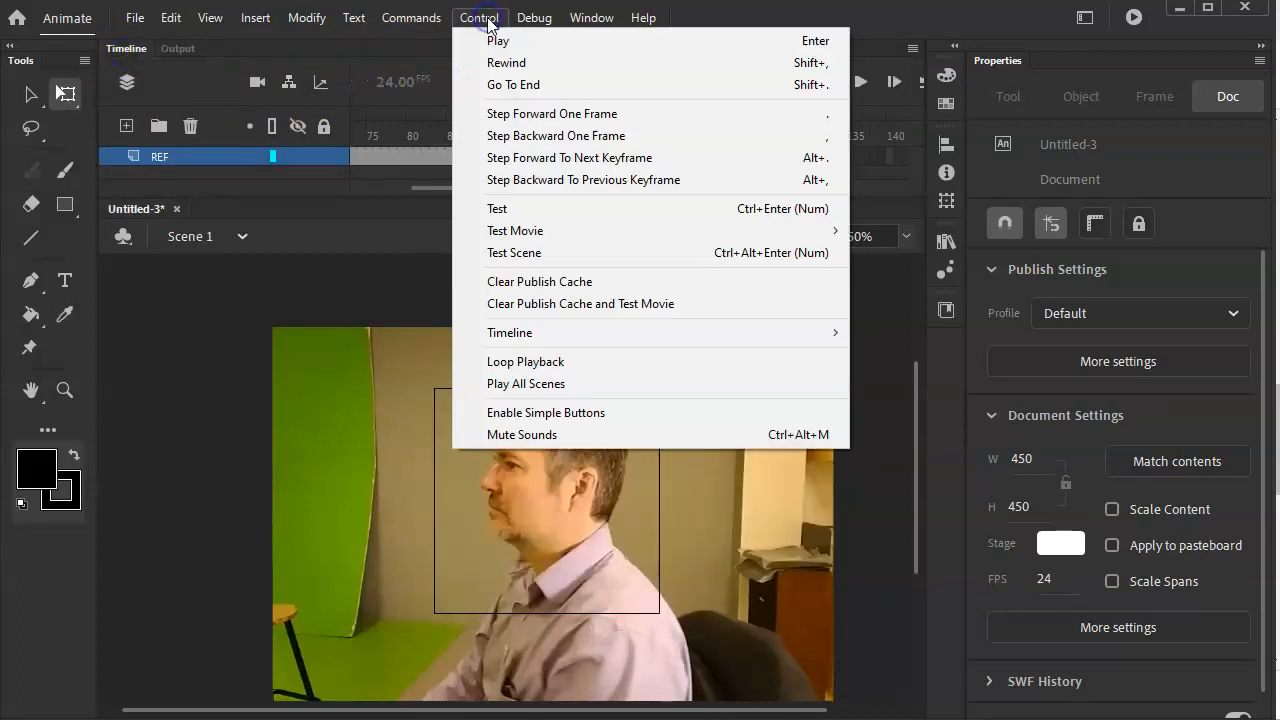
mouse_move(524, 180)
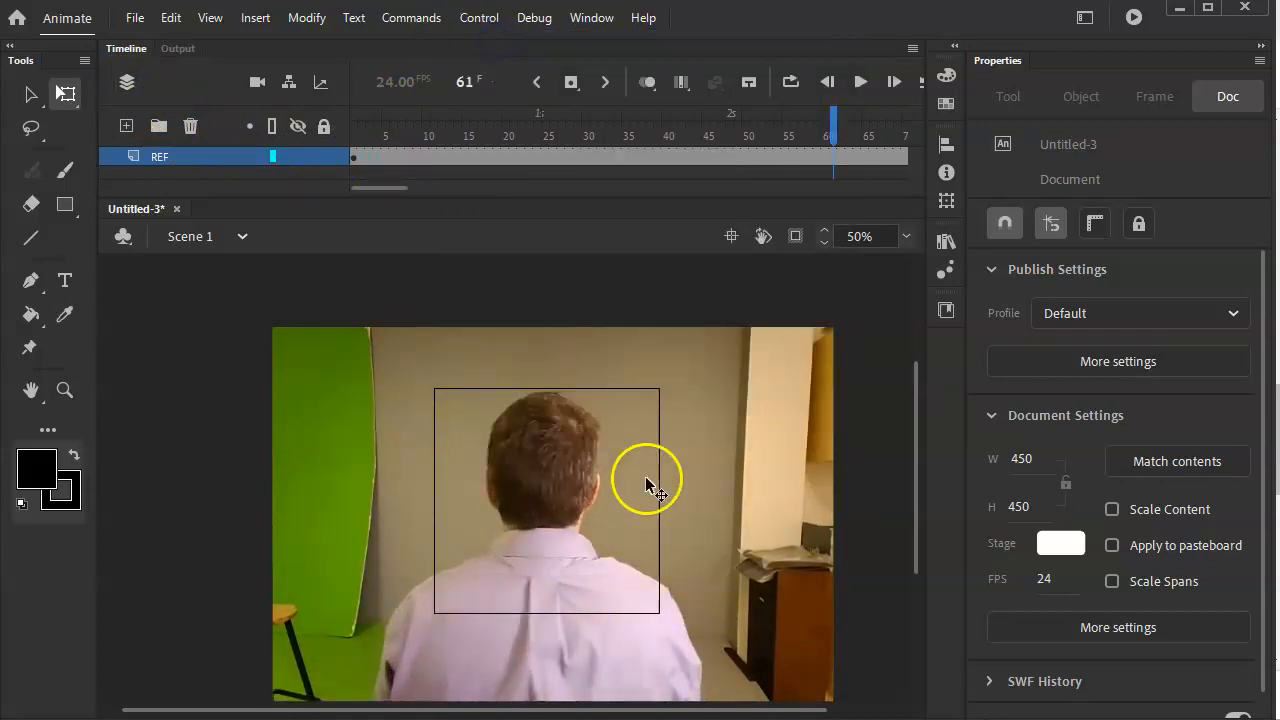
mouse_move(56, 390)
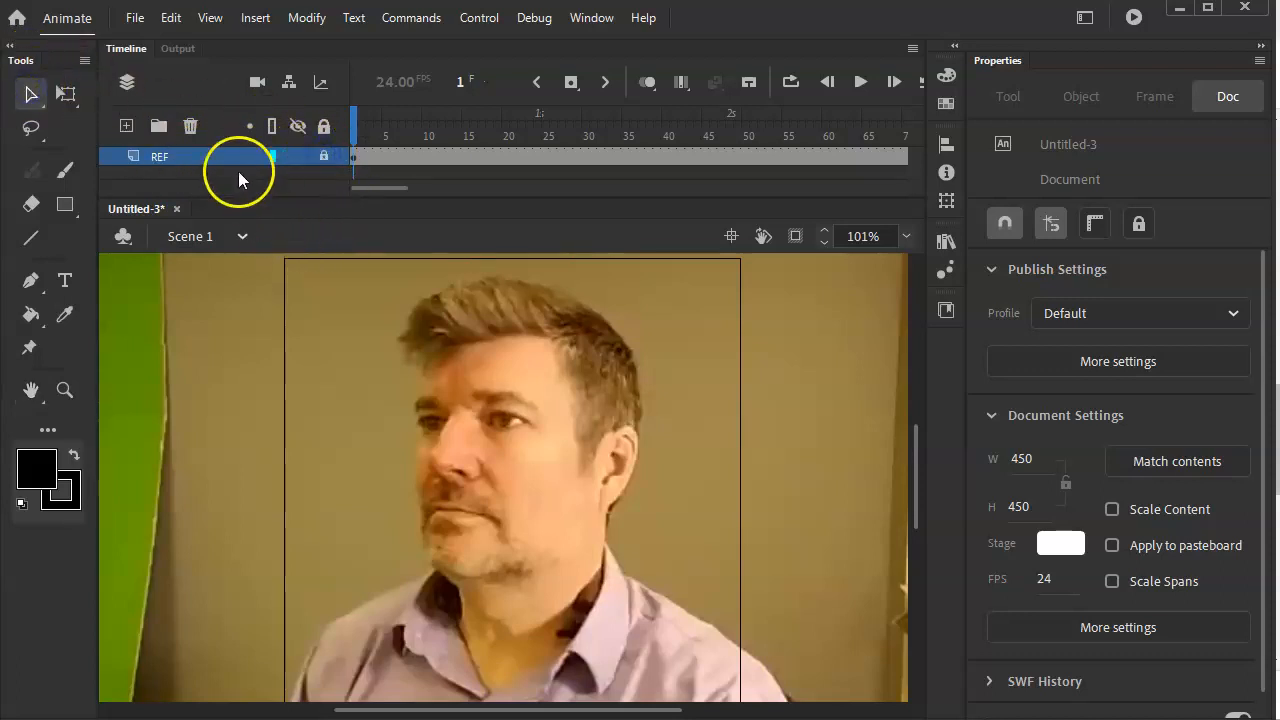
Add a layer named Draw above the locked REF layer and select its frame 1 ready for brush tracing.
left_click(126, 124)
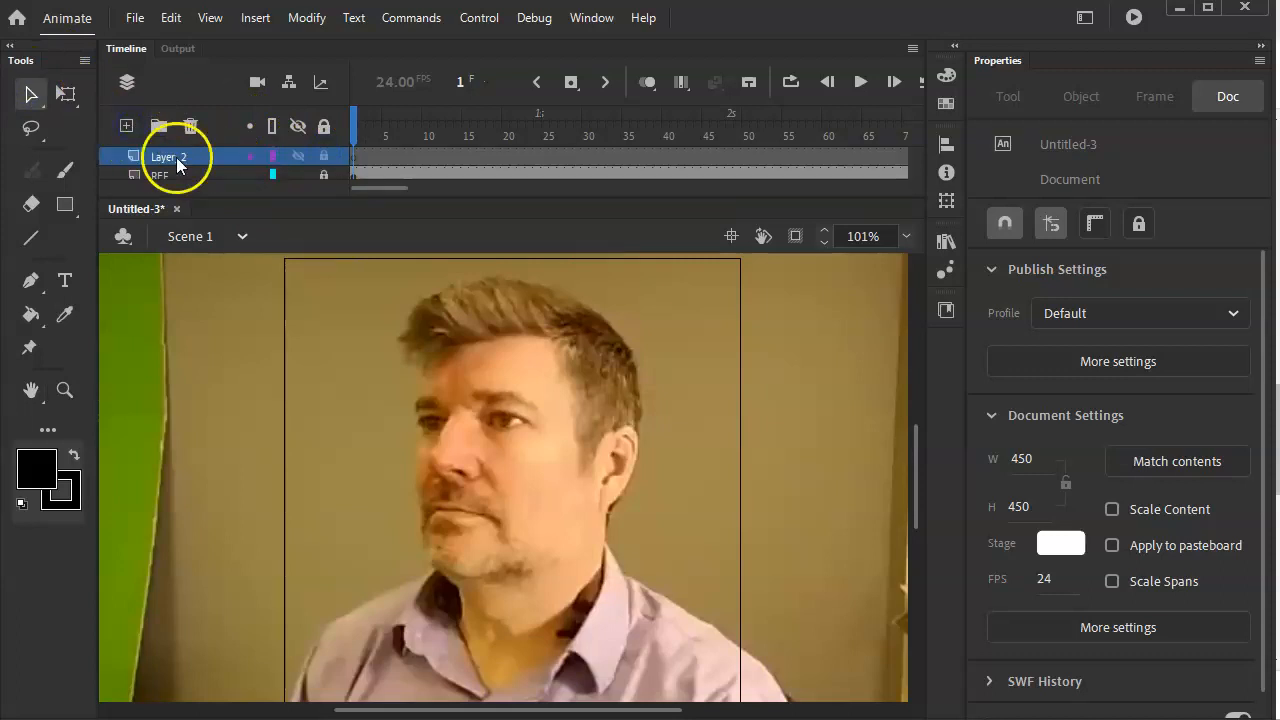
double_click(168, 156)
type("Draw")
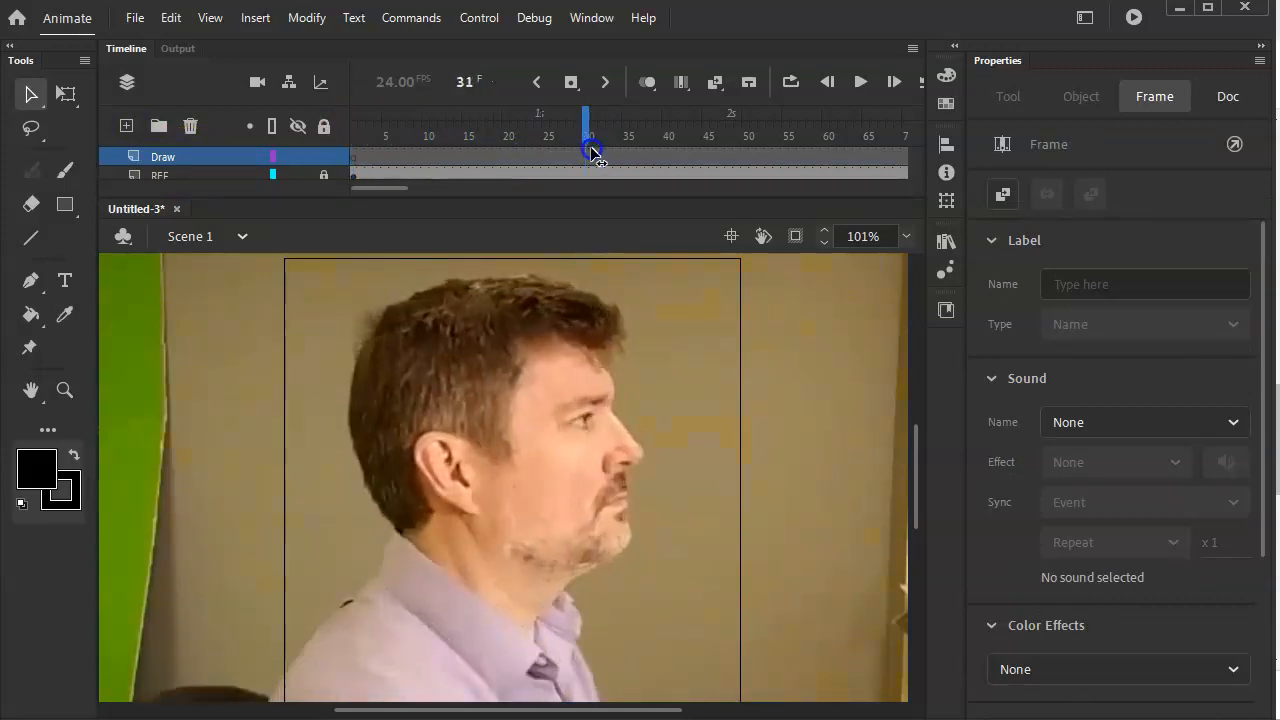
left_click_drag(588, 136, 378, 136)
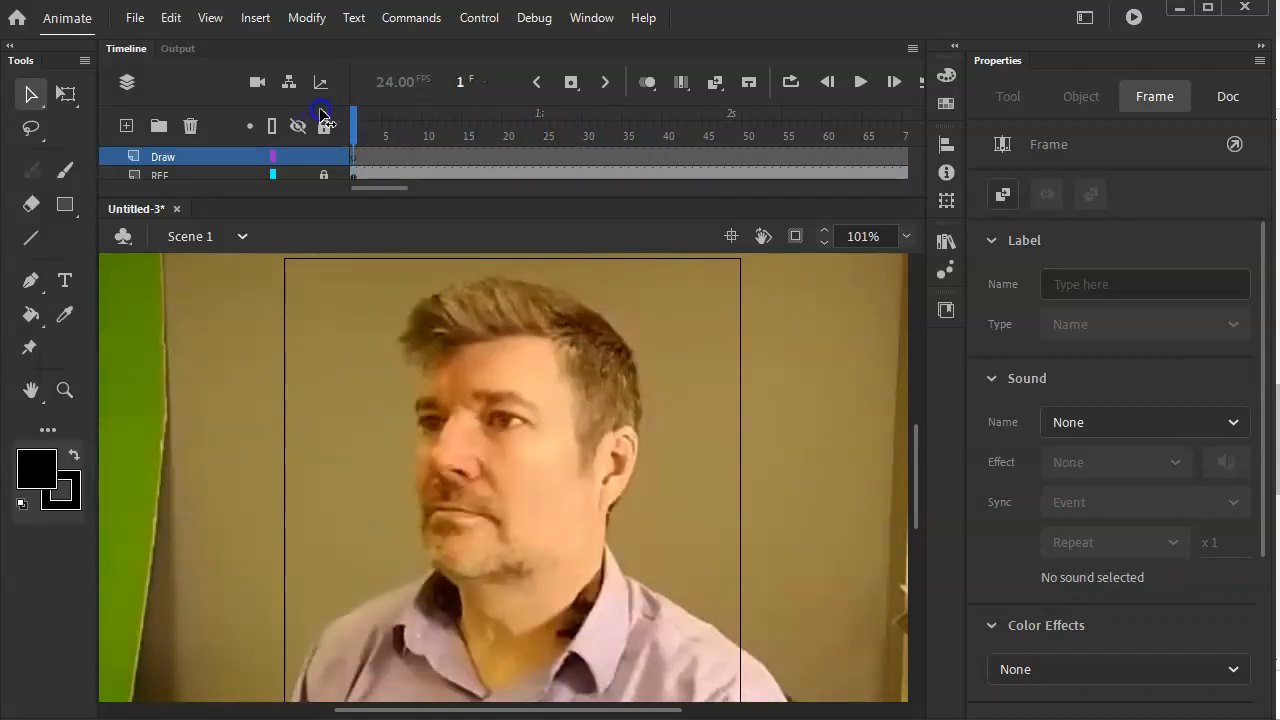
left_click(1228, 96)
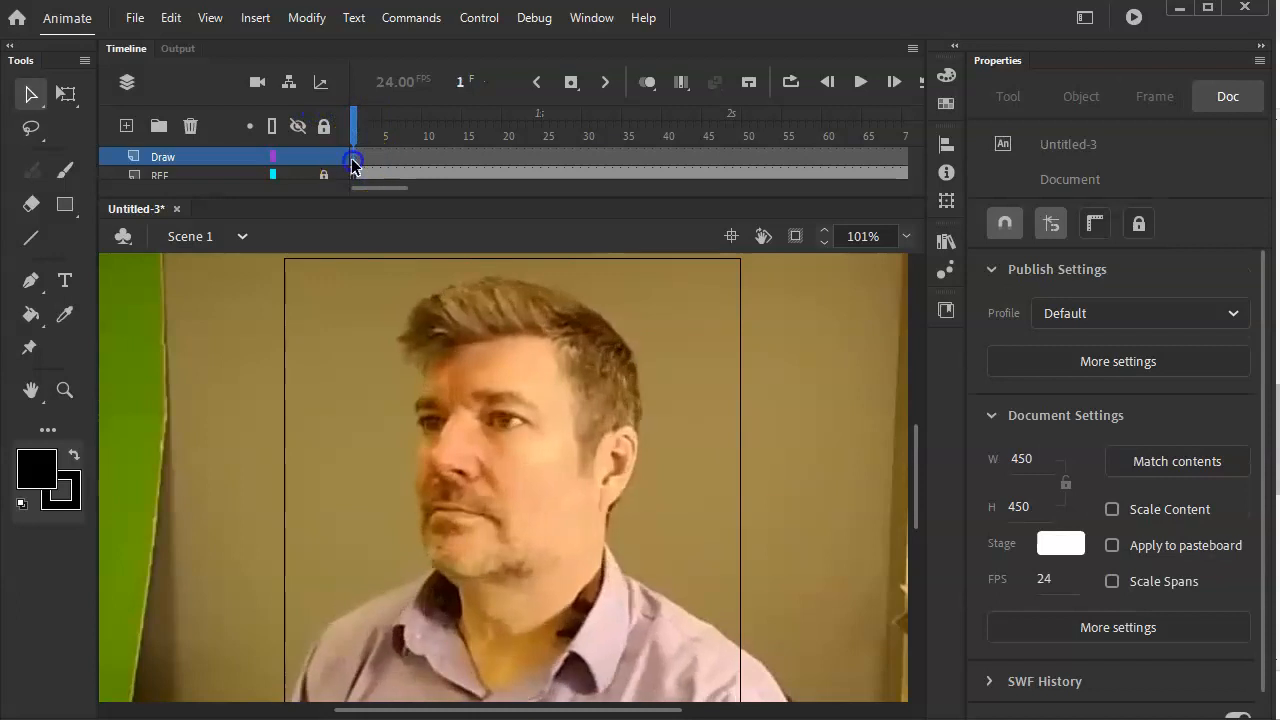
left_click(352, 156)
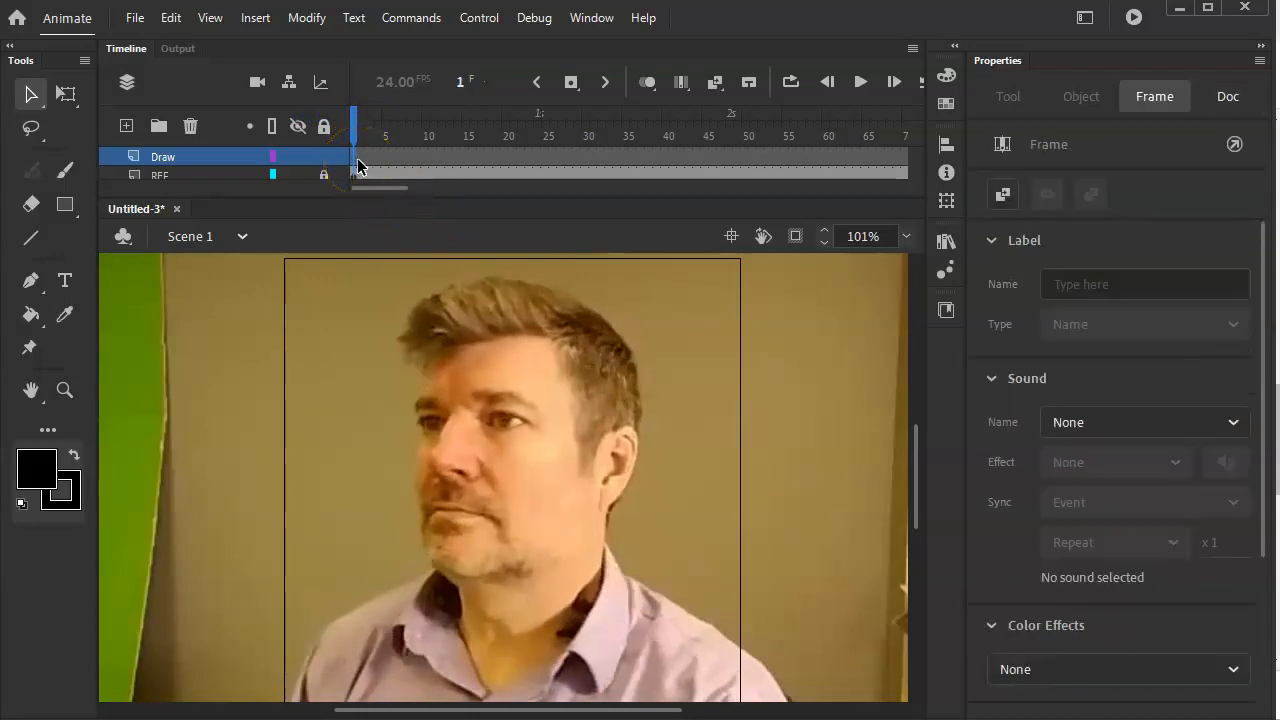
left_click(64, 172)
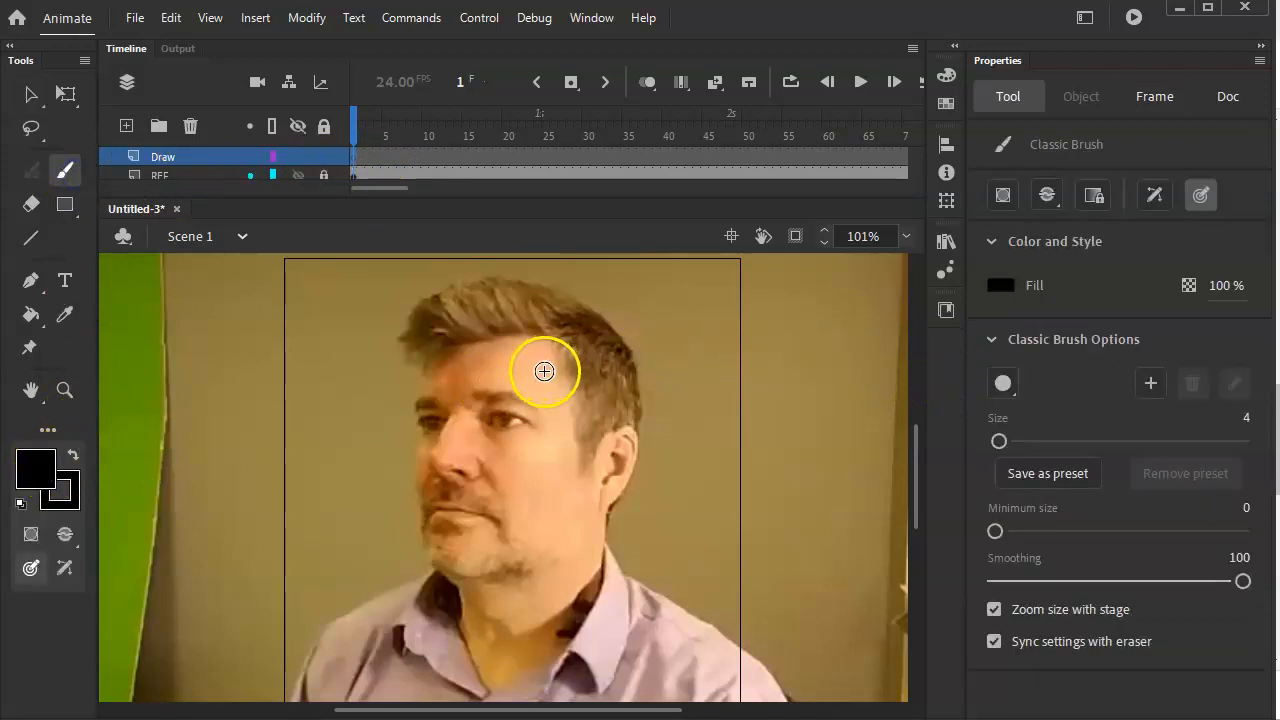
mouse_move(1002, 384)
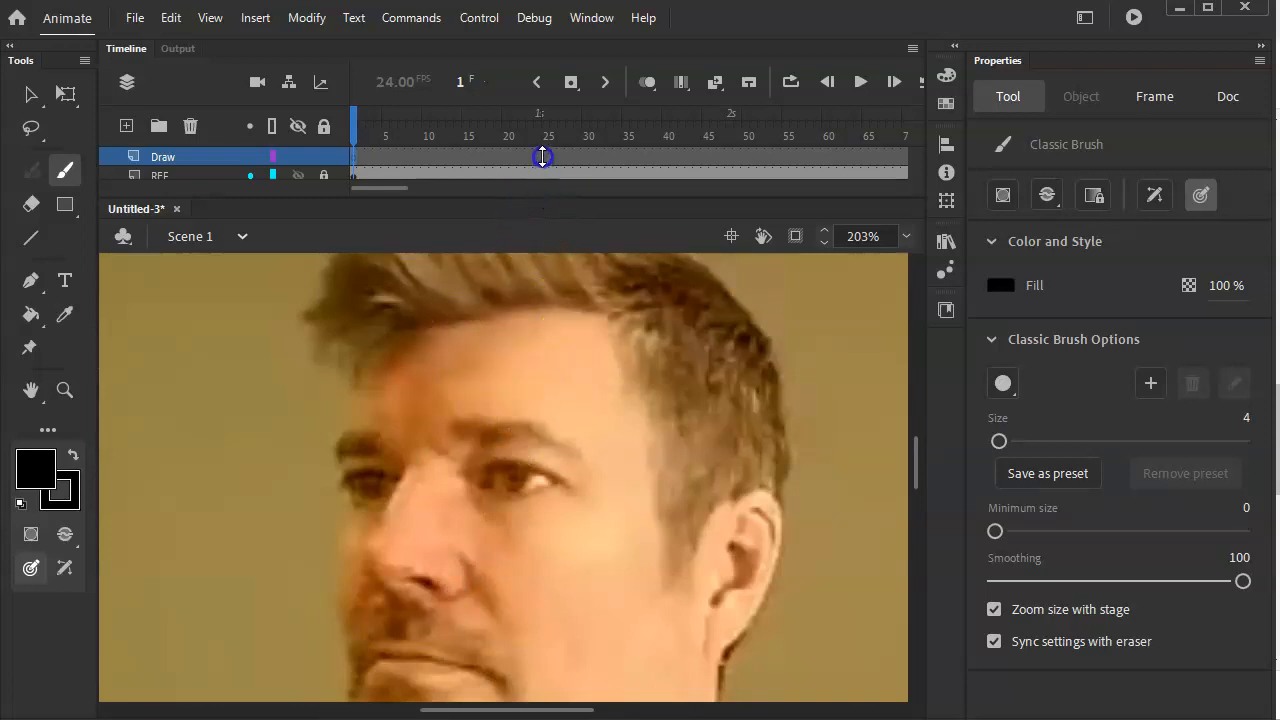
mouse_move(598, 374)
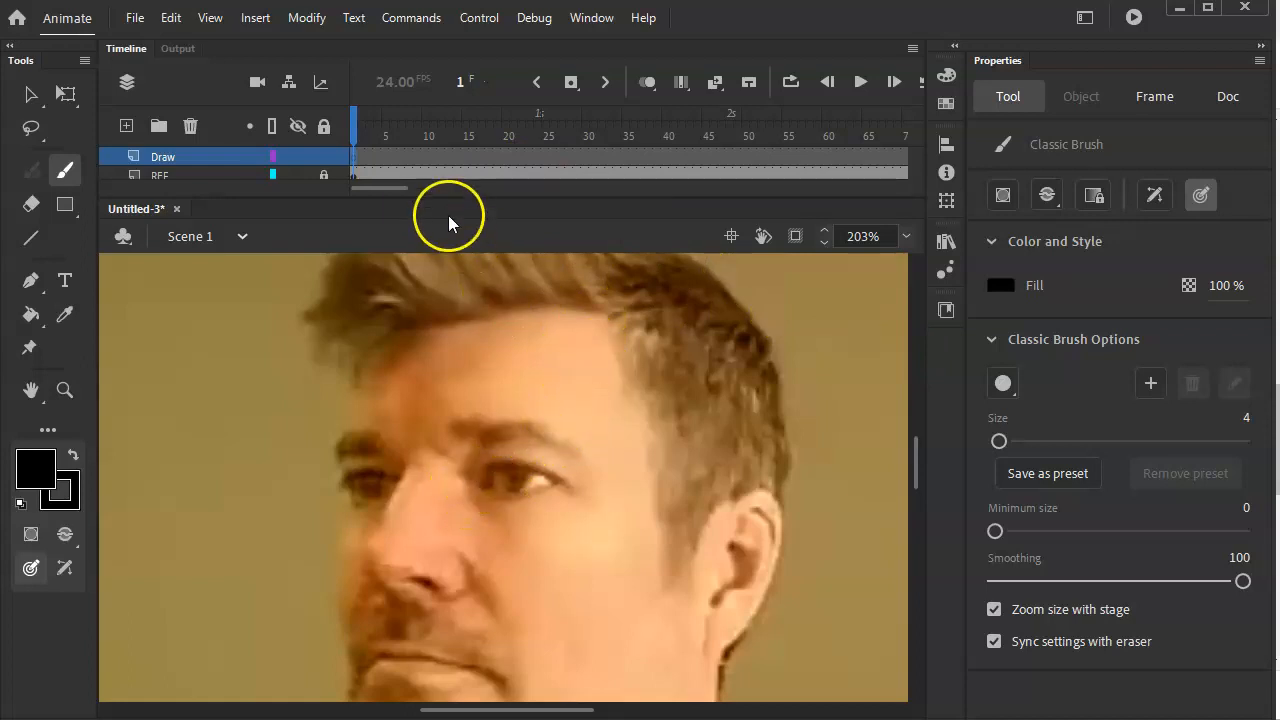
mouse_move(376, 488)
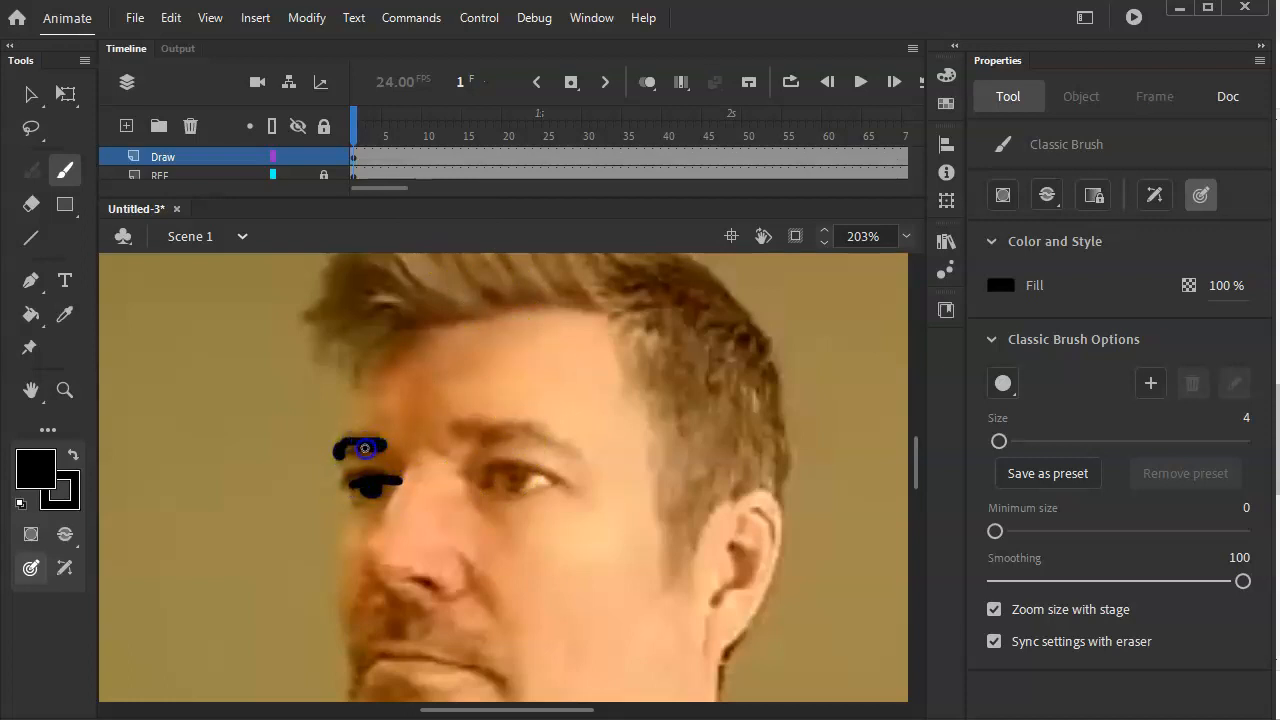
Brush the eyebrows, right eye, side of the nose and nostril over the video frame.
left_click_drag(364, 448, 408, 470)
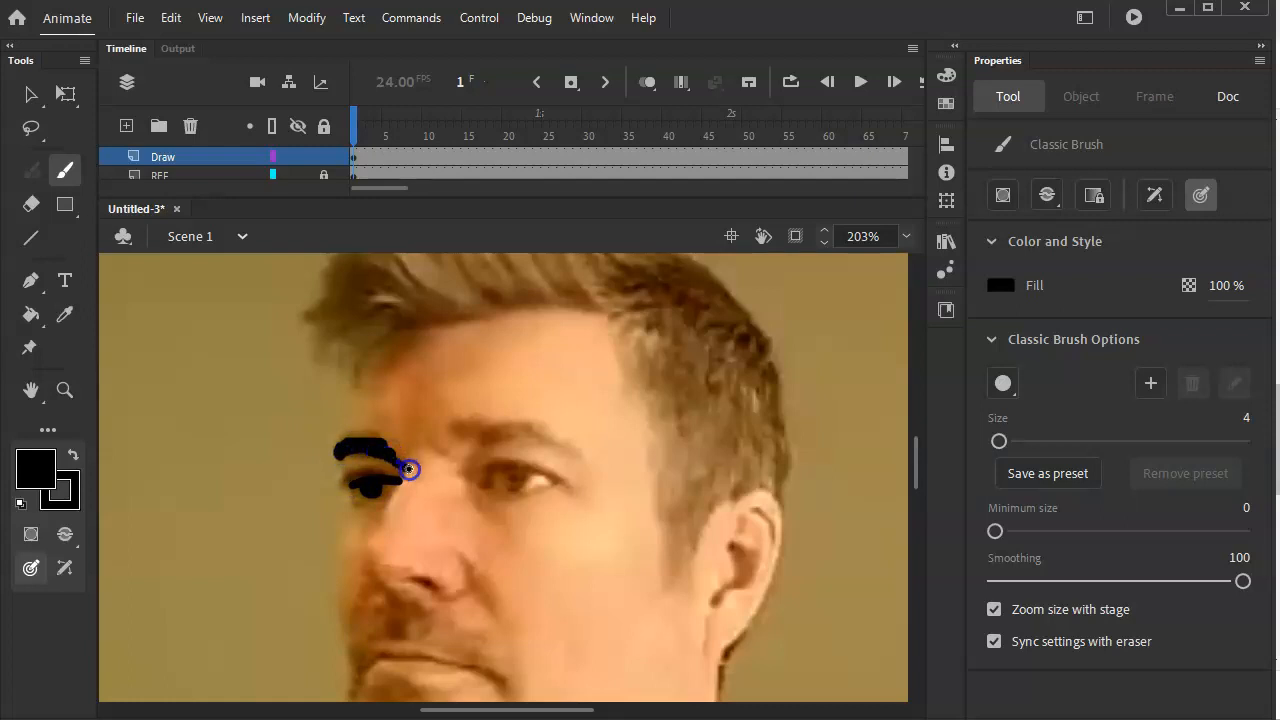
left_click_drag(408, 468, 370, 540)
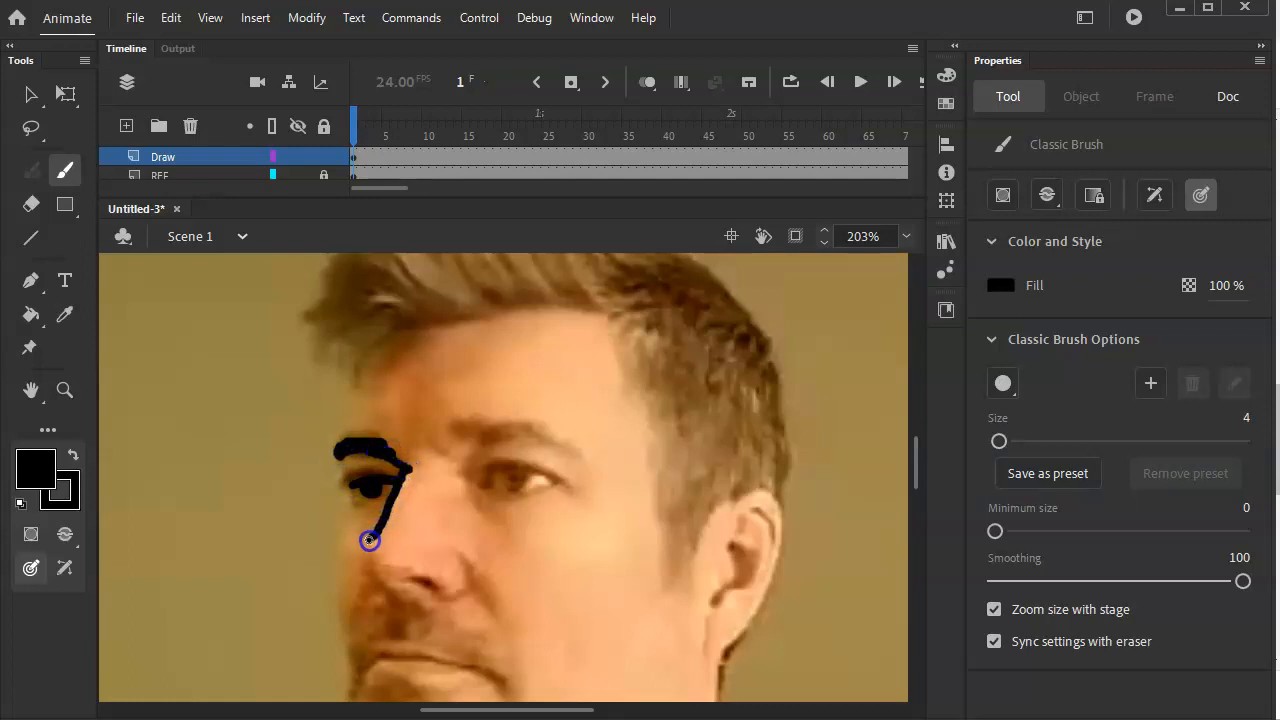
left_click_drag(370, 540, 430, 584)
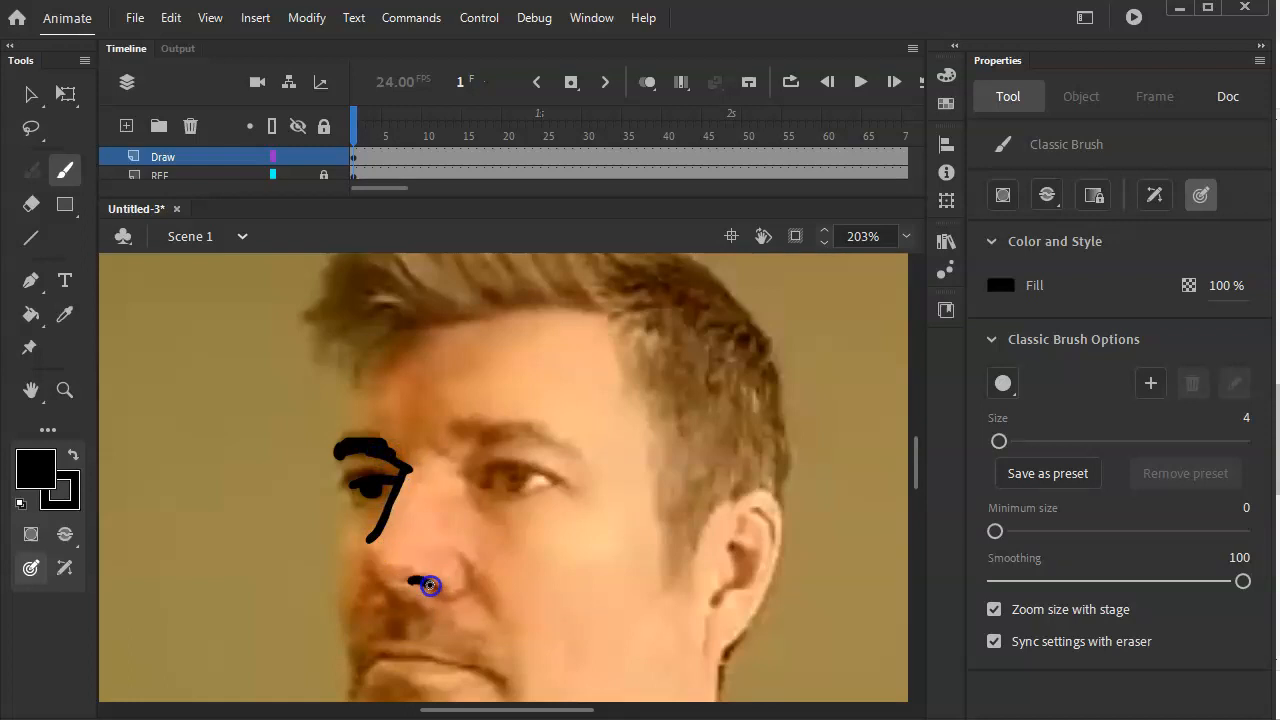
left_click_drag(428, 584, 464, 592)
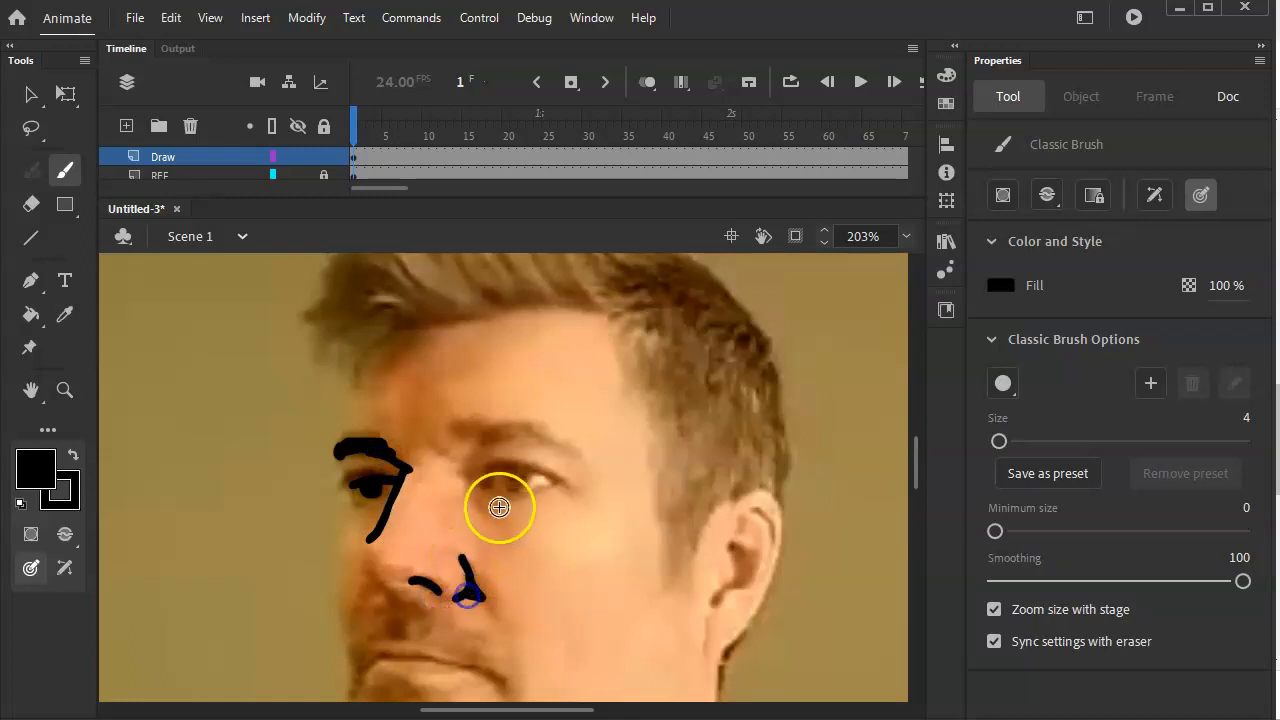
left_click_drag(500, 508, 522, 472)
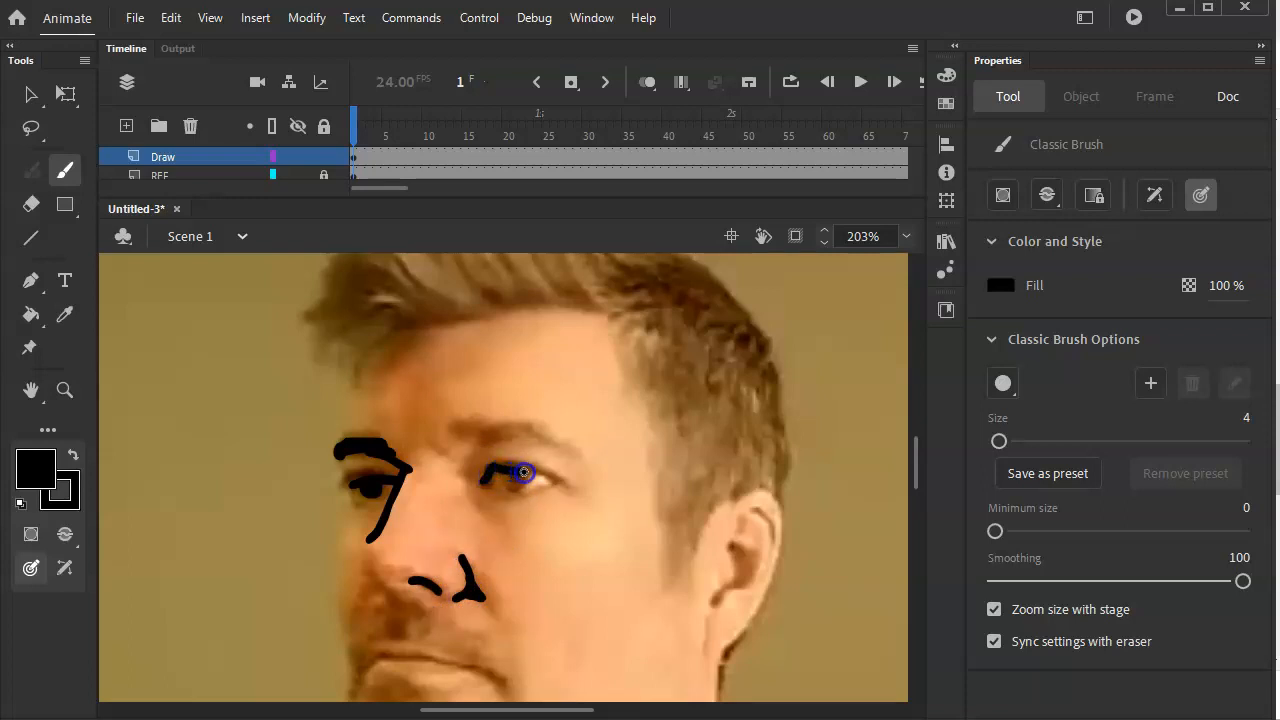
left_click_drag(524, 472, 560, 480)
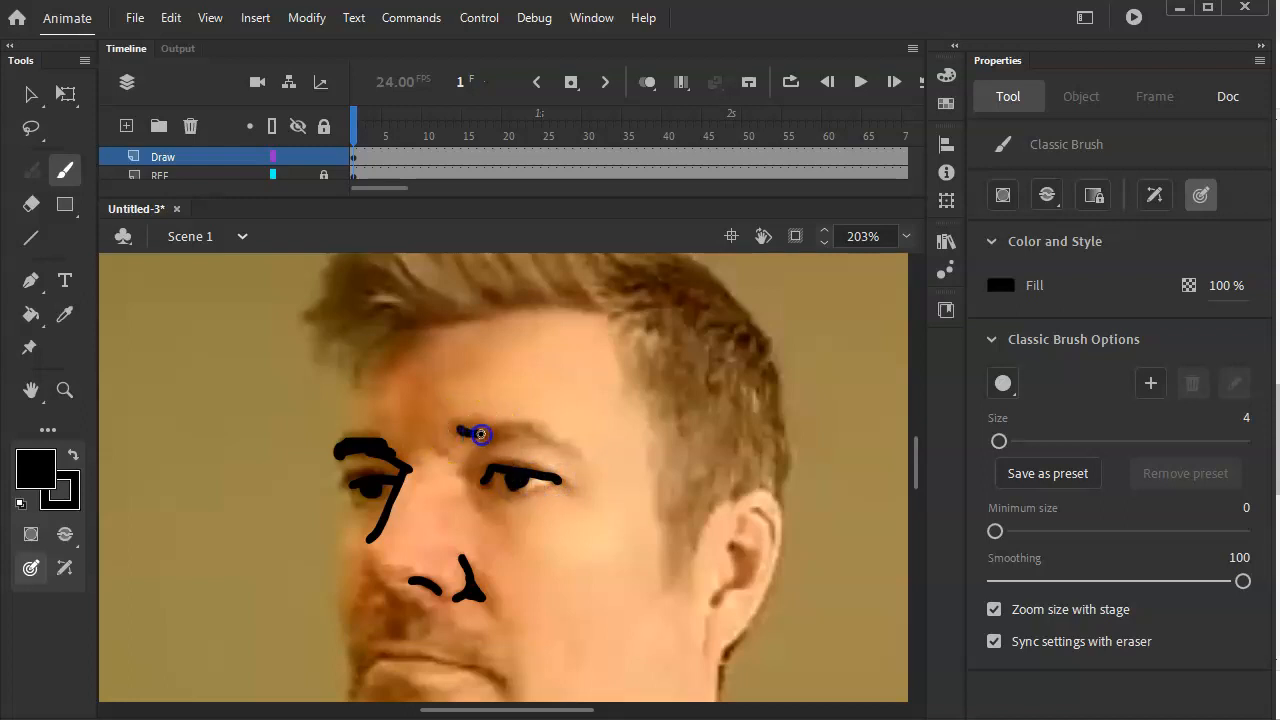
left_click_drag(480, 450, 492, 442)
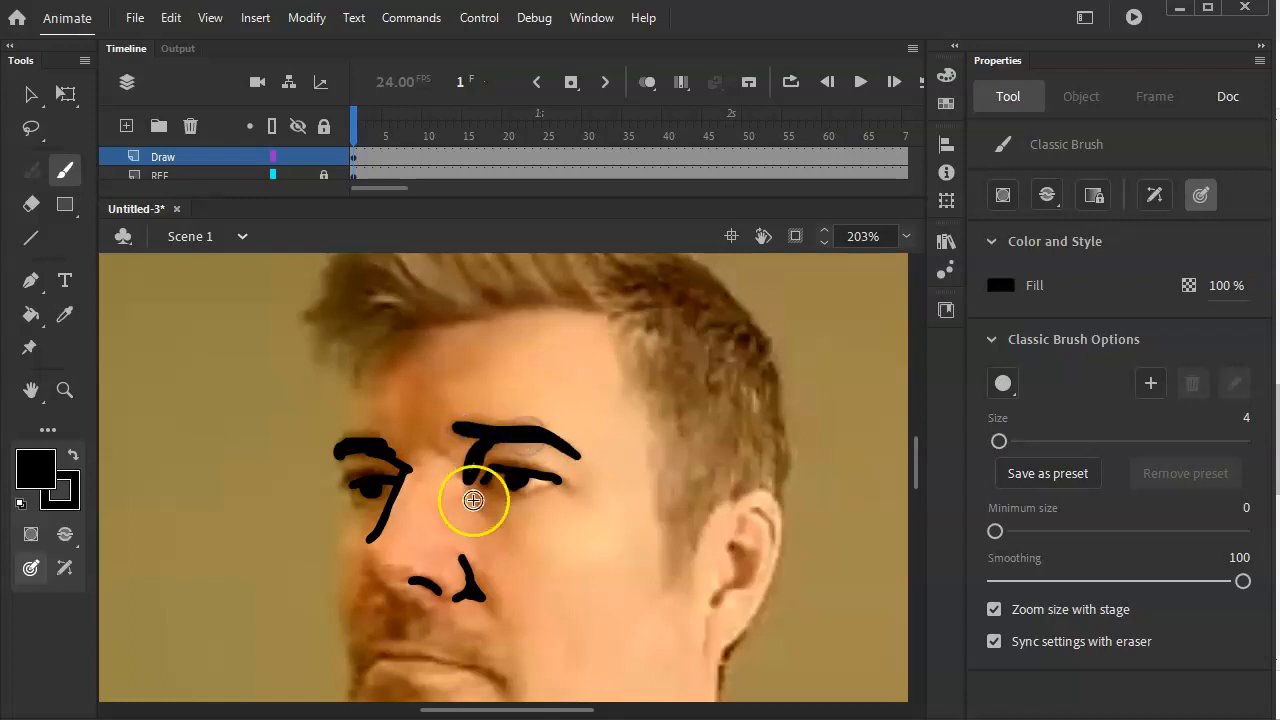
Brush the mustache, mouth, lips, chin line and ear, finishing the frame 1 face tracing.
left_click_drag(472, 500, 390, 600)
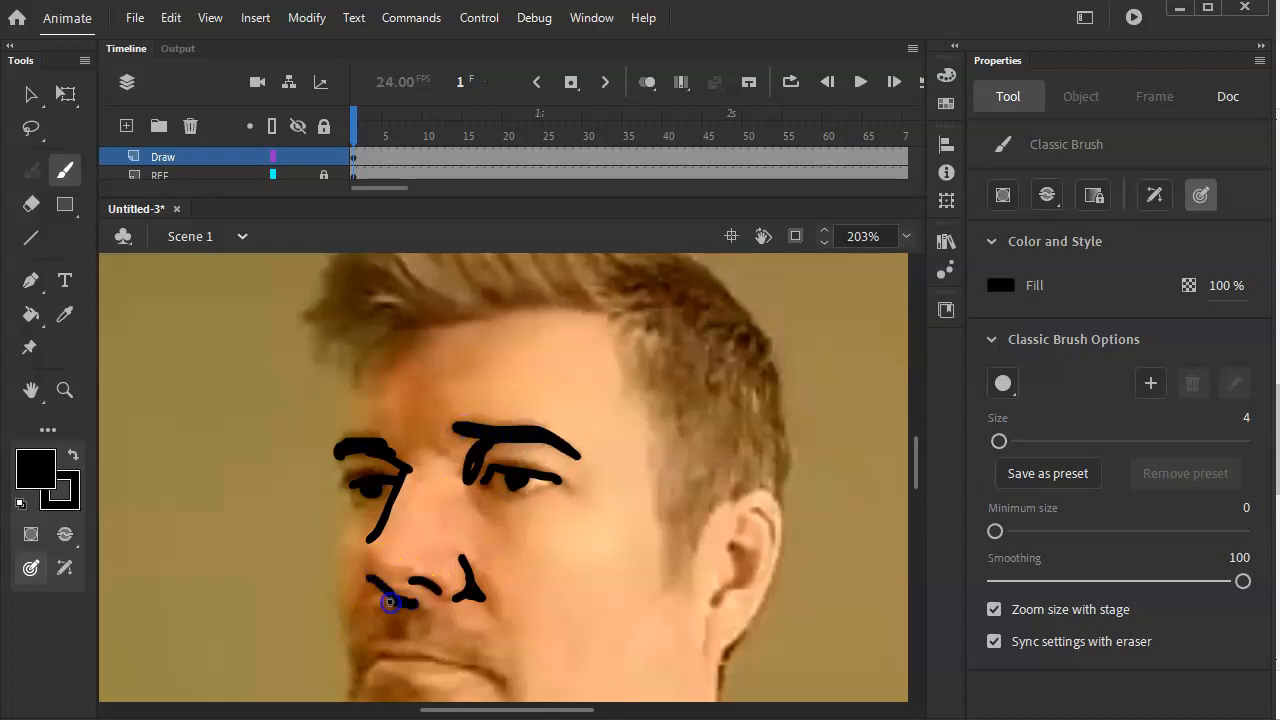
left_click_drag(390, 602, 360, 652)
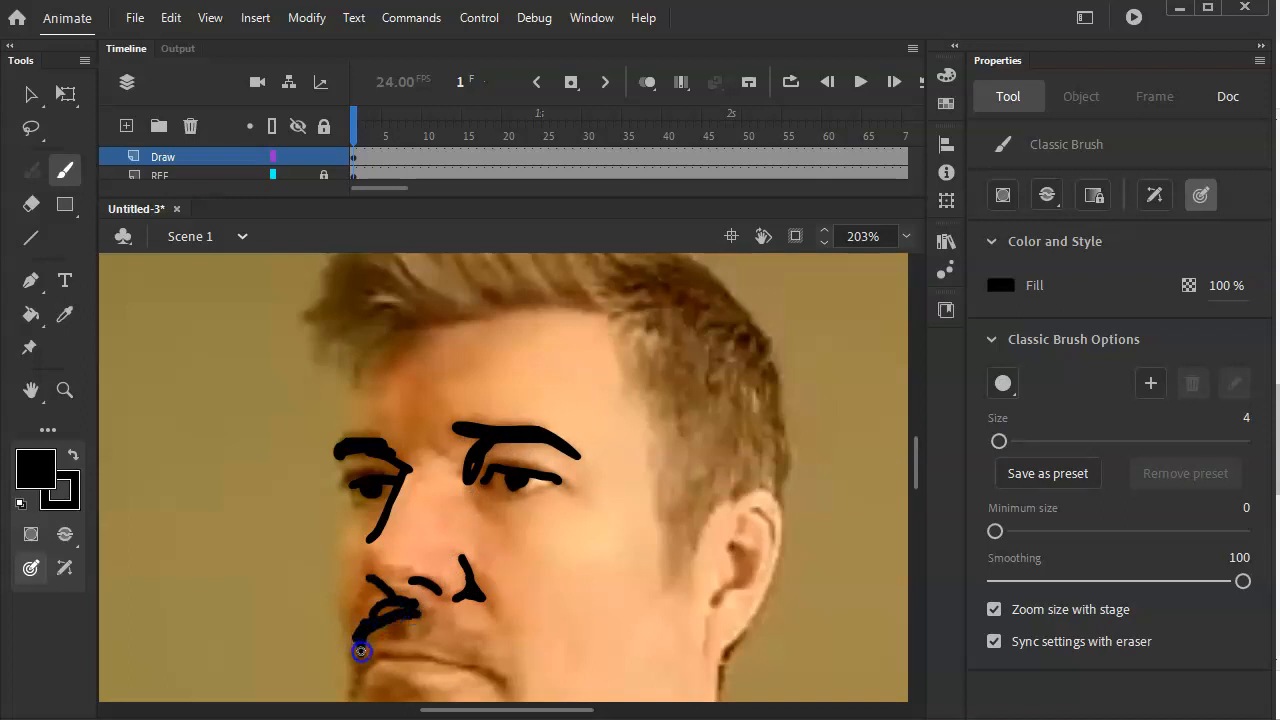
left_click_drag(360, 652, 482, 660)
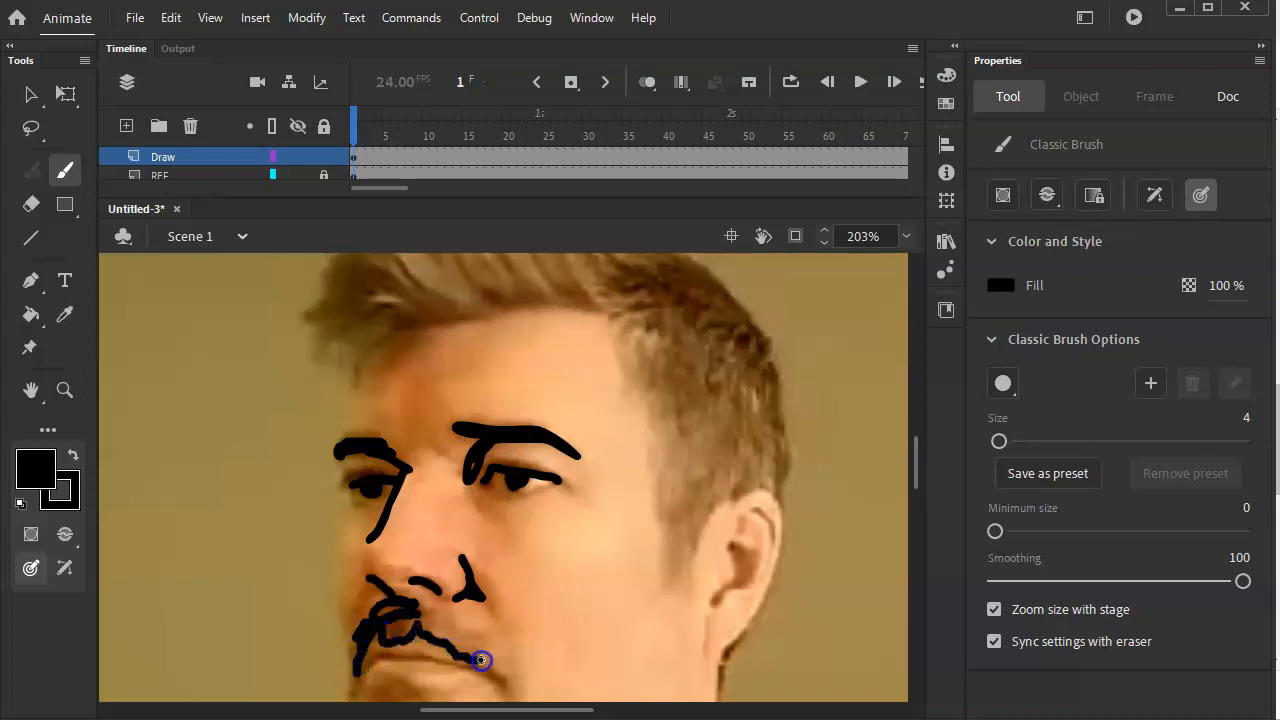
left_click_drag(480, 660, 392, 658)
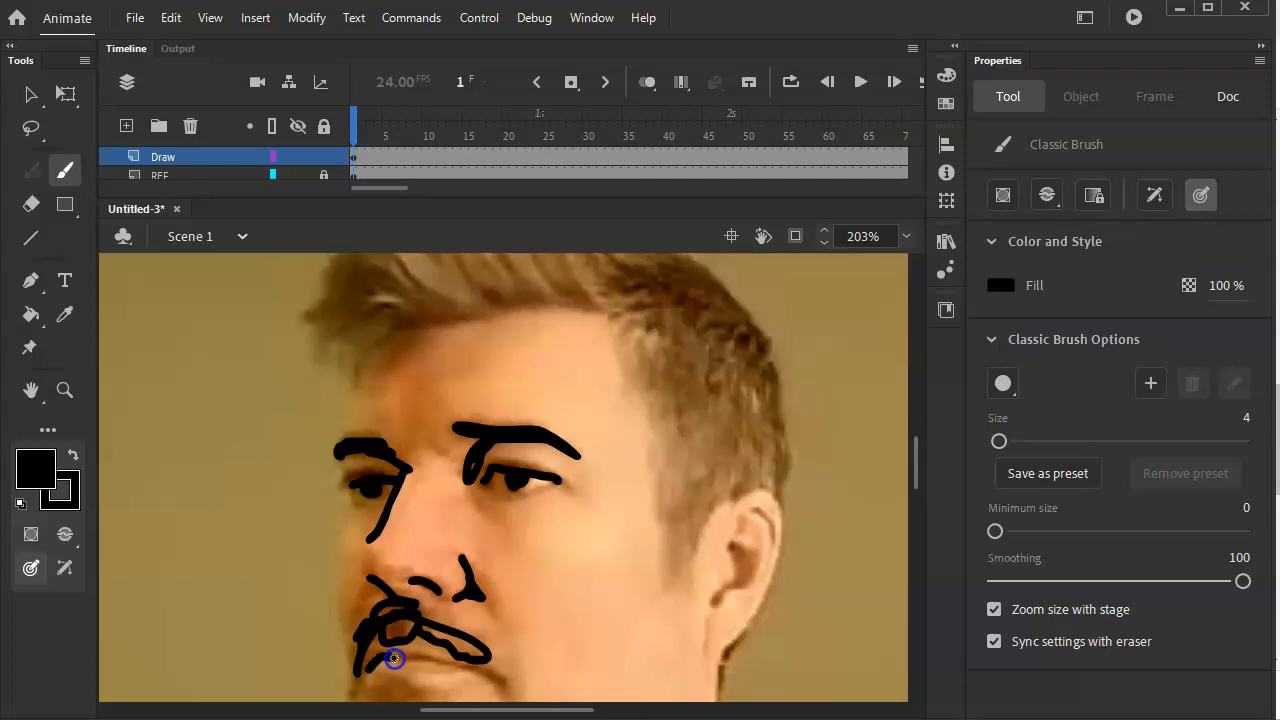
left_click_drag(392, 660, 504, 696)
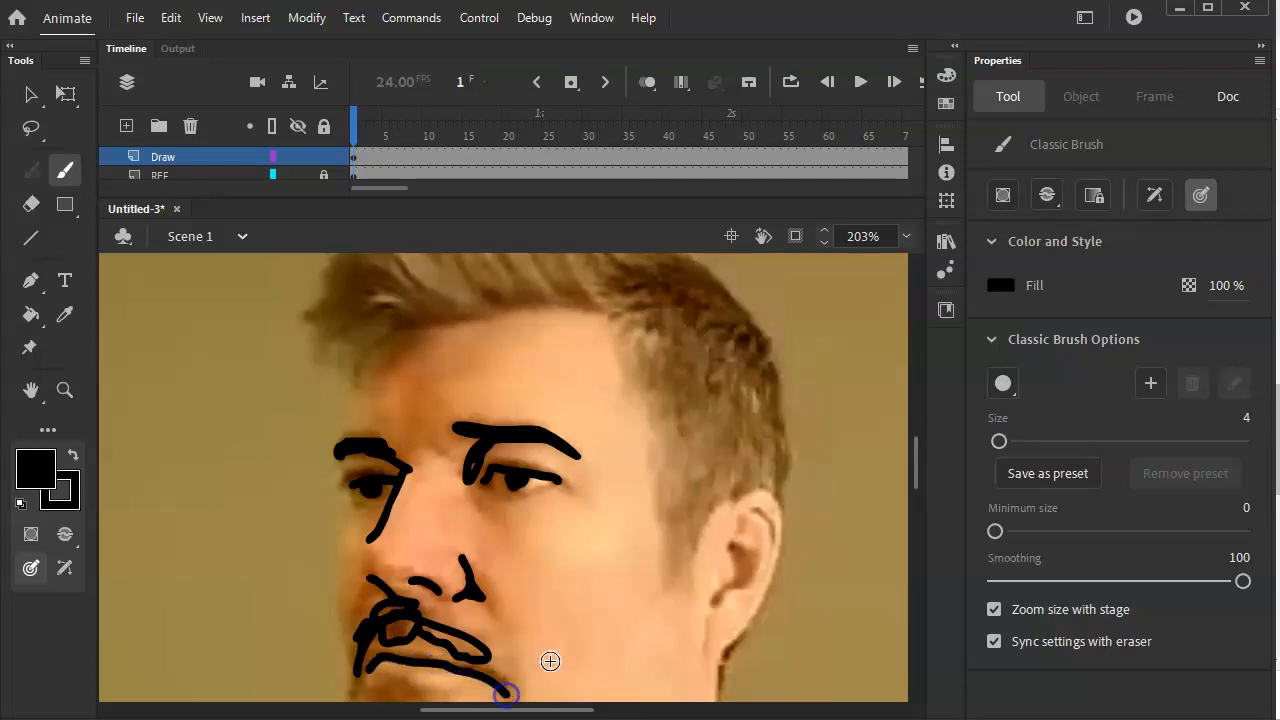
left_click_drag(736, 540, 736, 580)
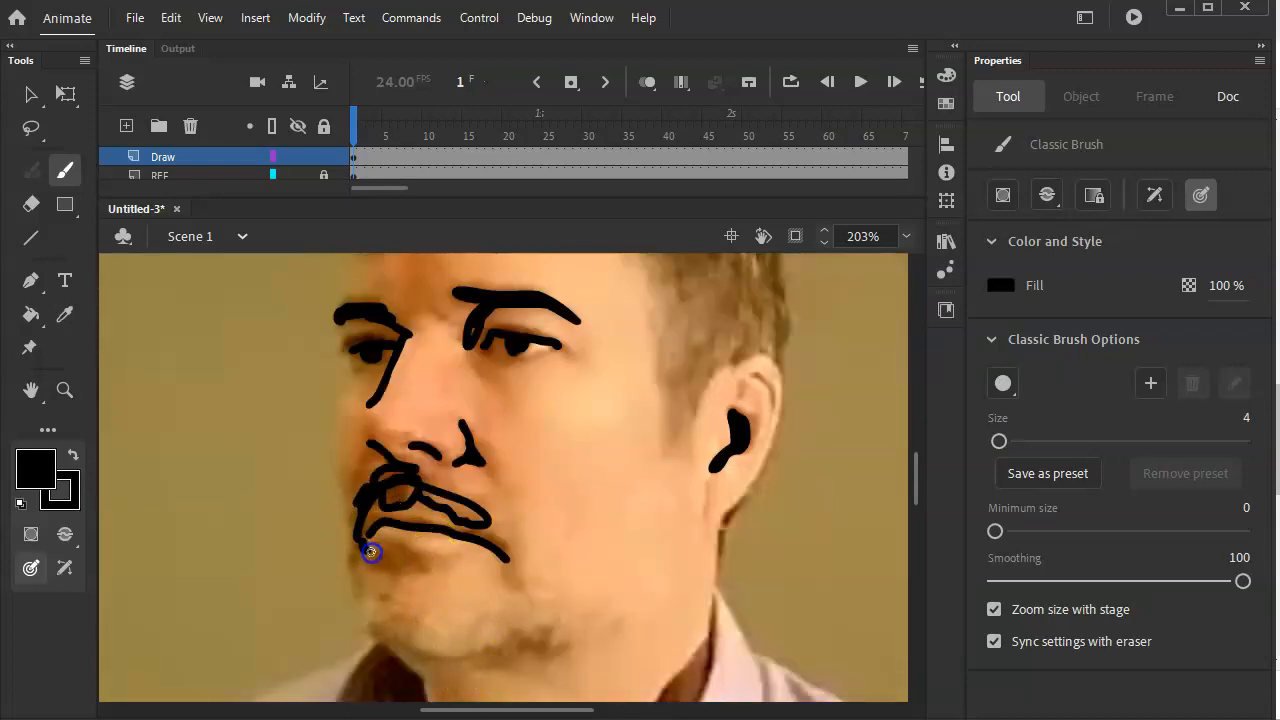
left_click_drag(372, 552, 420, 560)
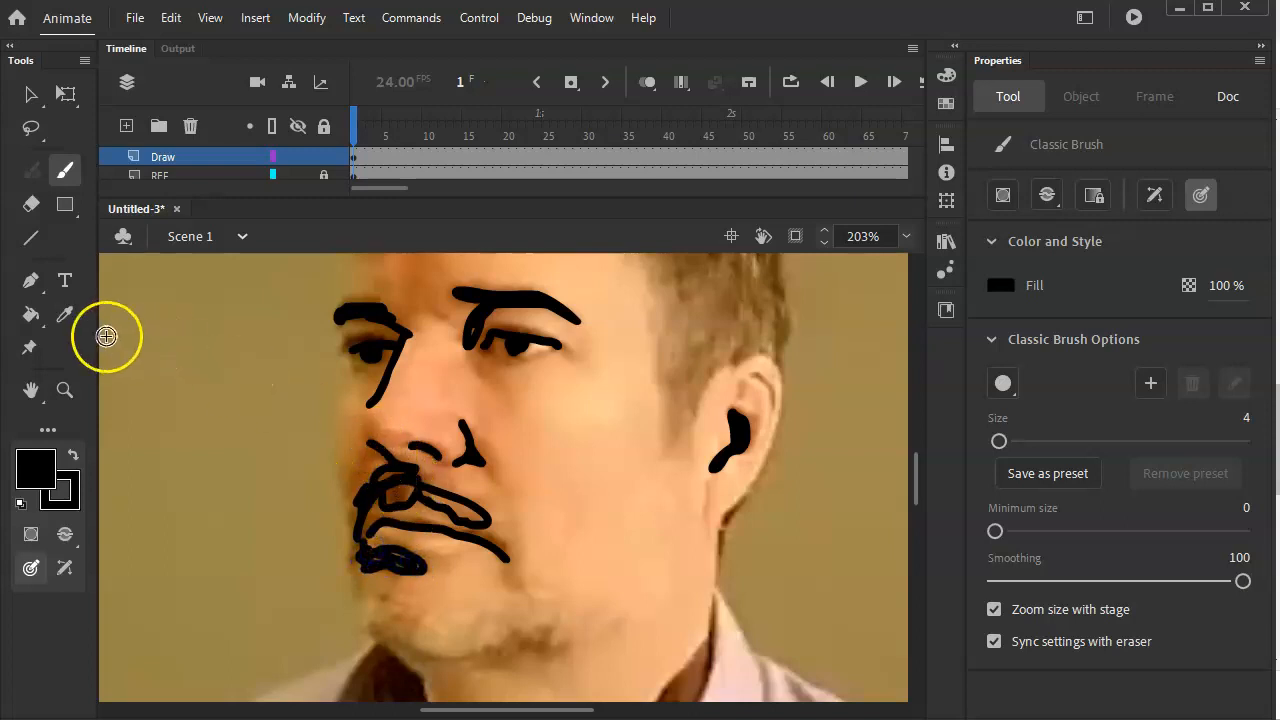
left_click(30, 314)
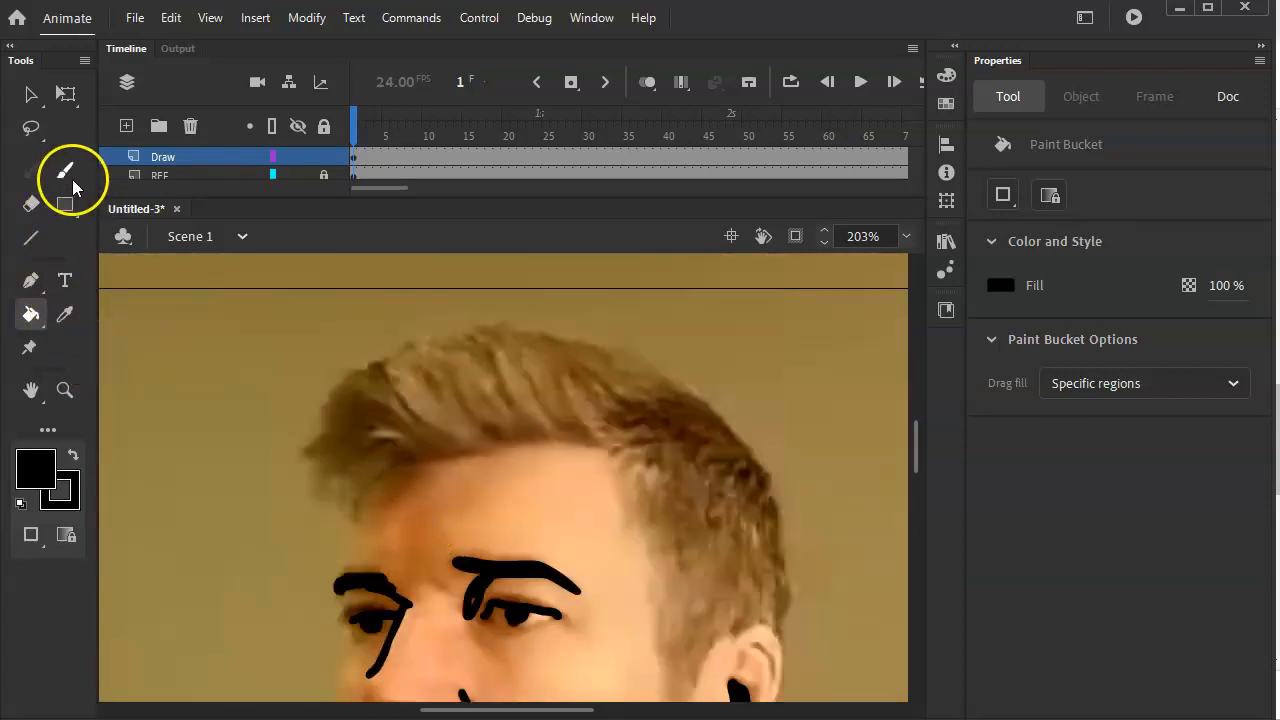
Outline the hair with the brush and fill the enclosed hair shape solid black.
left_click(32, 170)
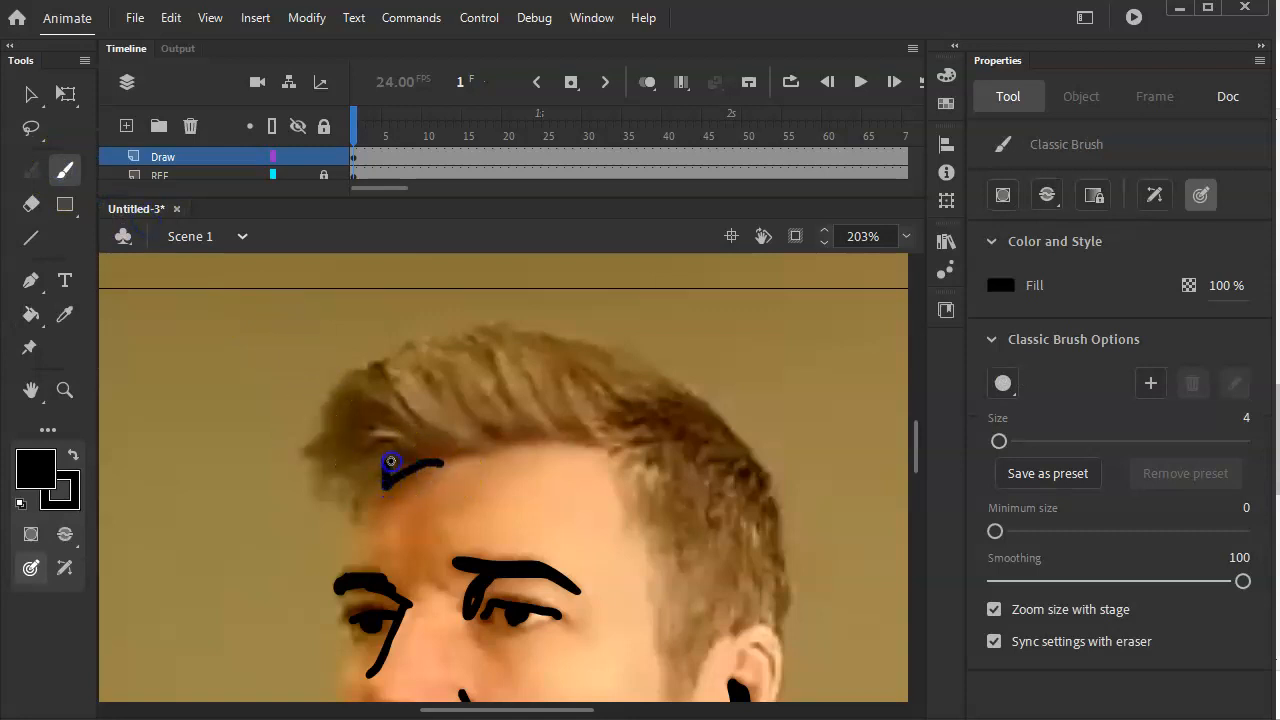
left_click_drag(390, 462, 418, 420)
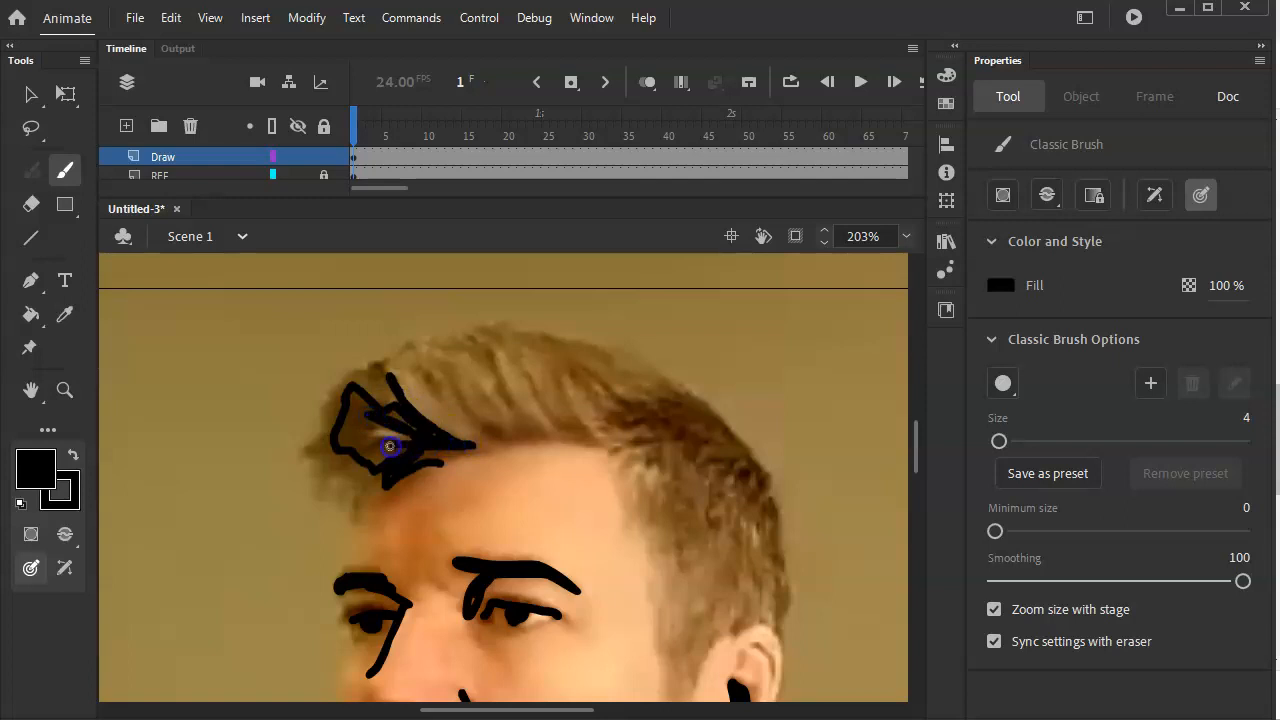
left_click_drag(390, 446, 624, 436)
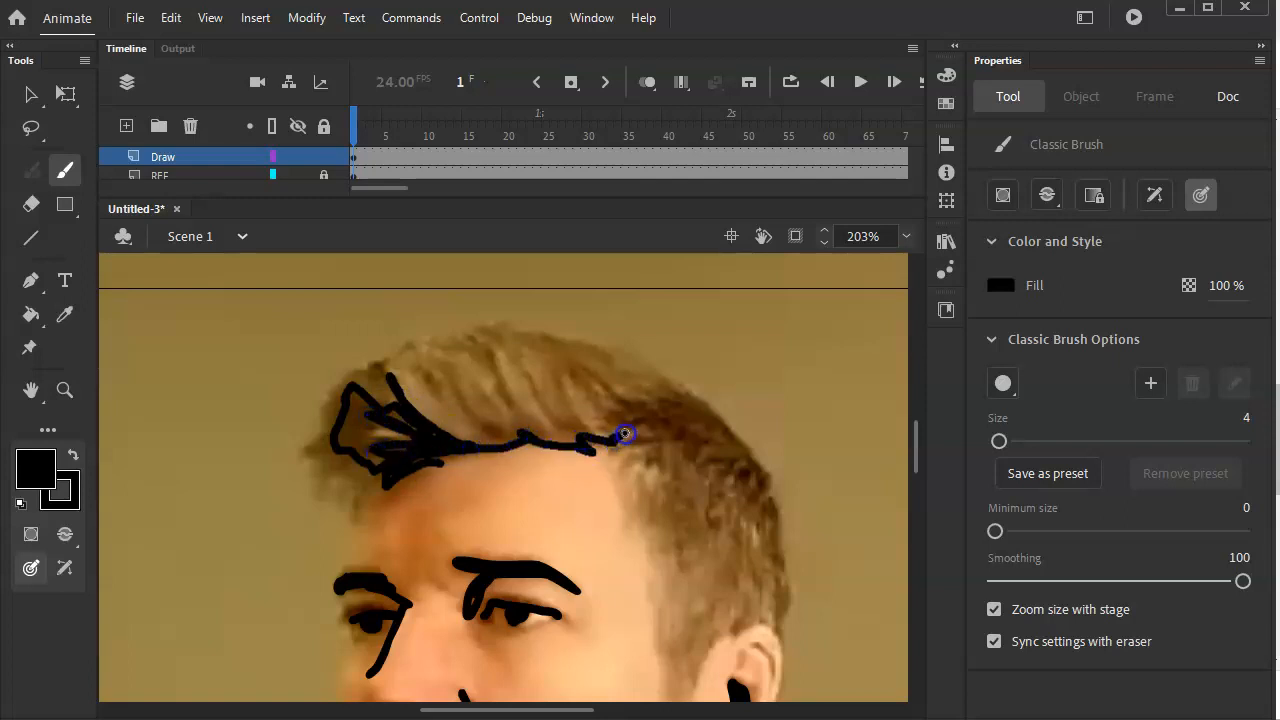
left_click_drag(620, 430, 714, 476)
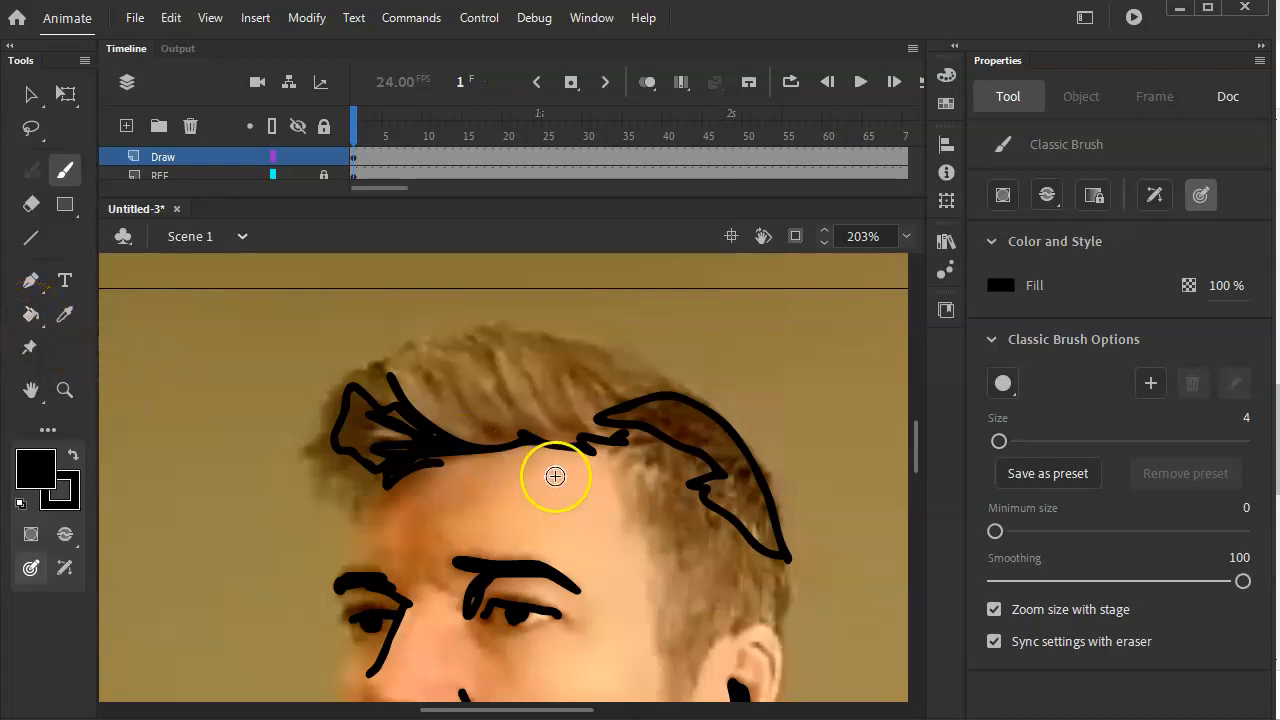
left_click(30, 314)
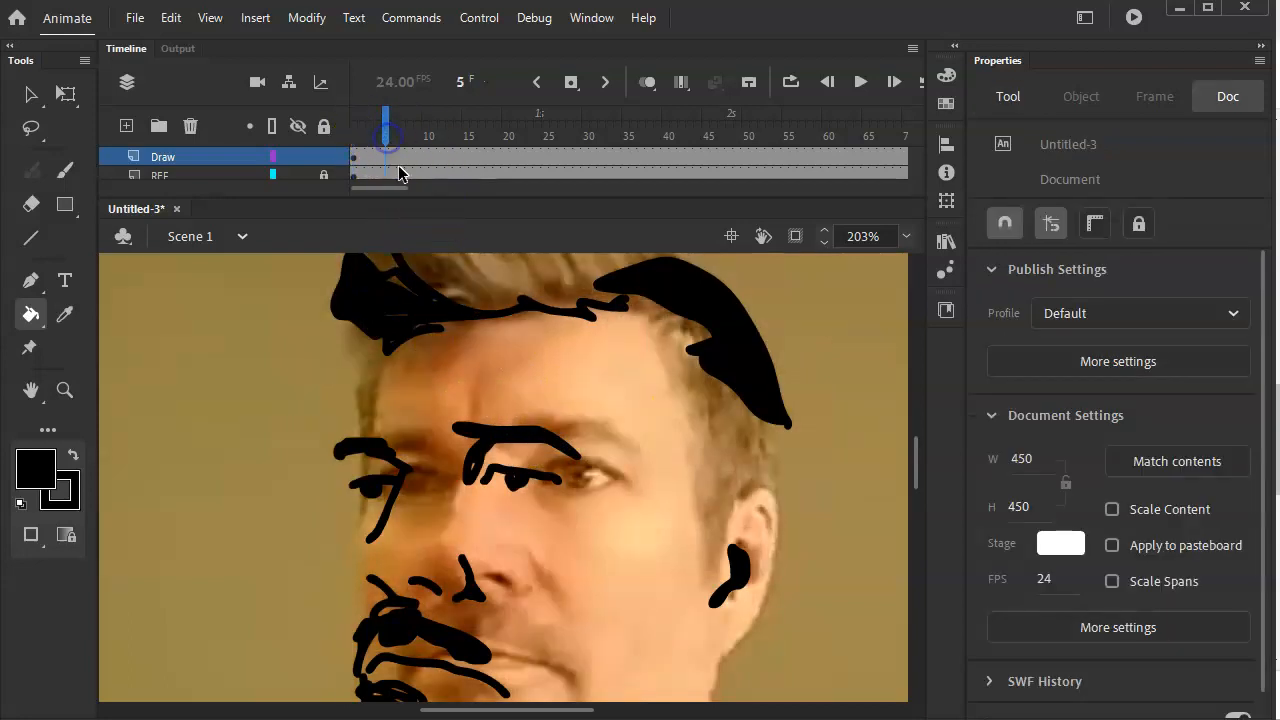
Insert a blank keyframe at frame 5 on the Draw layer.
left_click(384, 156)
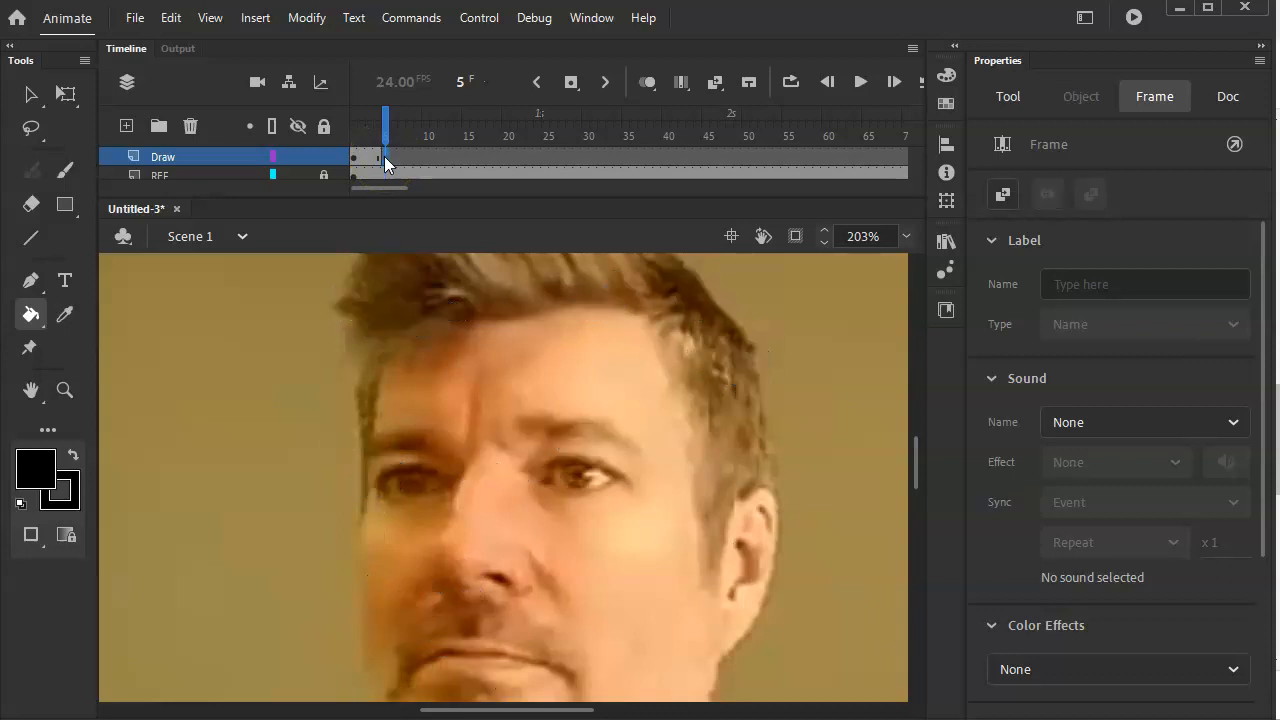
mouse_move(358, 164)
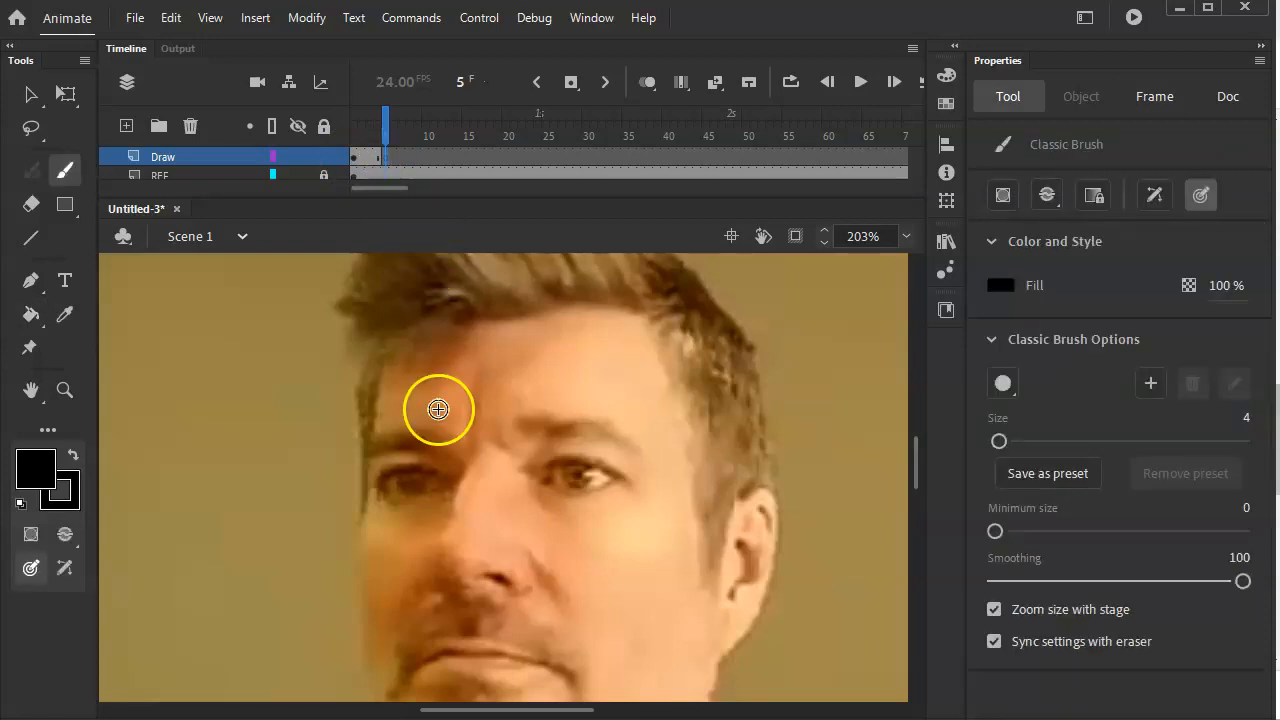
Trace both eyes and the top hairline on frame 5, filling the hair shape black.
left_click_drag(438, 408, 424, 470)
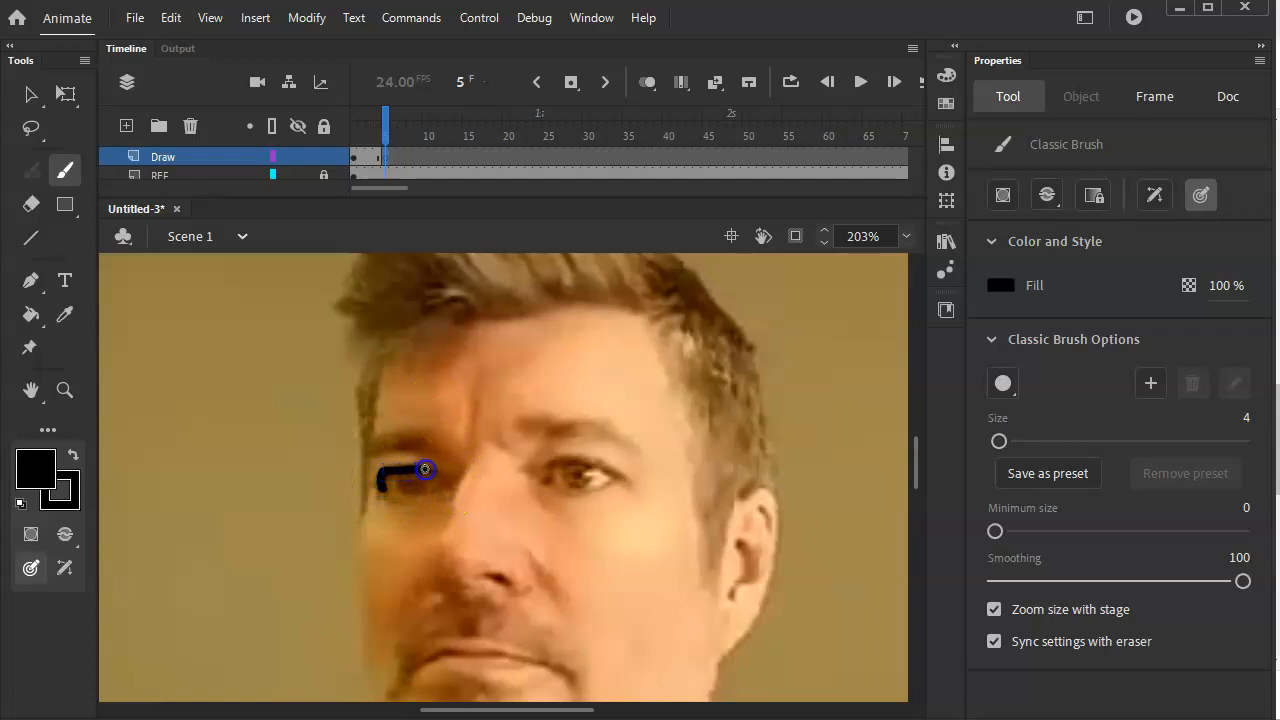
left_click_drag(424, 470, 420, 482)
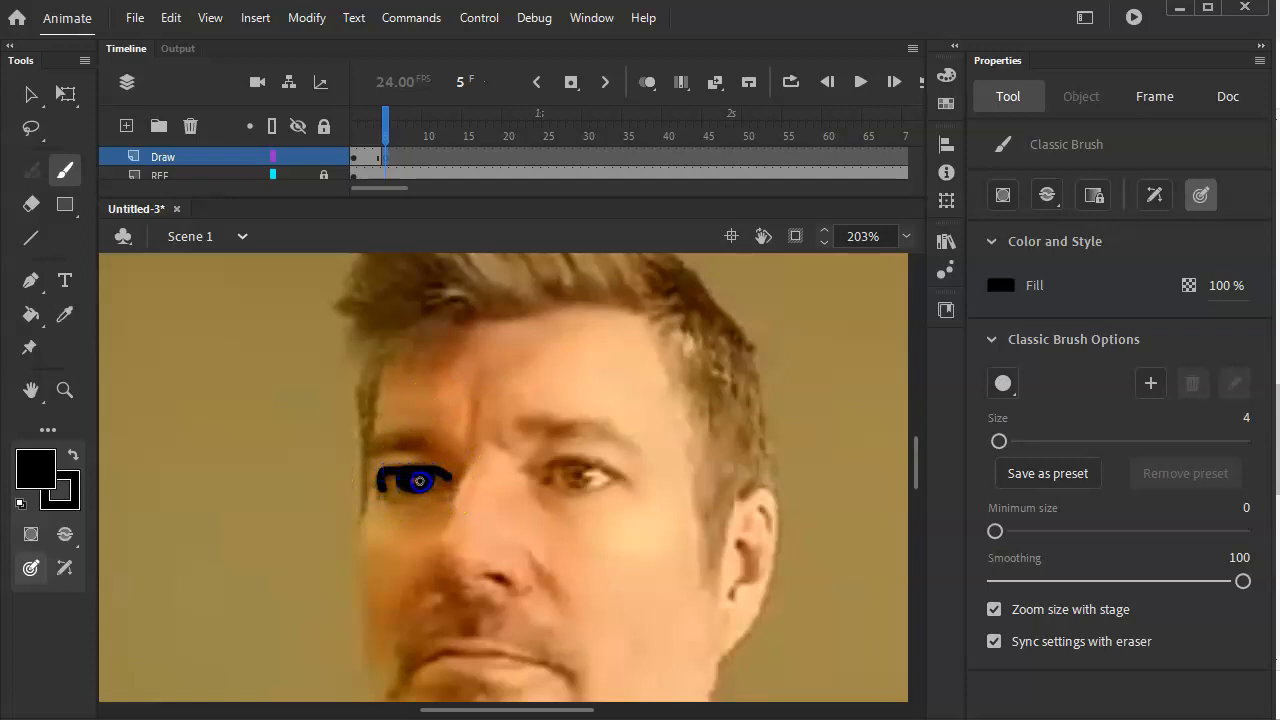
left_click_drag(544, 470, 628, 476)
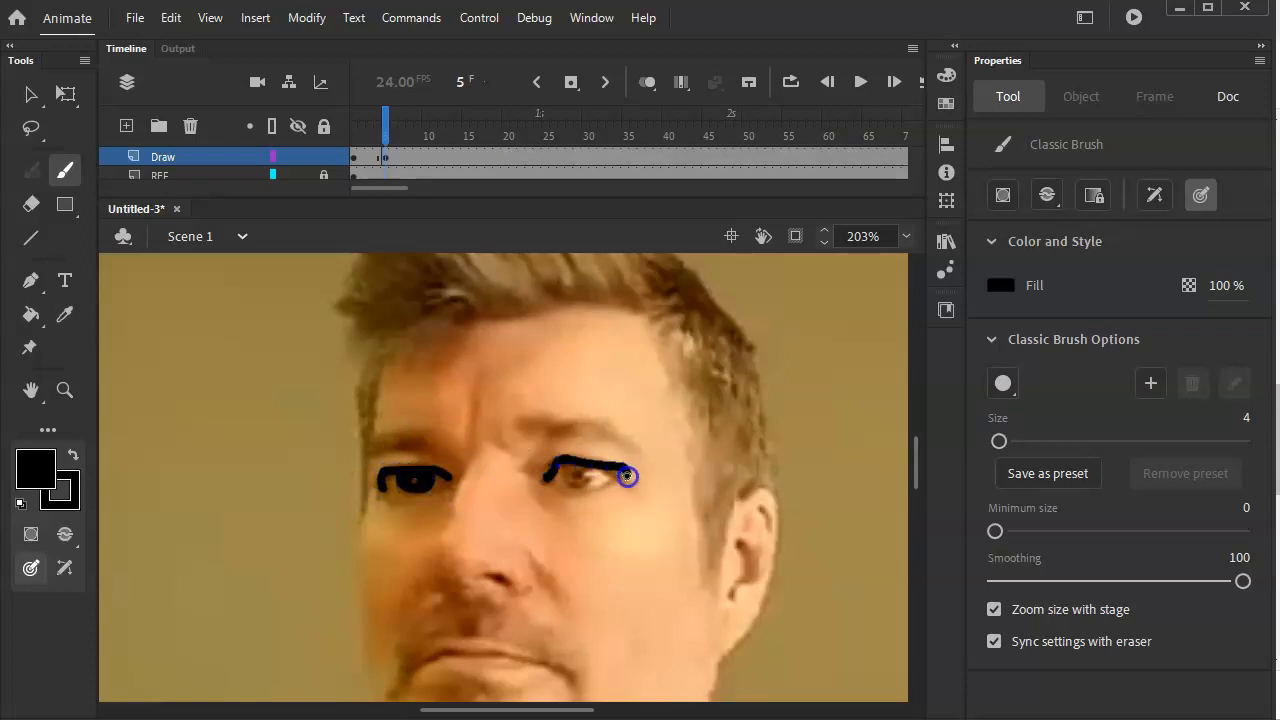
left_click_drag(628, 476, 578, 482)
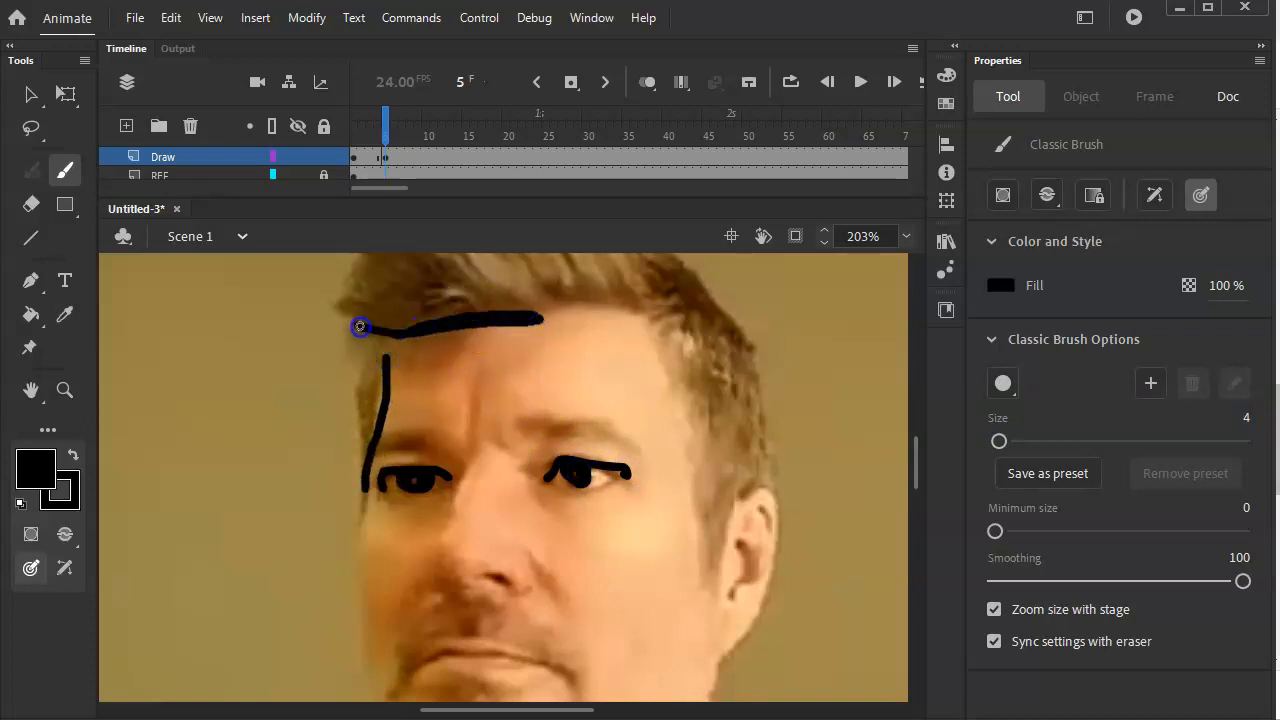
left_click_drag(360, 328, 600, 304)
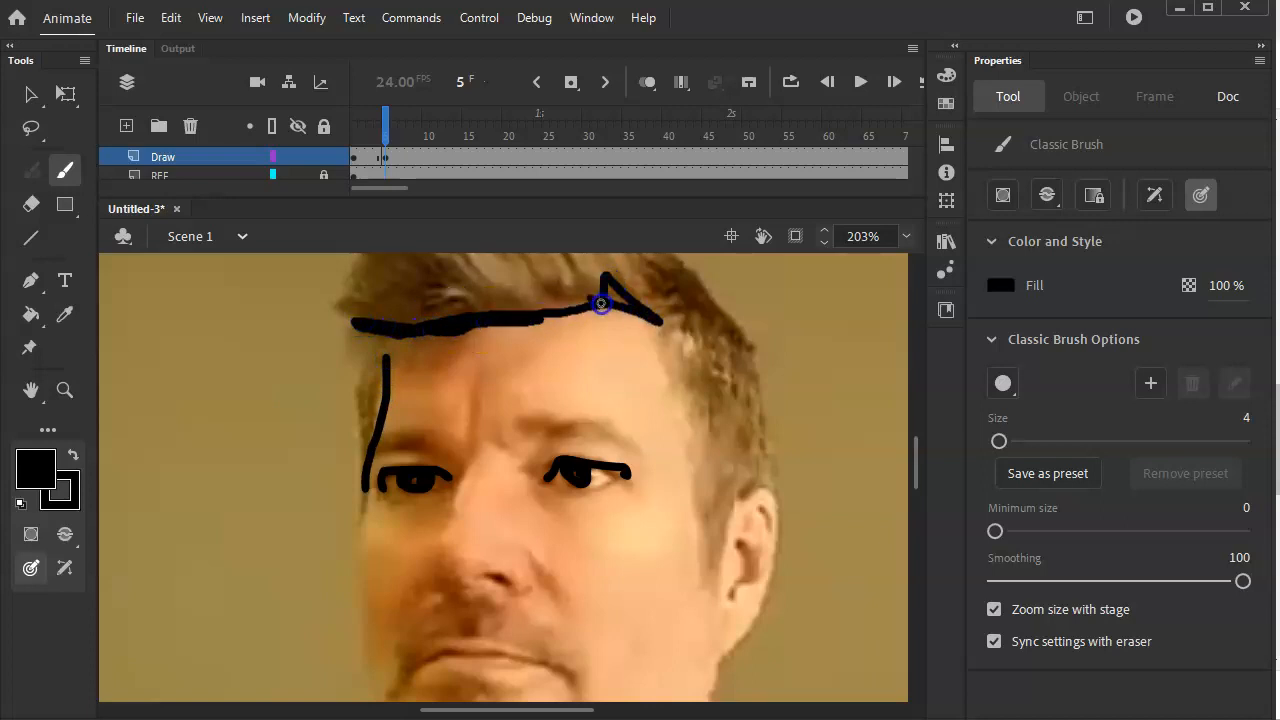
left_click_drag(600, 304, 352, 304)
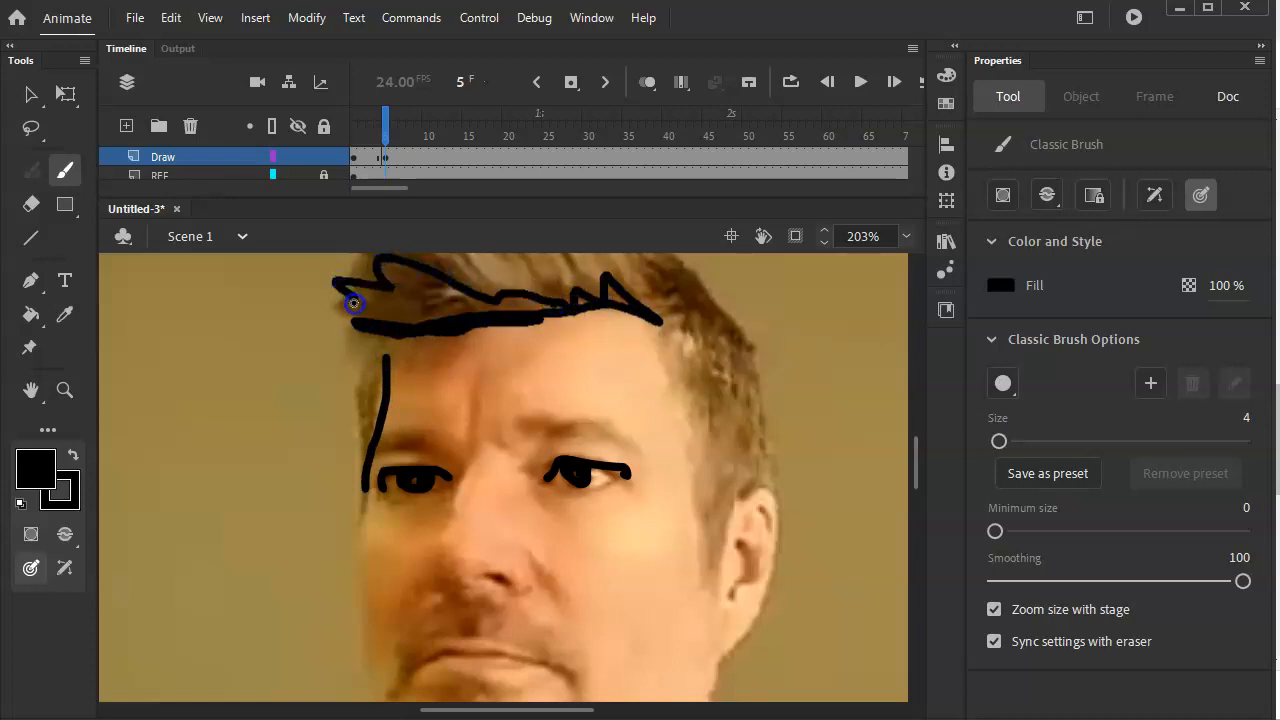
left_click(30, 314)
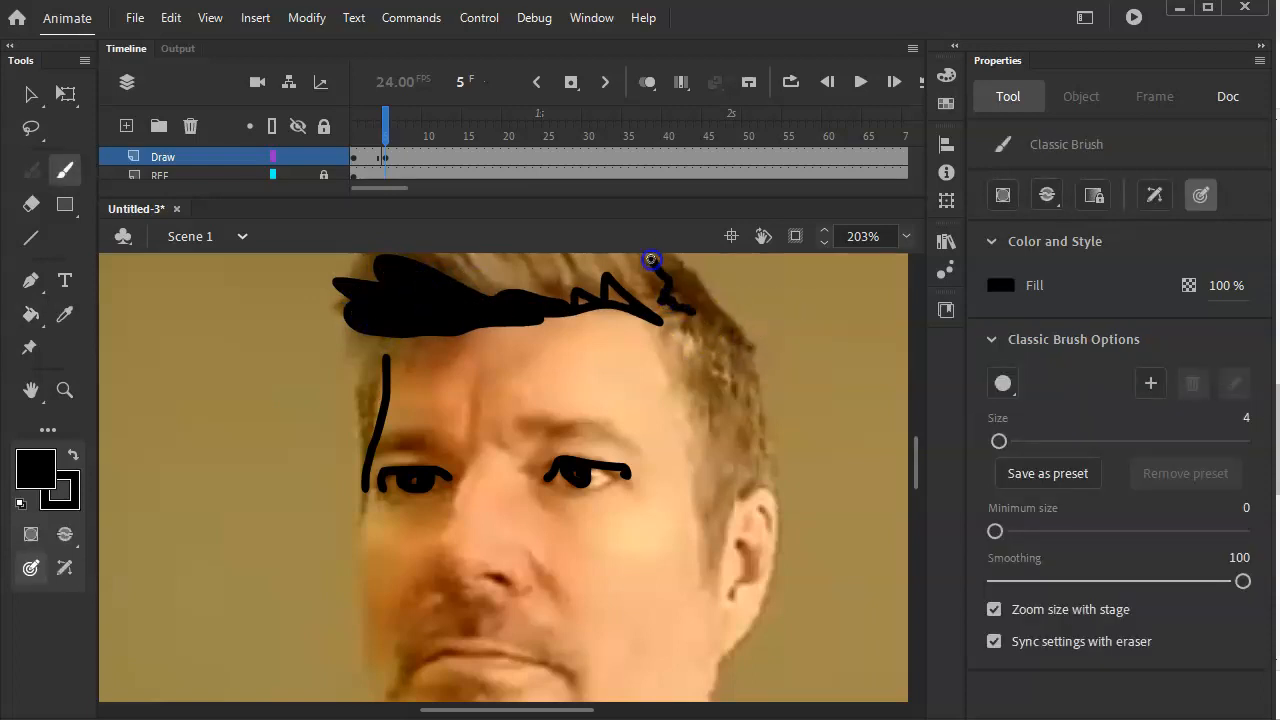
Outline and fill the right-side hair, draw the mouth line and fill the nostril black.
left_click_drag(650, 260, 684, 310)
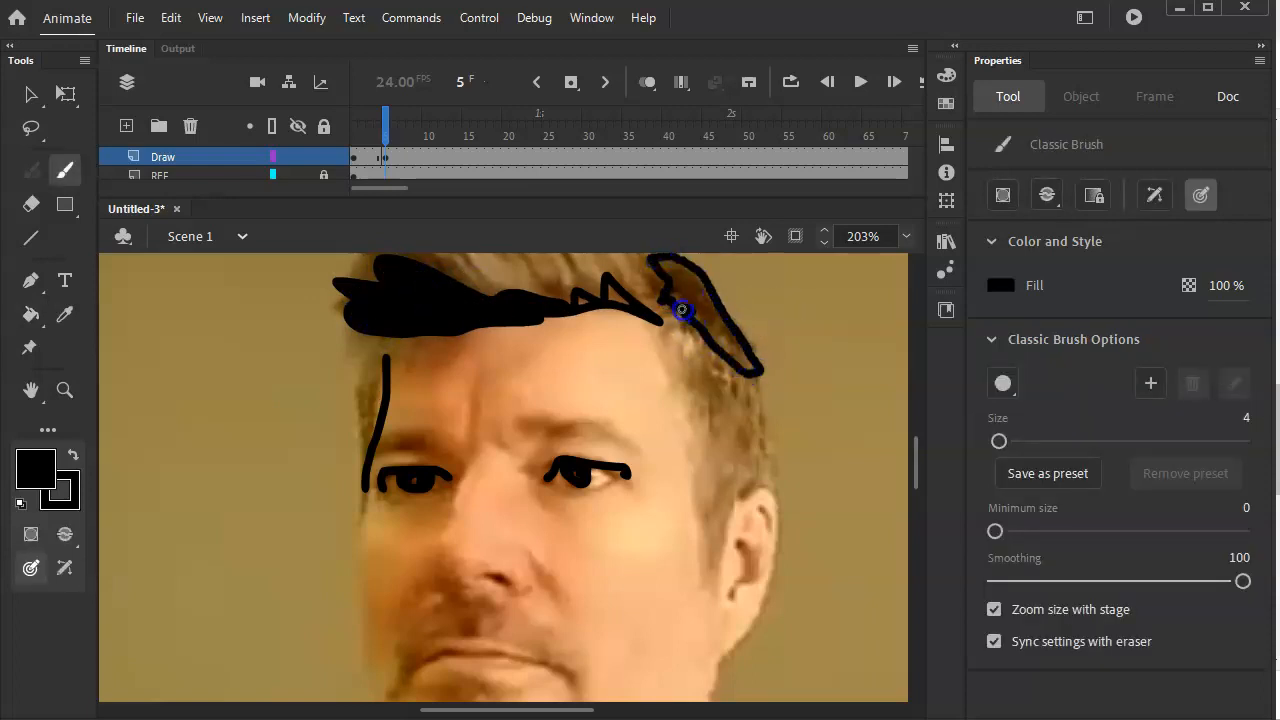
left_click(30, 314)
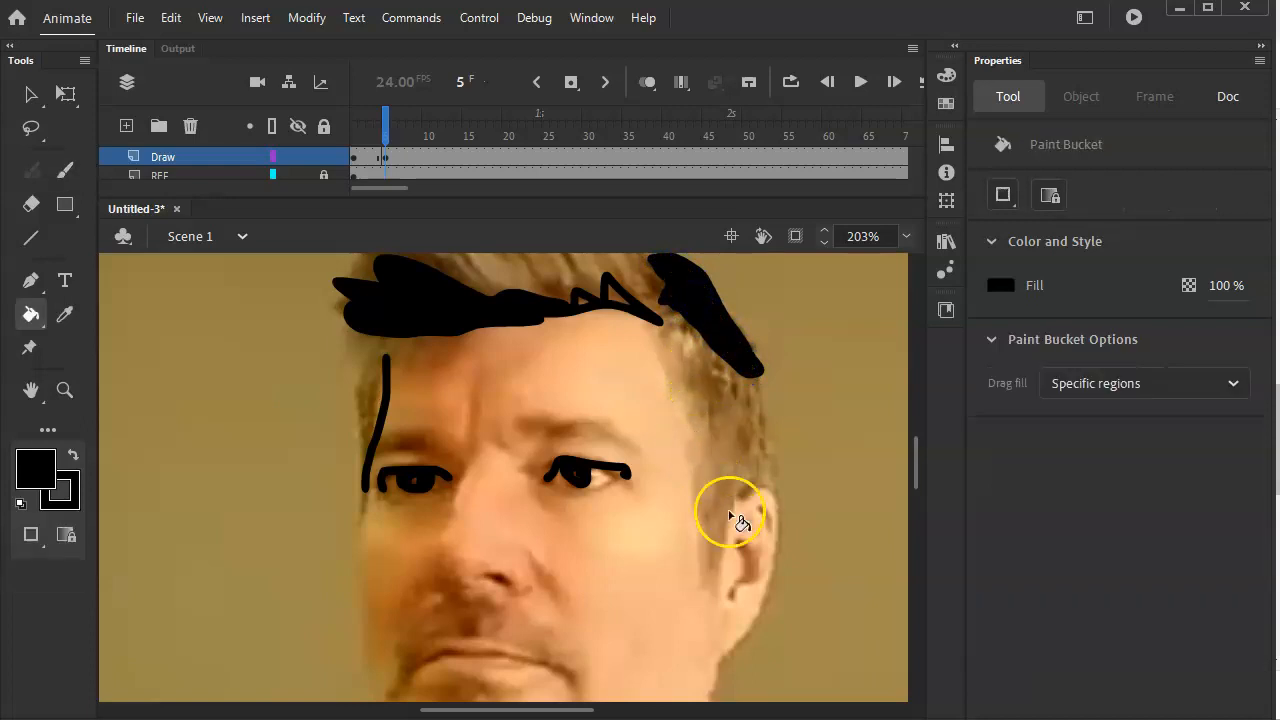
left_click(30, 170)
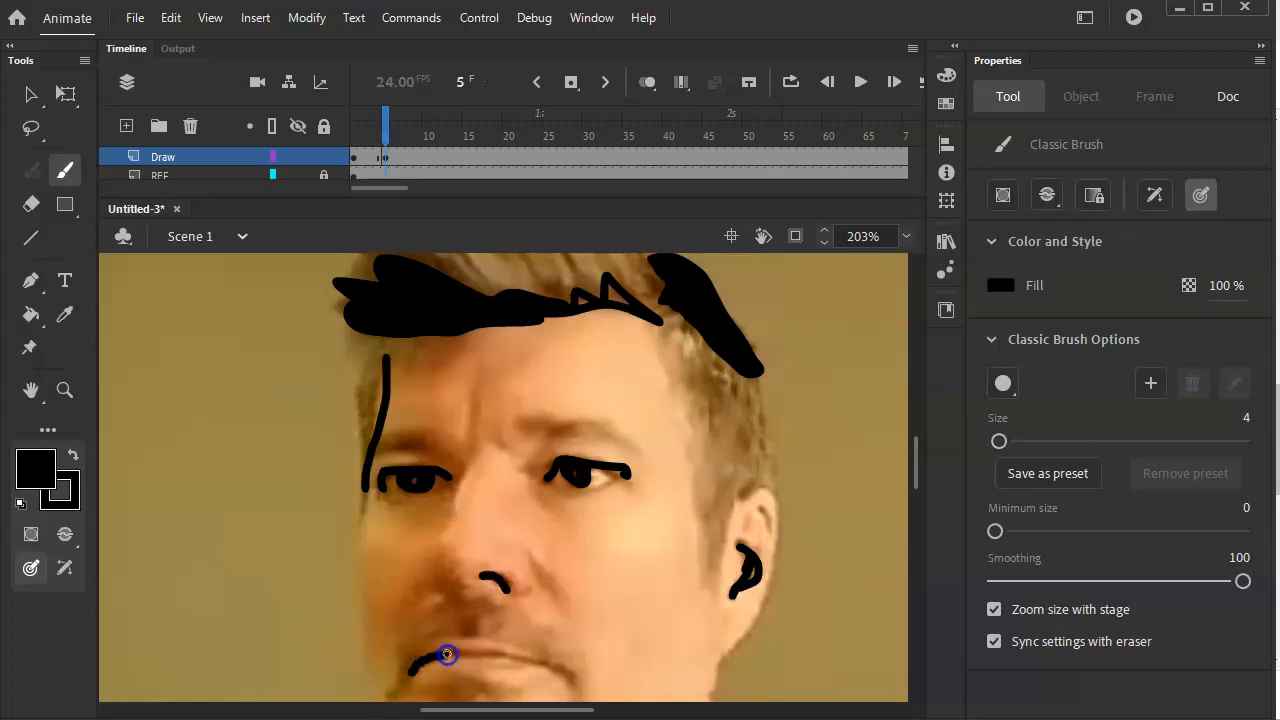
left_click_drag(448, 656, 570, 680)
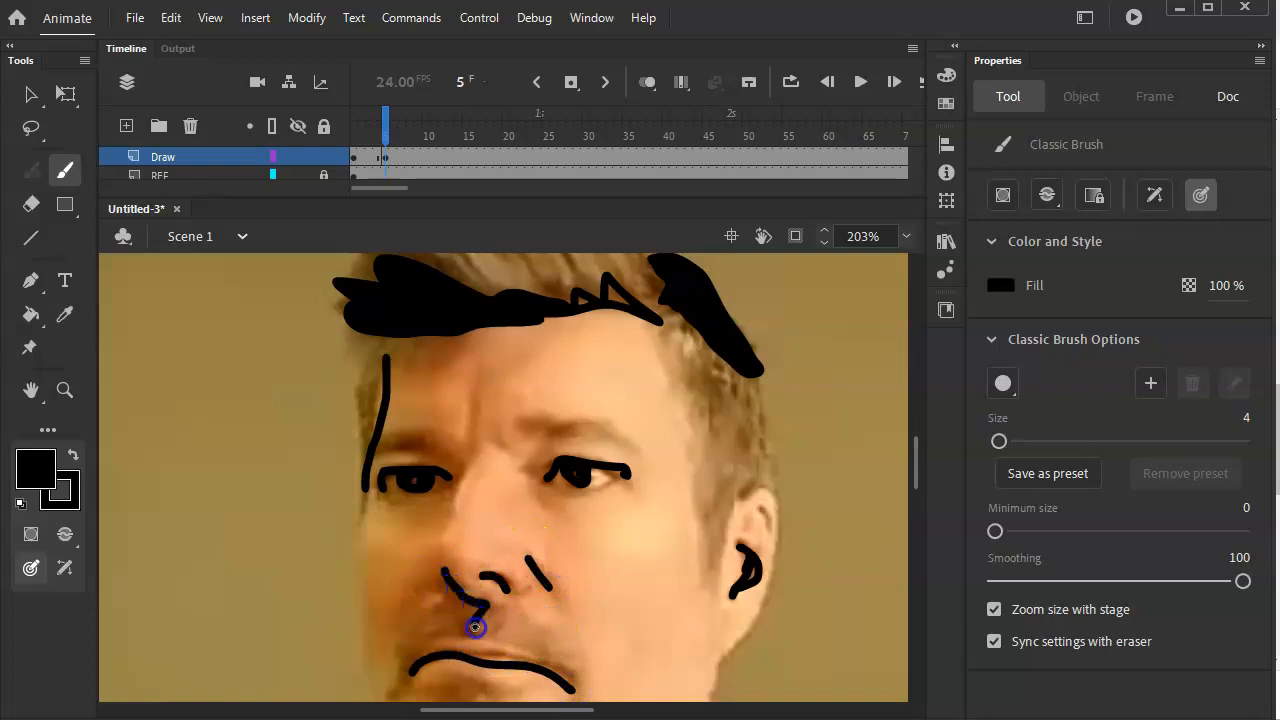
left_click(30, 314)
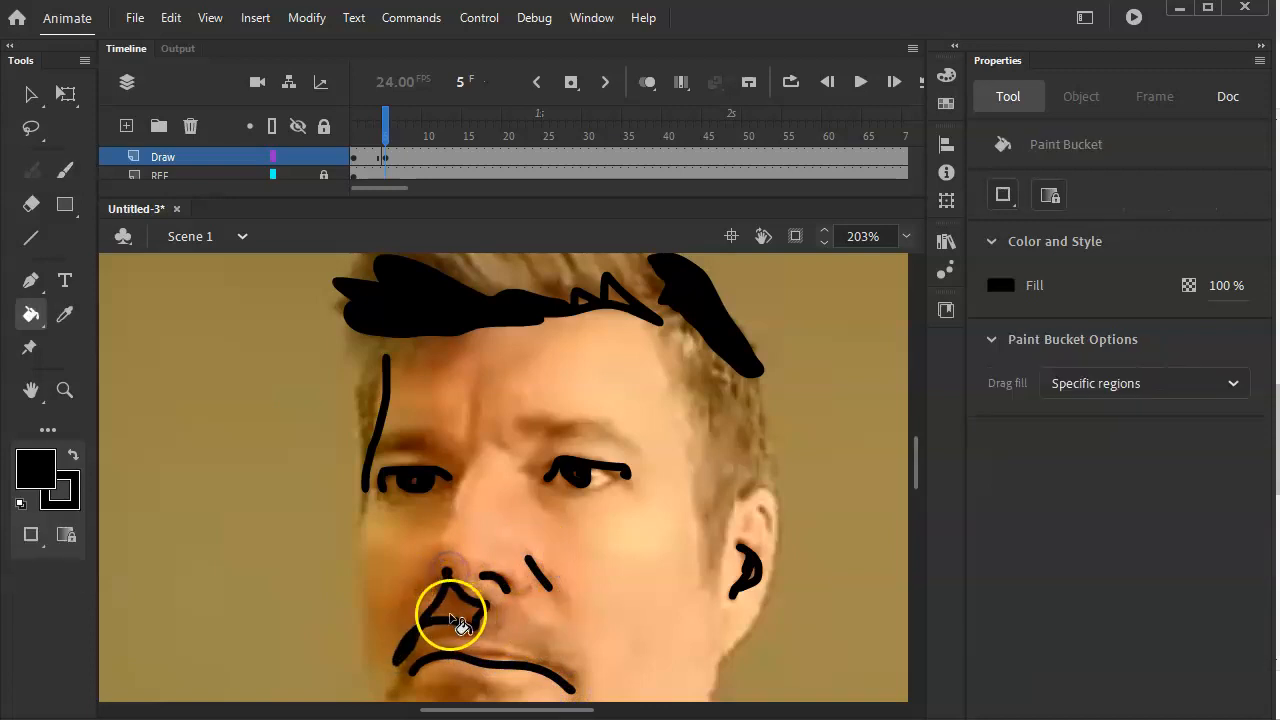
left_click(32, 170)
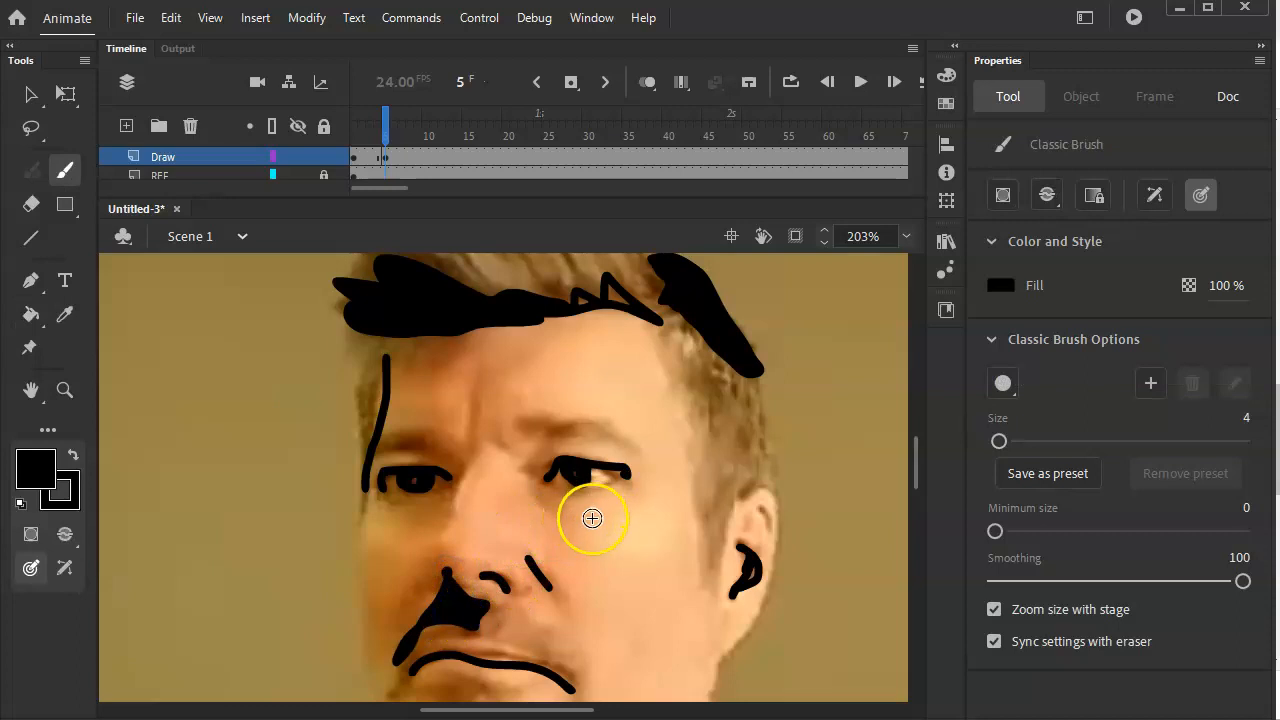
left_click(30, 314)
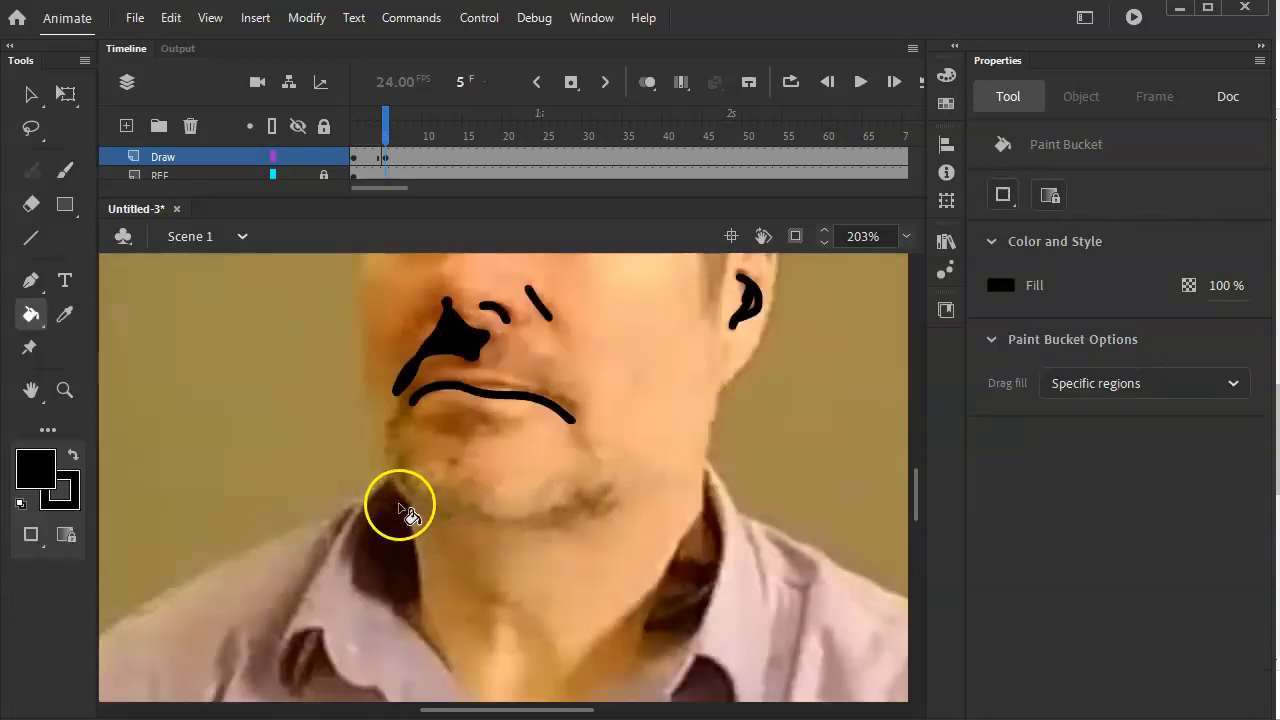
Outline the collar below the chin and fill it solid black, adding the right collar shape.
left_click_drag(400, 504, 418, 628)
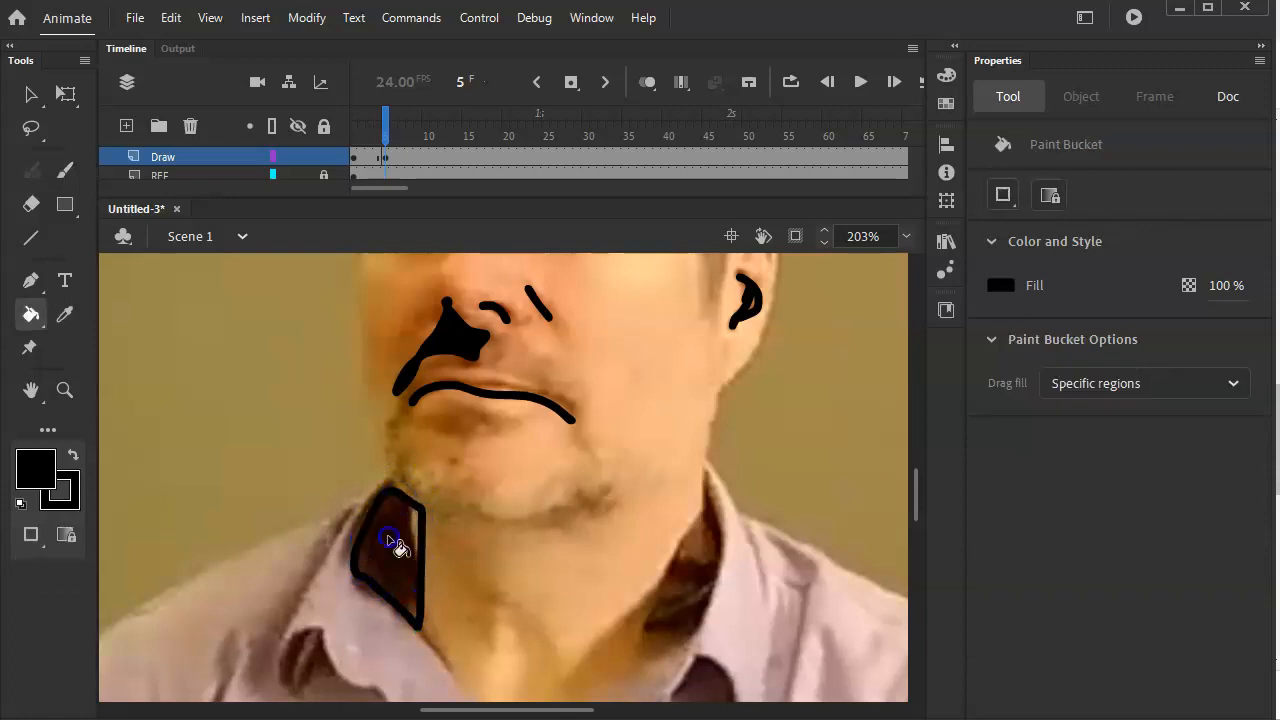
left_click(30, 170)
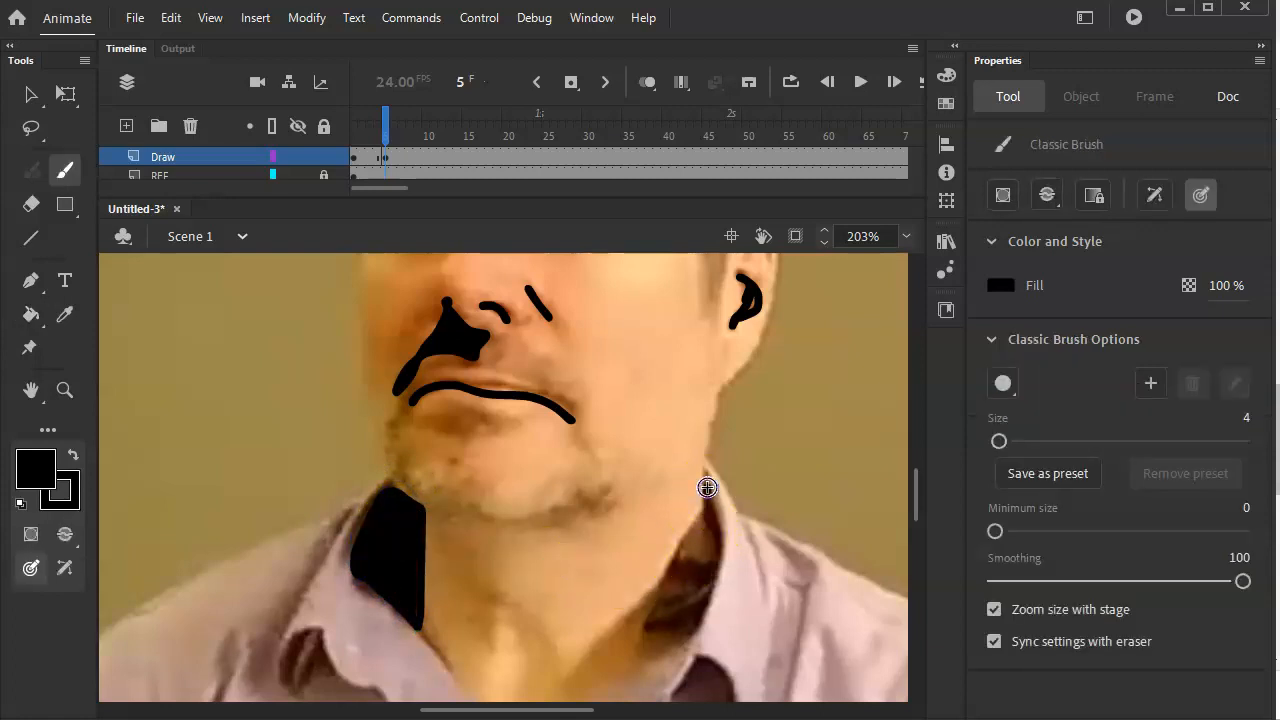
left_click_drag(708, 488, 700, 504)
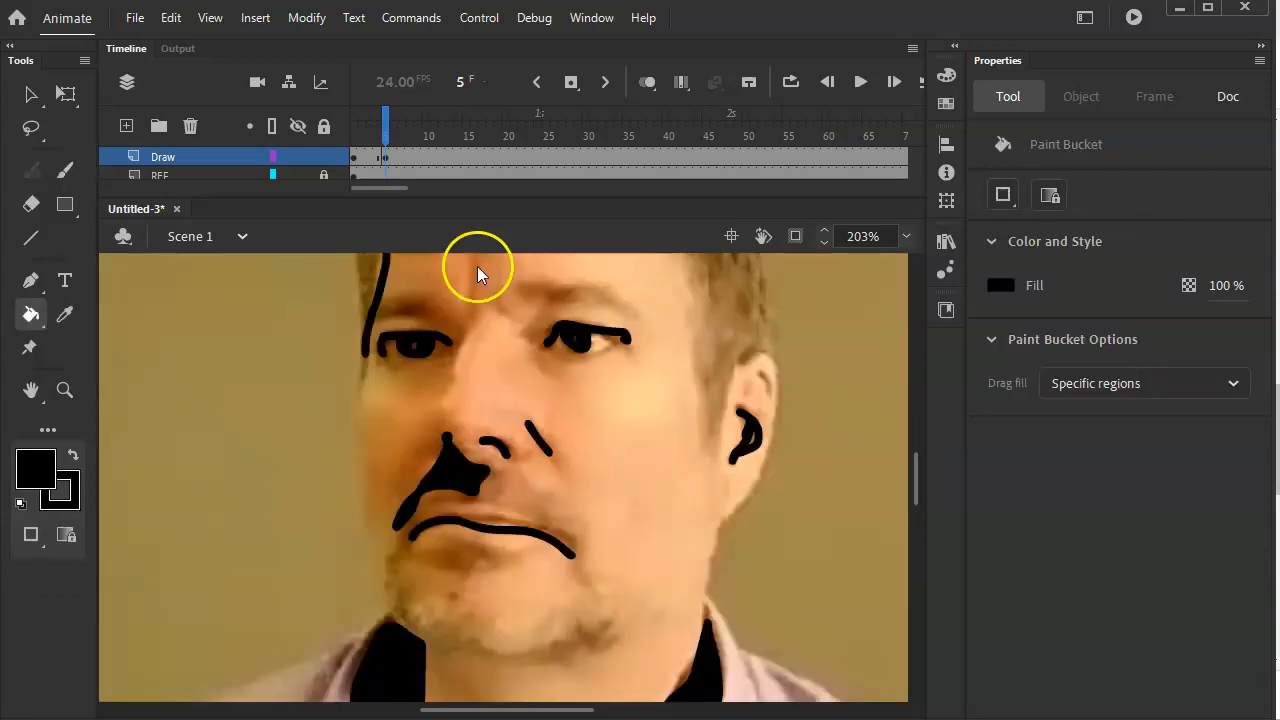
left_click(1228, 96)
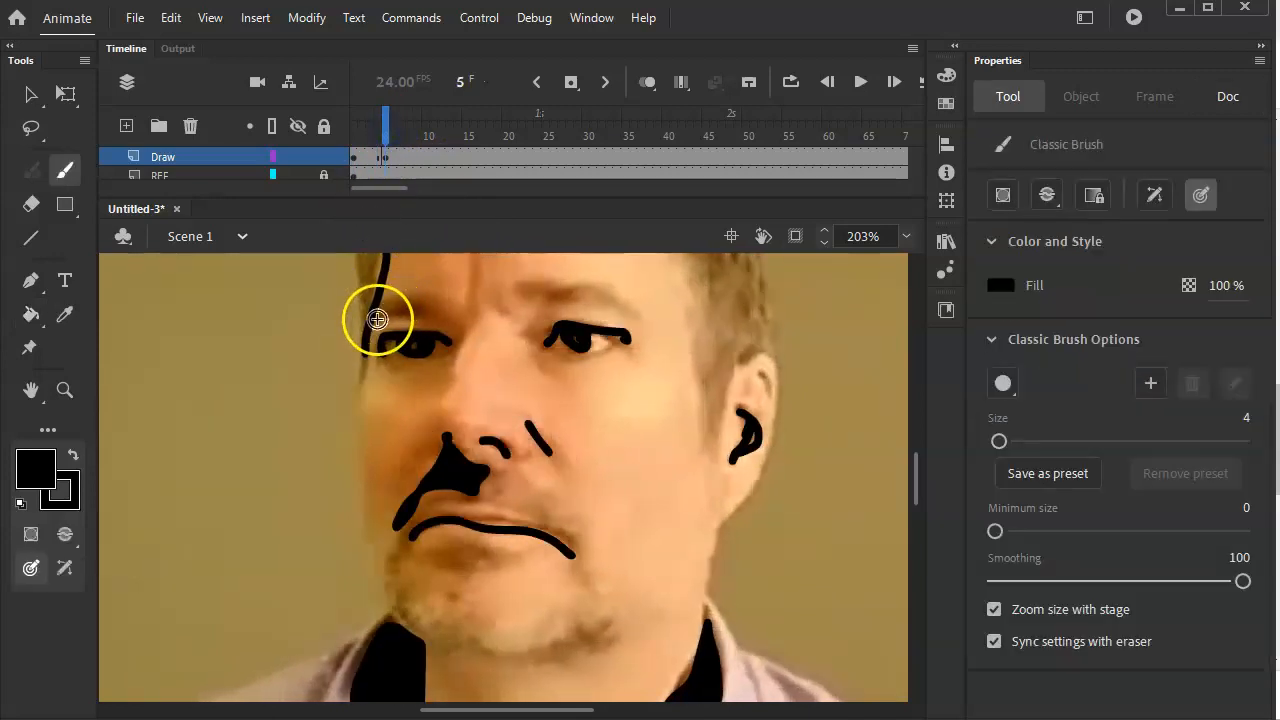
Trace the left eyebrow, add eye detail and fill the right eyebrow black.
left_click_drag(378, 318, 404, 300)
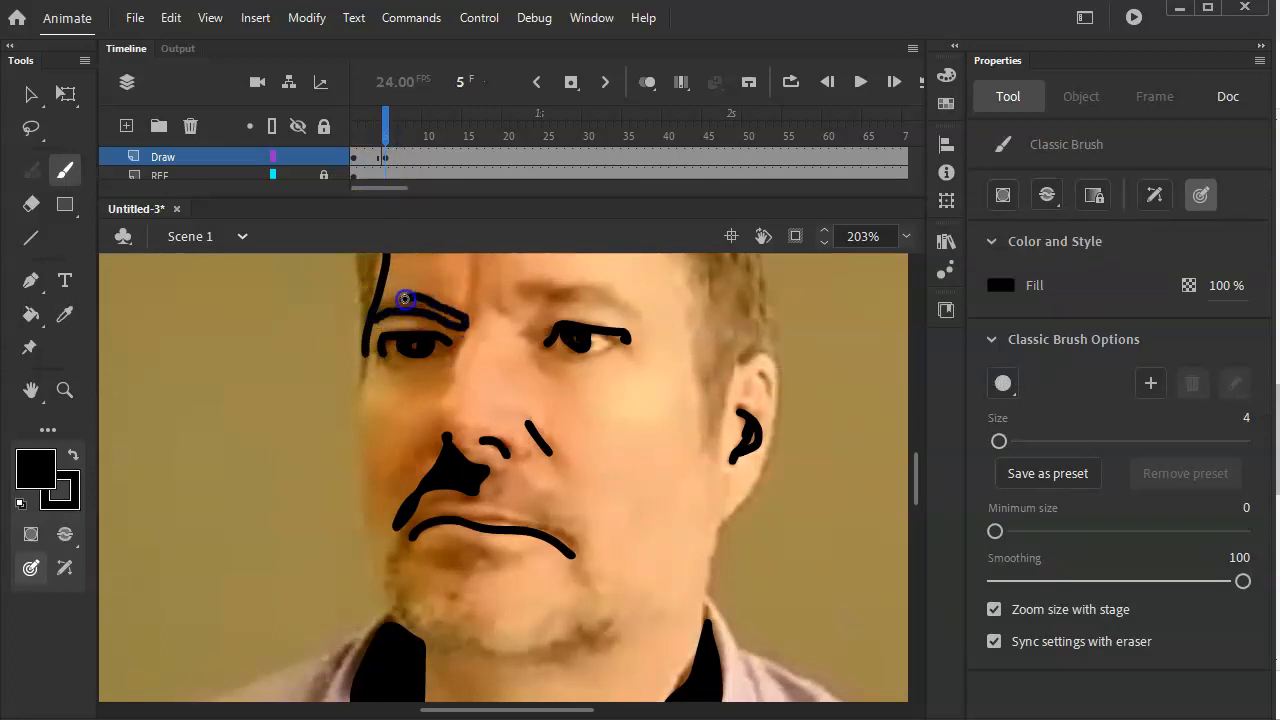
left_click(32, 314)
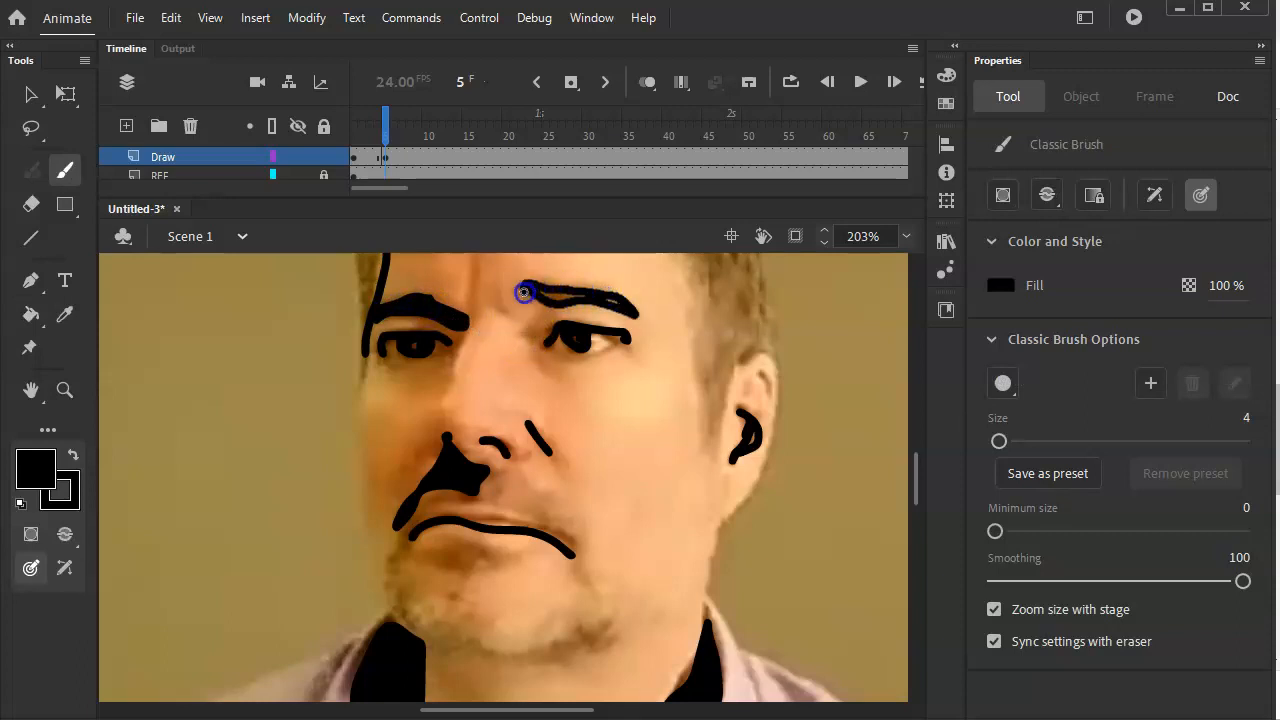
left_click(30, 314)
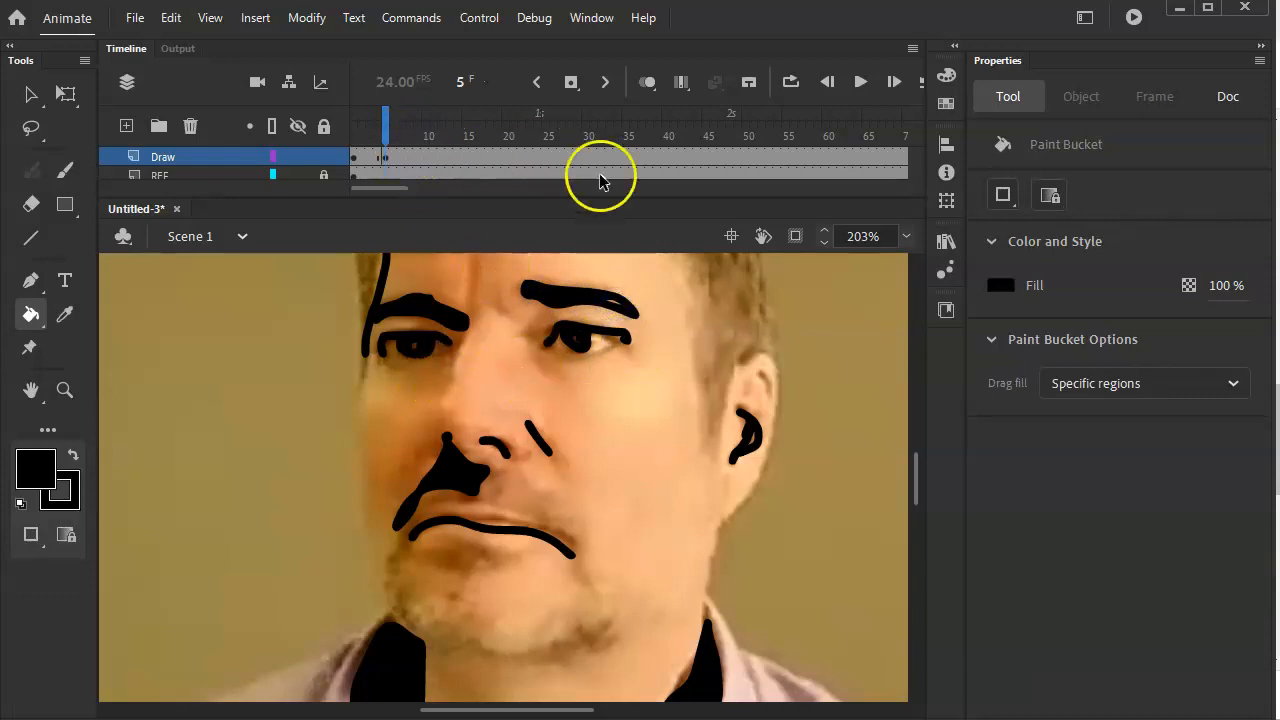
mouse_move(430, 160)
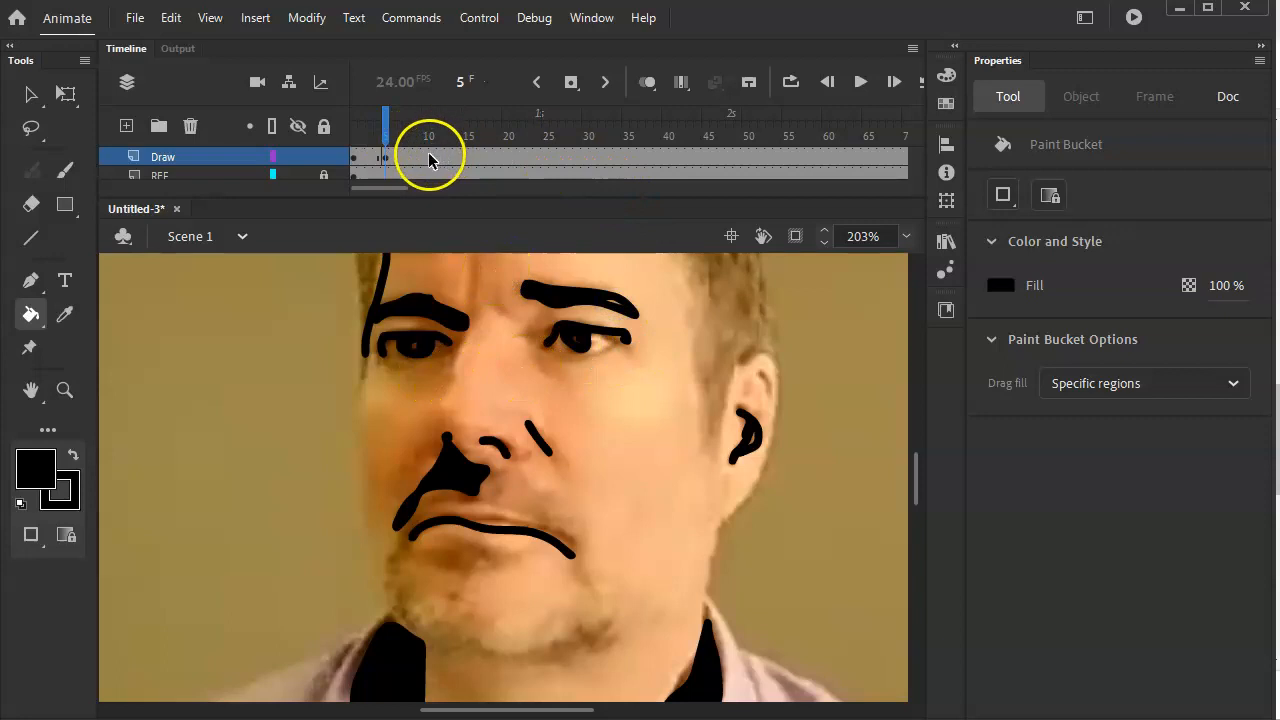
Scrub the timeline frames and hide the reference video layer, leaving the drawing on white.
left_click(424, 156)
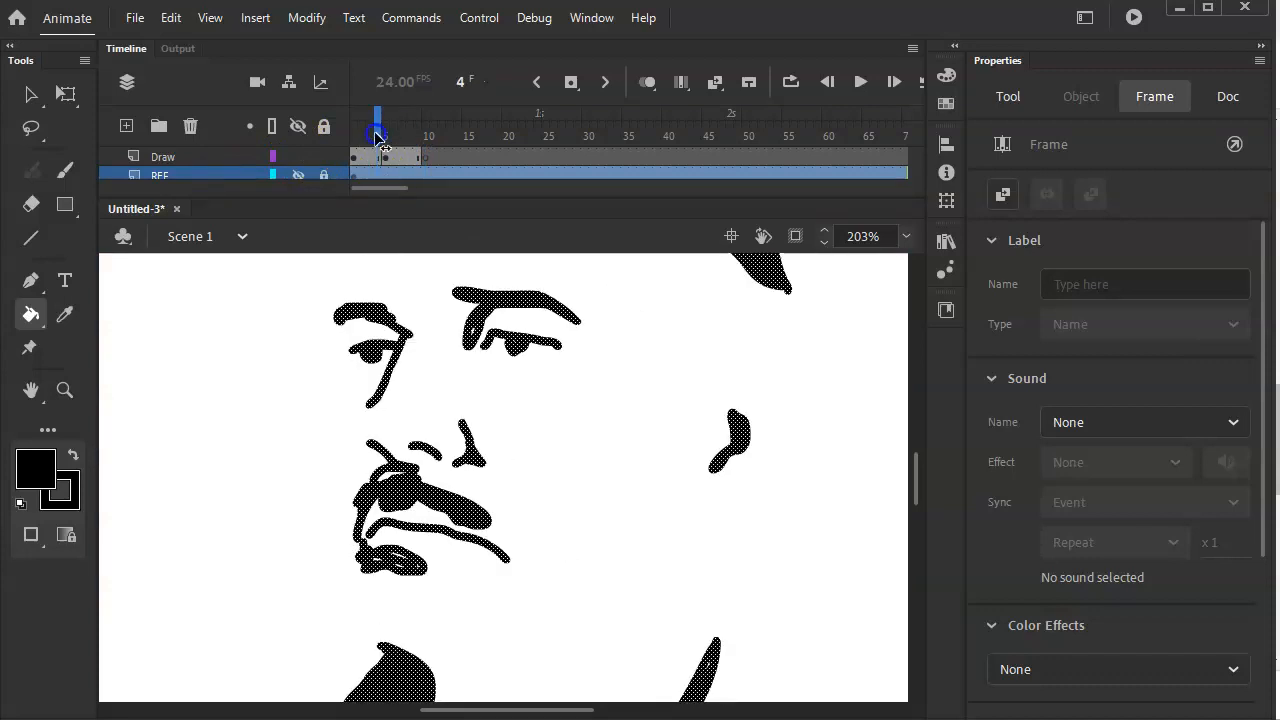
left_click(400, 114)
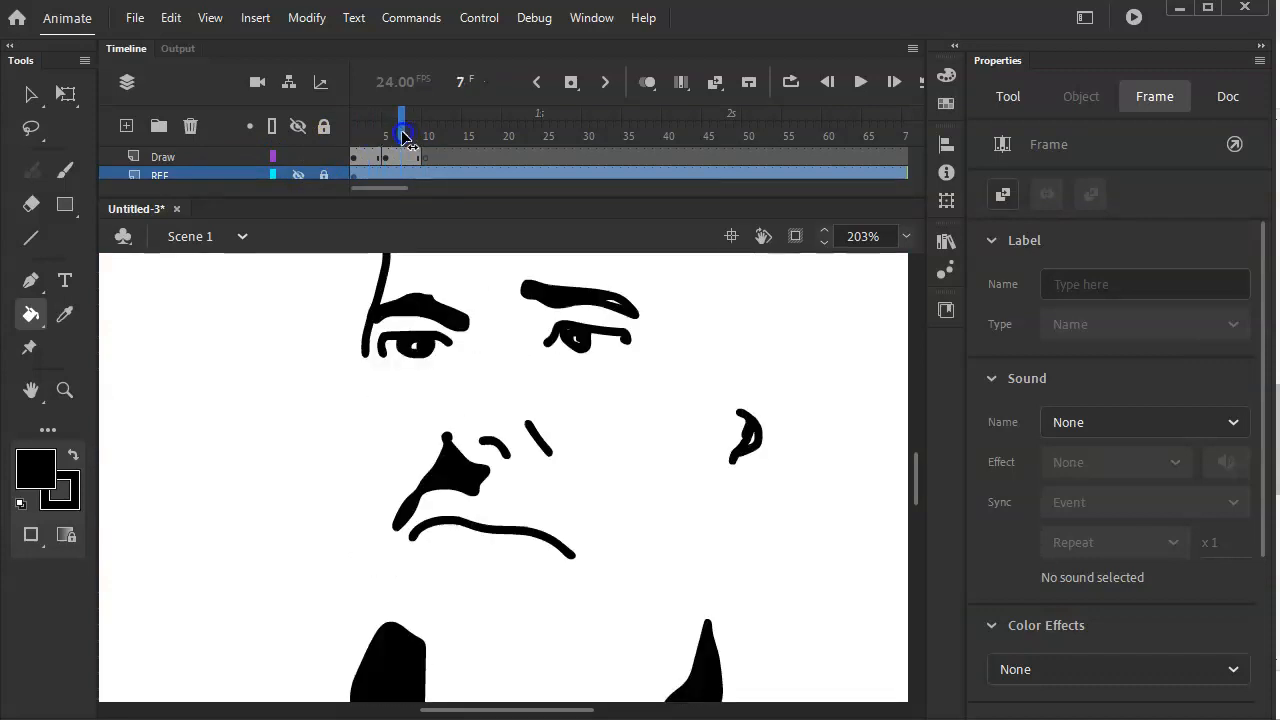
left_click(1228, 96)
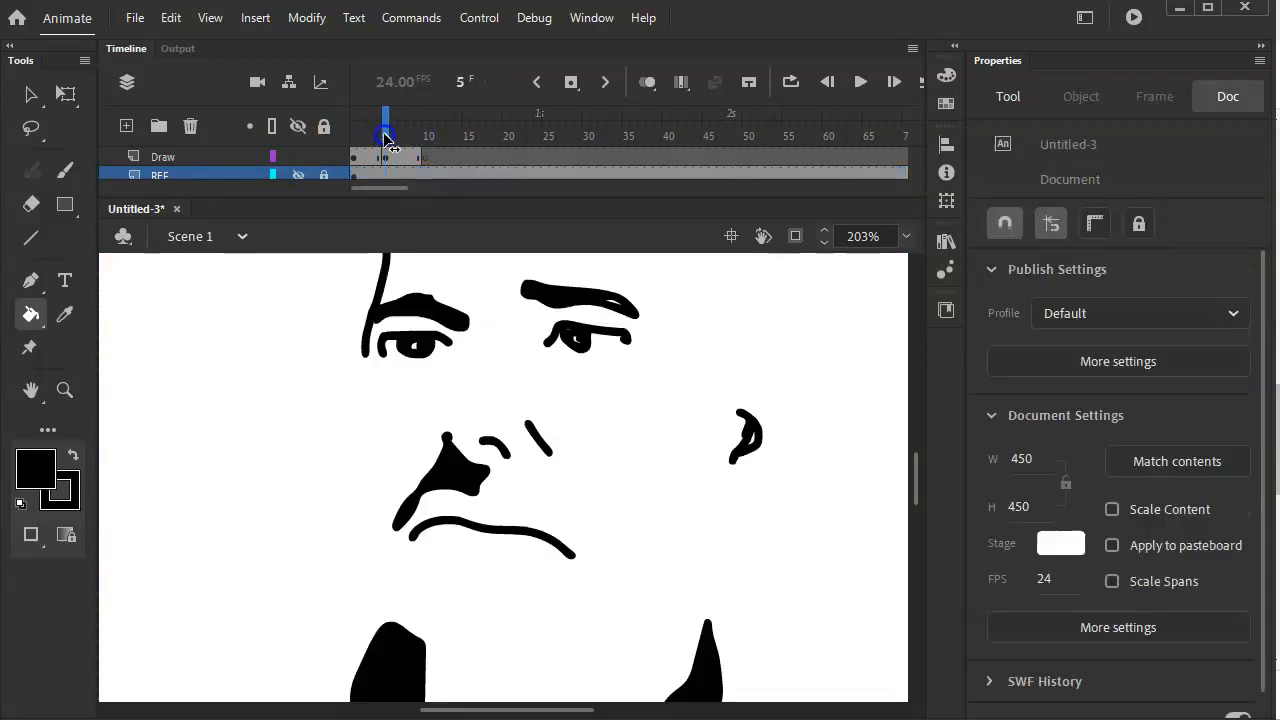
left_click(390, 136)
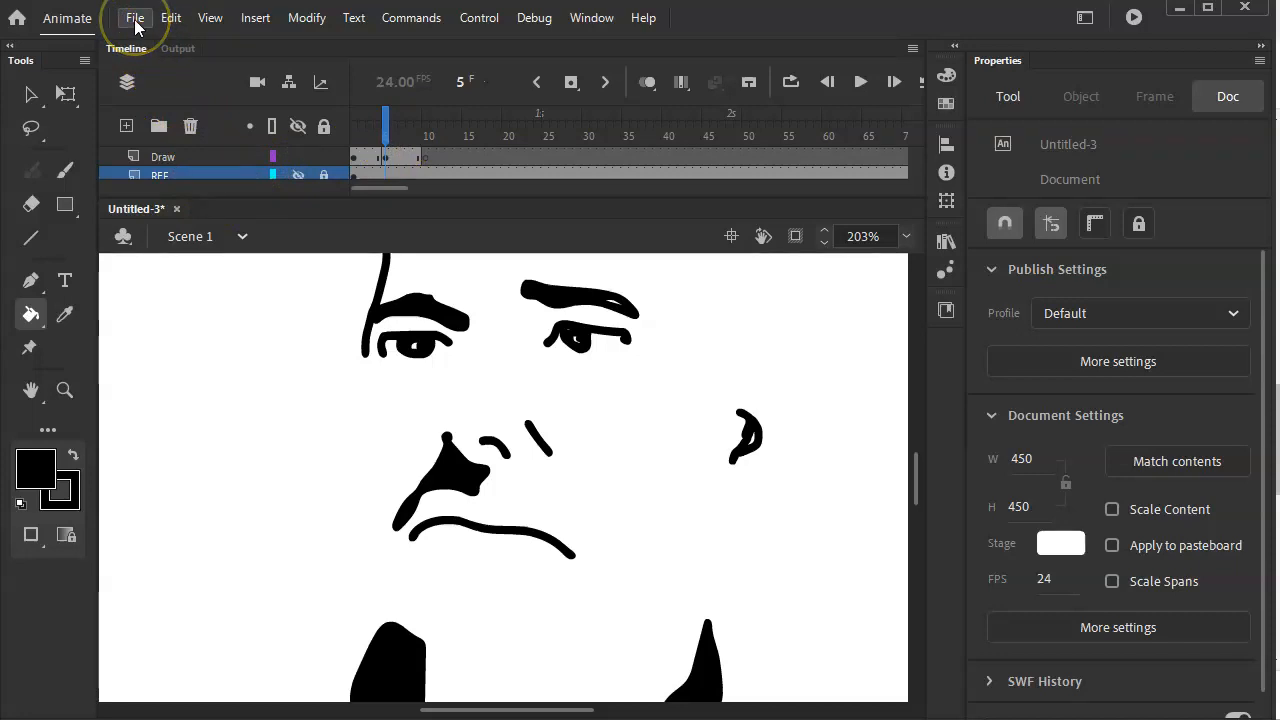
Start File > Export > Export Animated GIF to bring up the Export Image dialog.
left_click(136, 18)
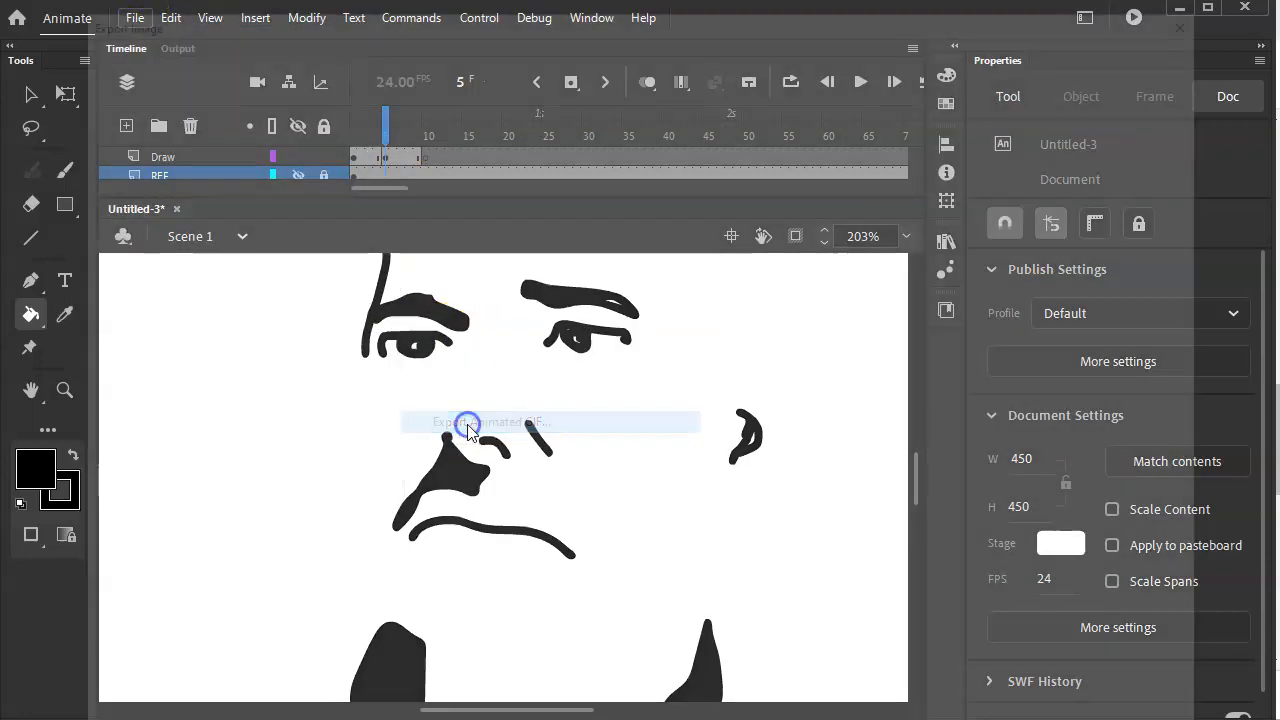
left_click(488, 420)
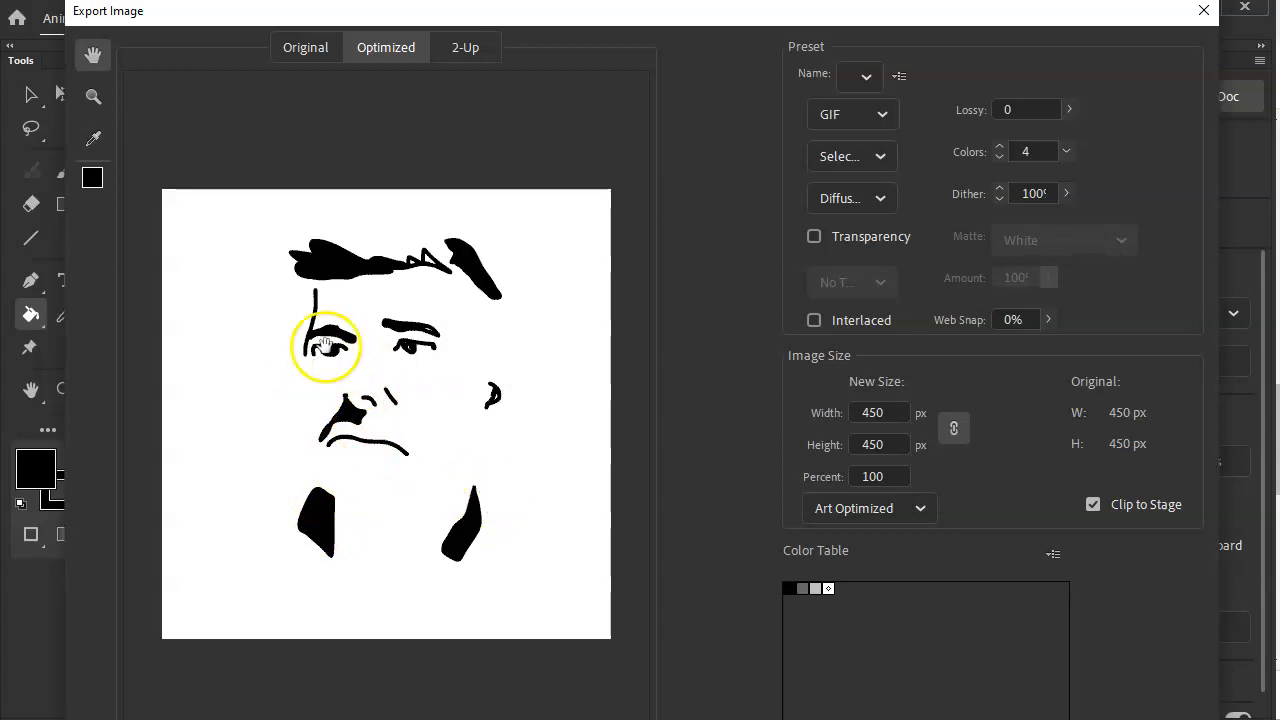
mouse_move(560, 620)
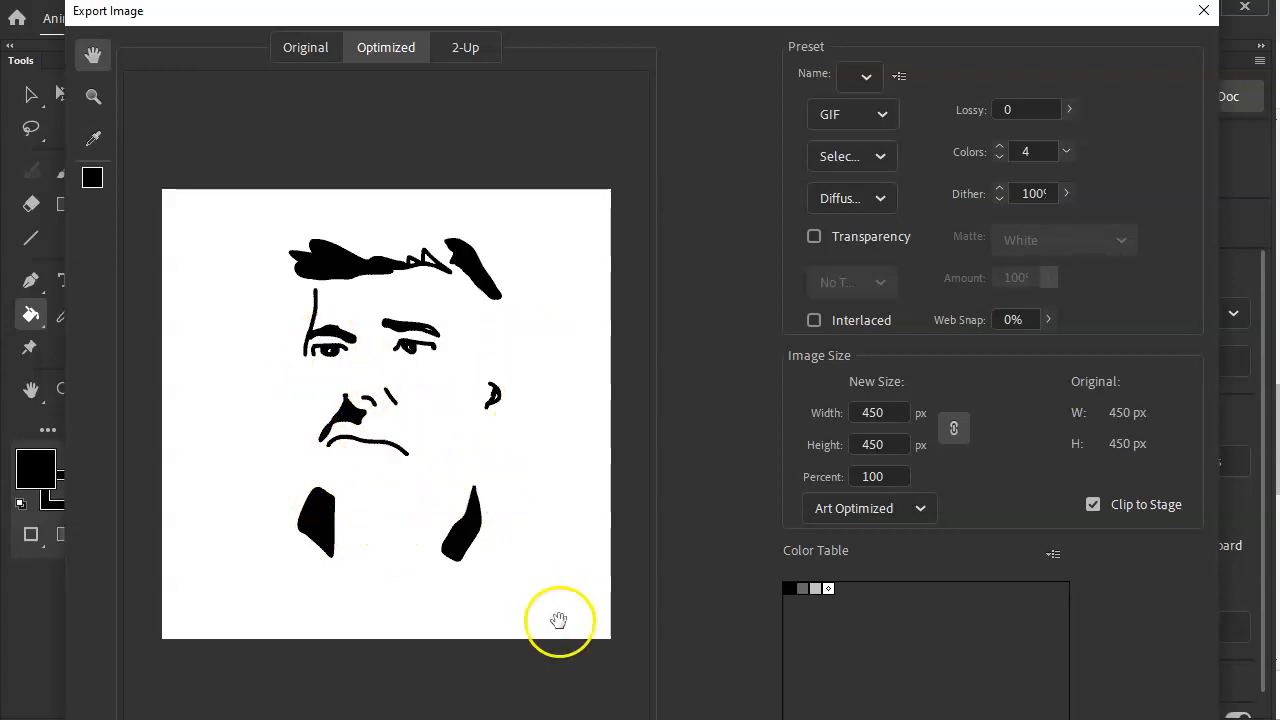